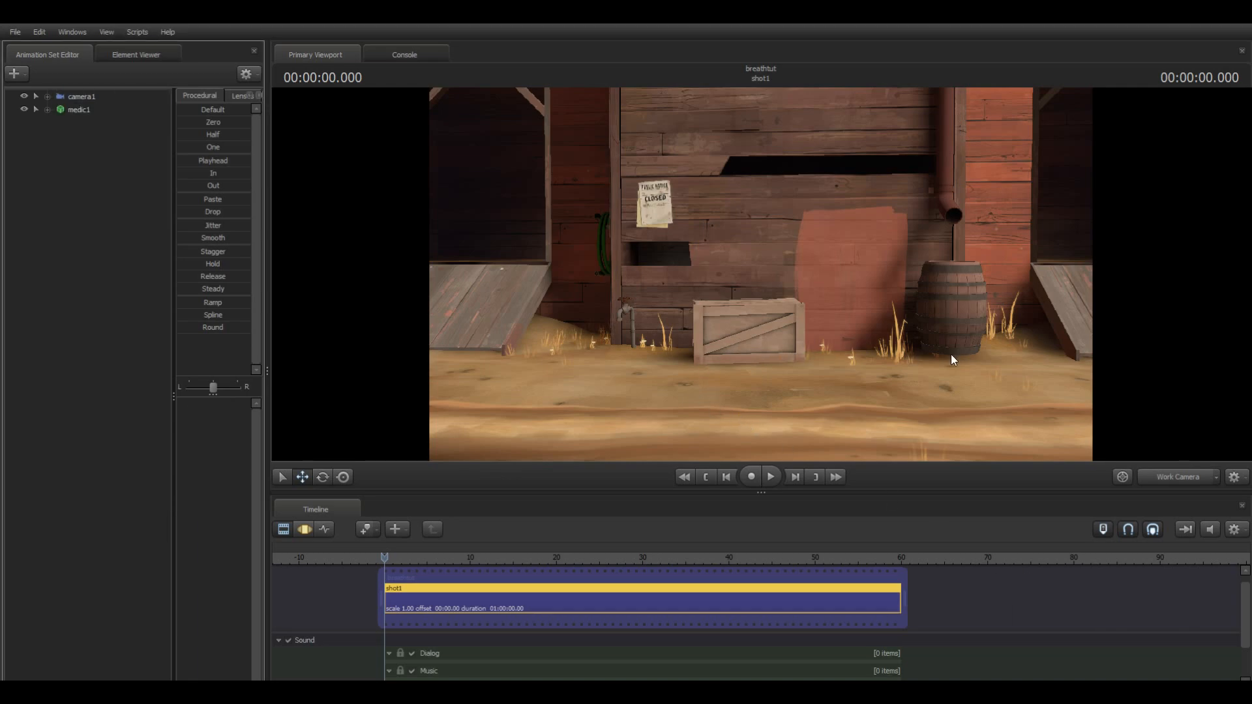
mouse_move(312, 539)
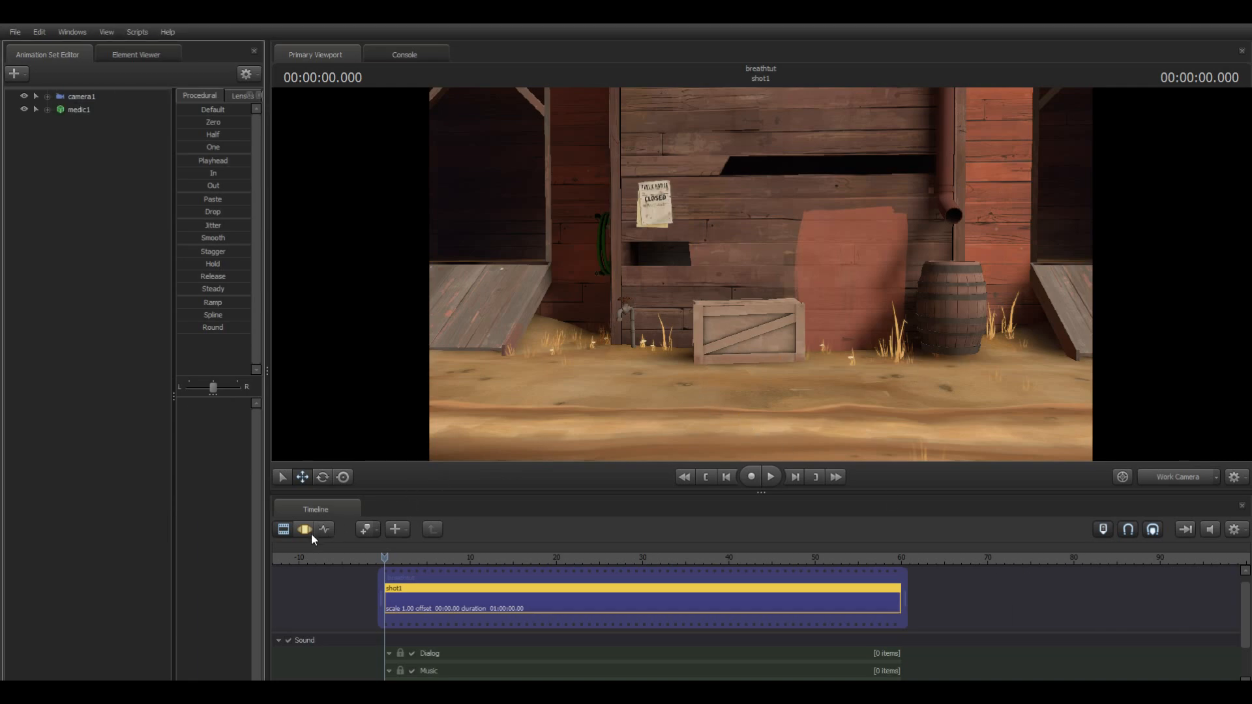
- Toggle the timeline between Clip Editor and Motion Editor, leaving it in Motion Editor
click(283, 529)
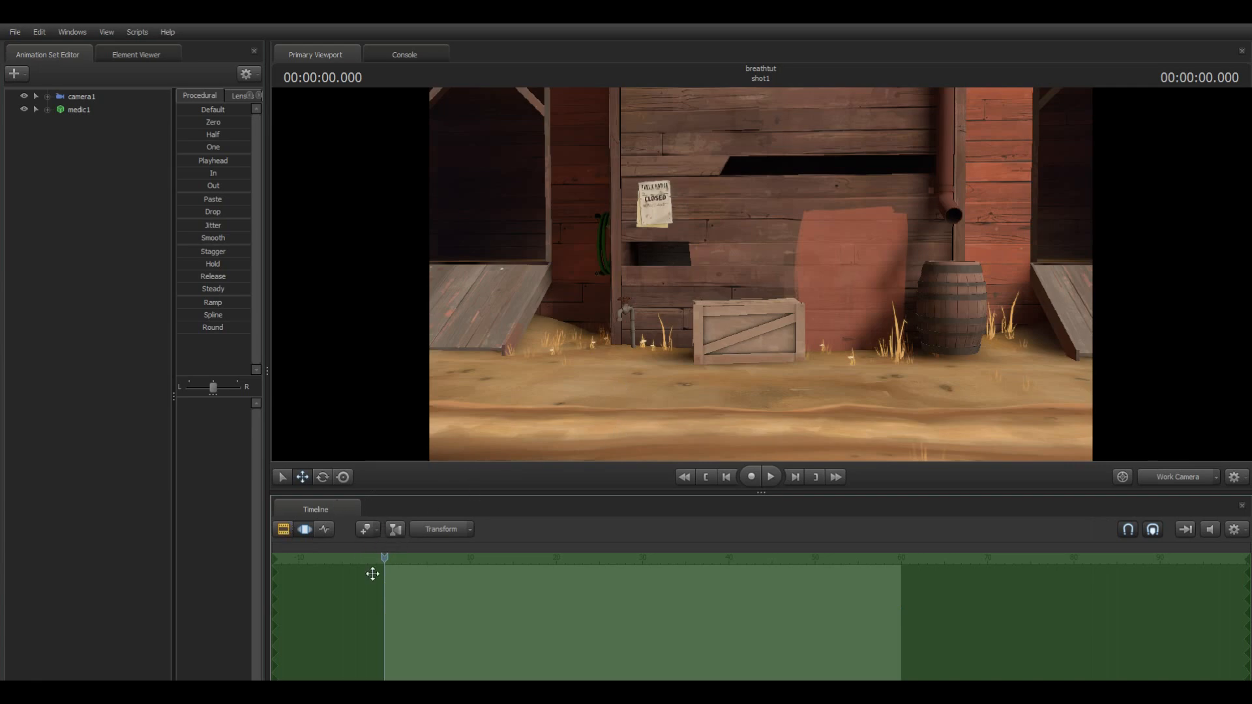
click(323, 529)
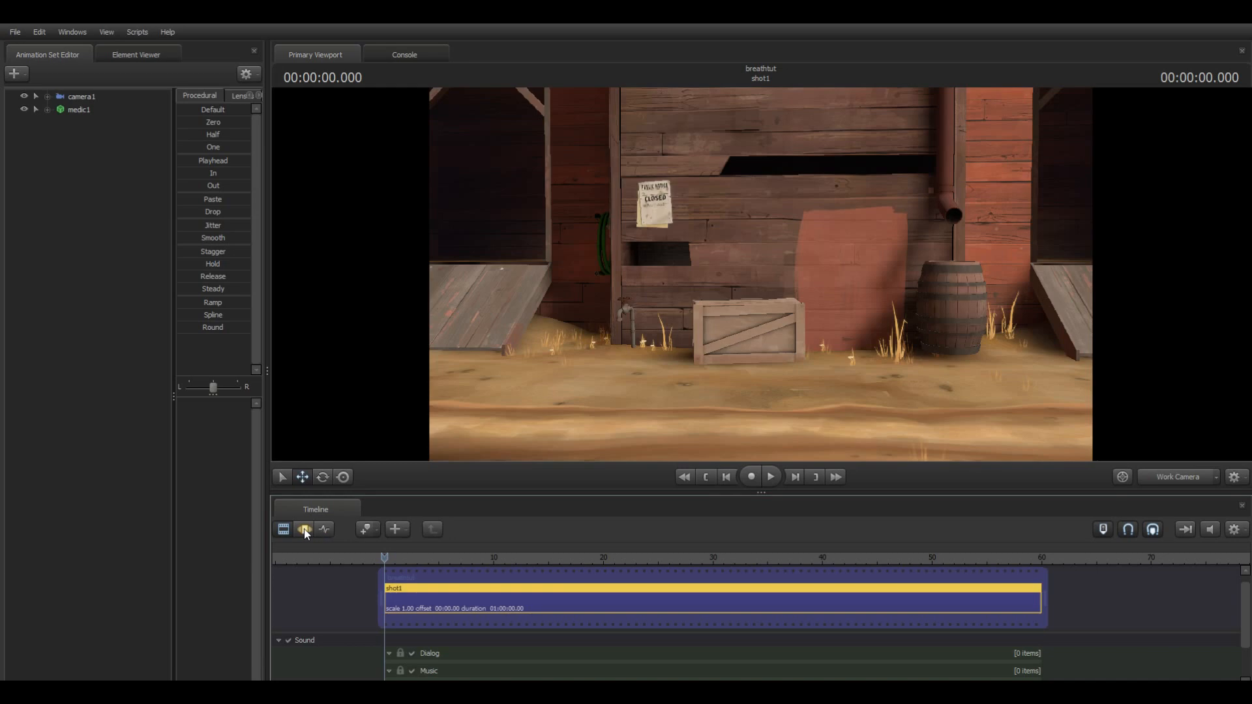
click(305, 530)
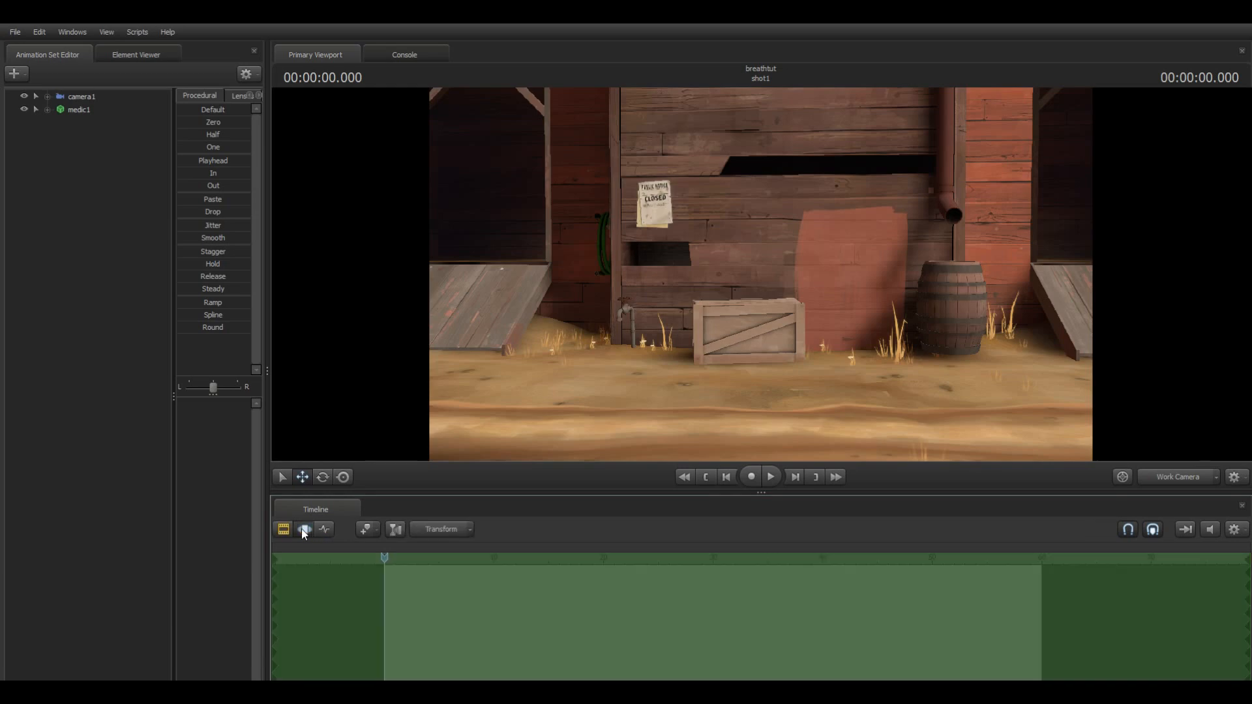
click(304, 529)
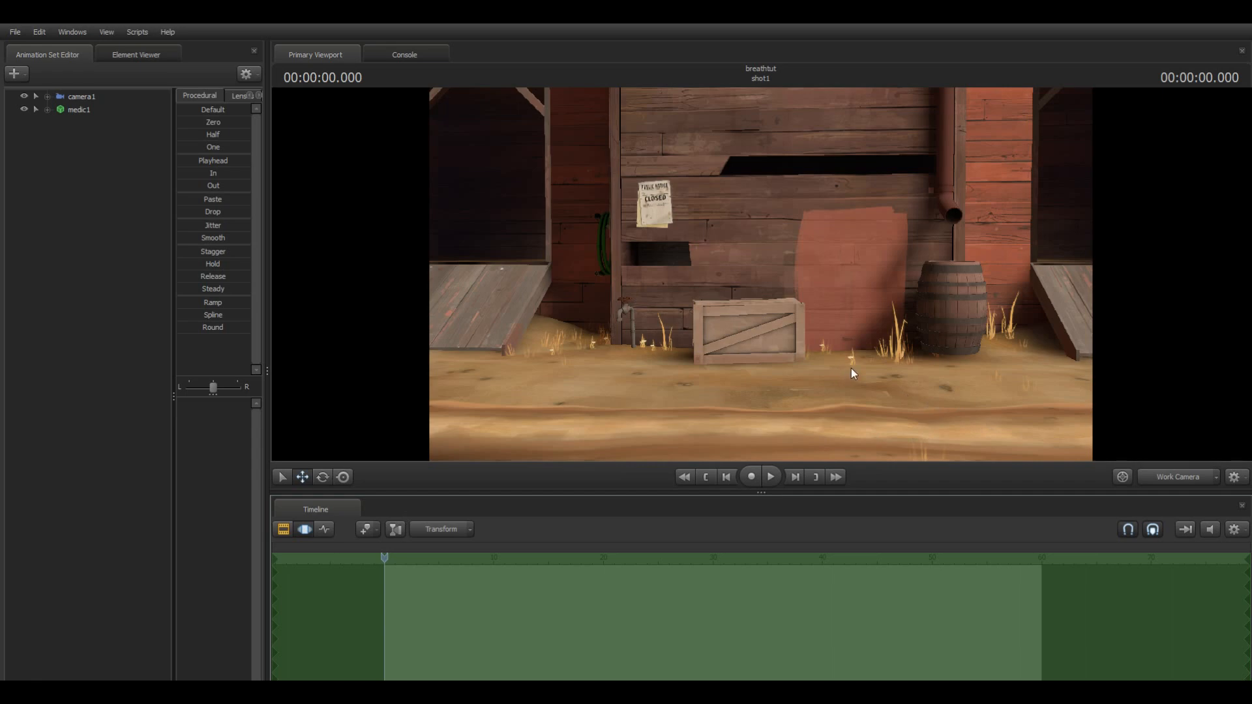
mouse_move(911, 364)
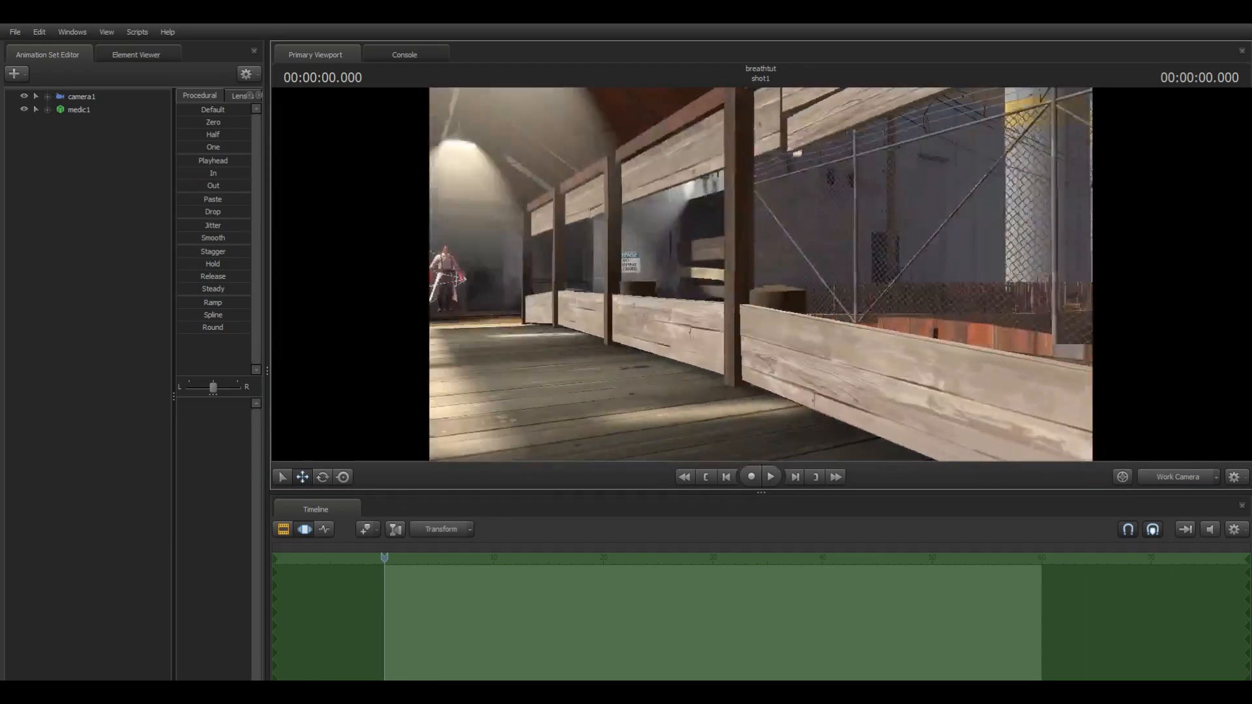
- Select the medic1 animation set and view him through camera2
click(78, 109)
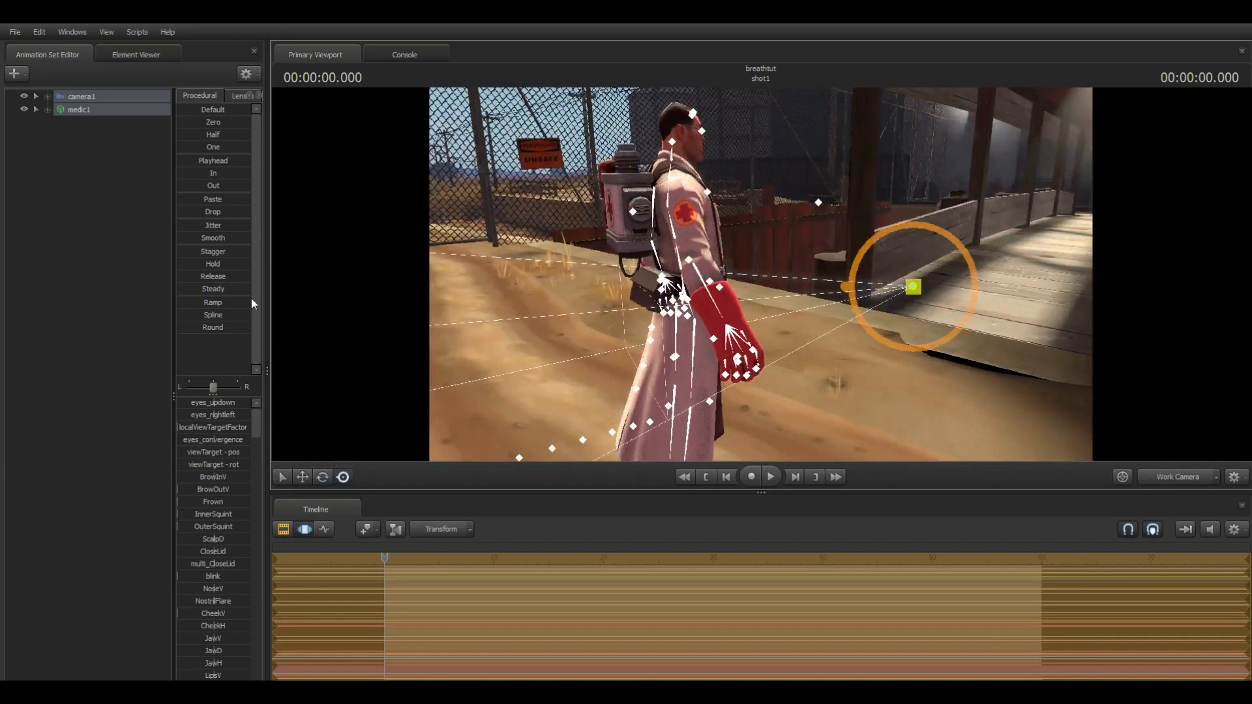
click(81, 96)
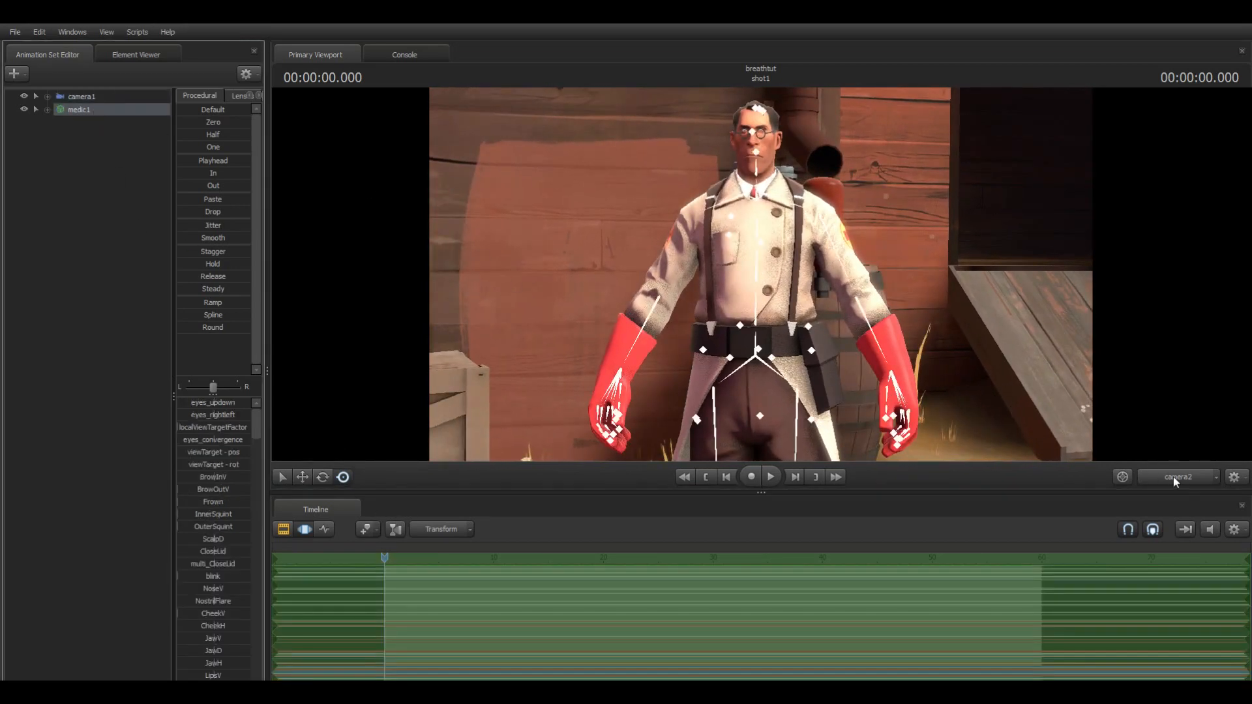
- Return to the free camera and try bip_pelvis, bip_spine_0 to bip_spine_3, and bip_neck
click(1178, 477)
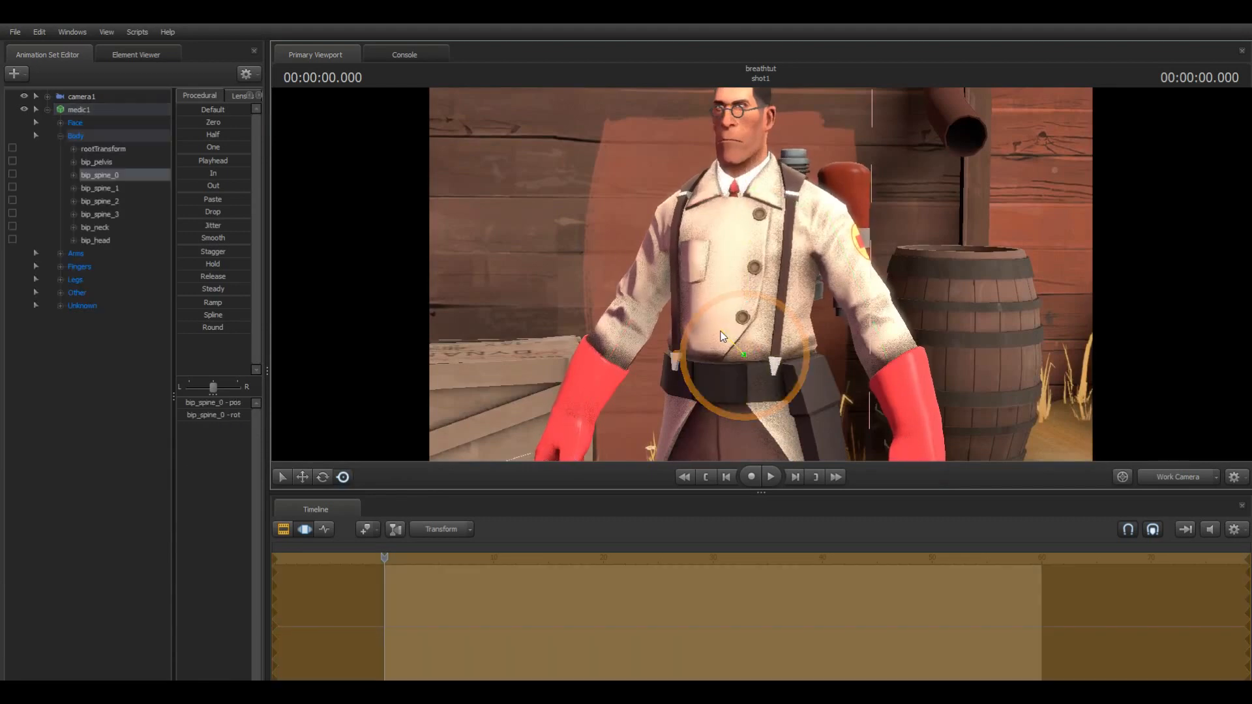
click(96, 161)
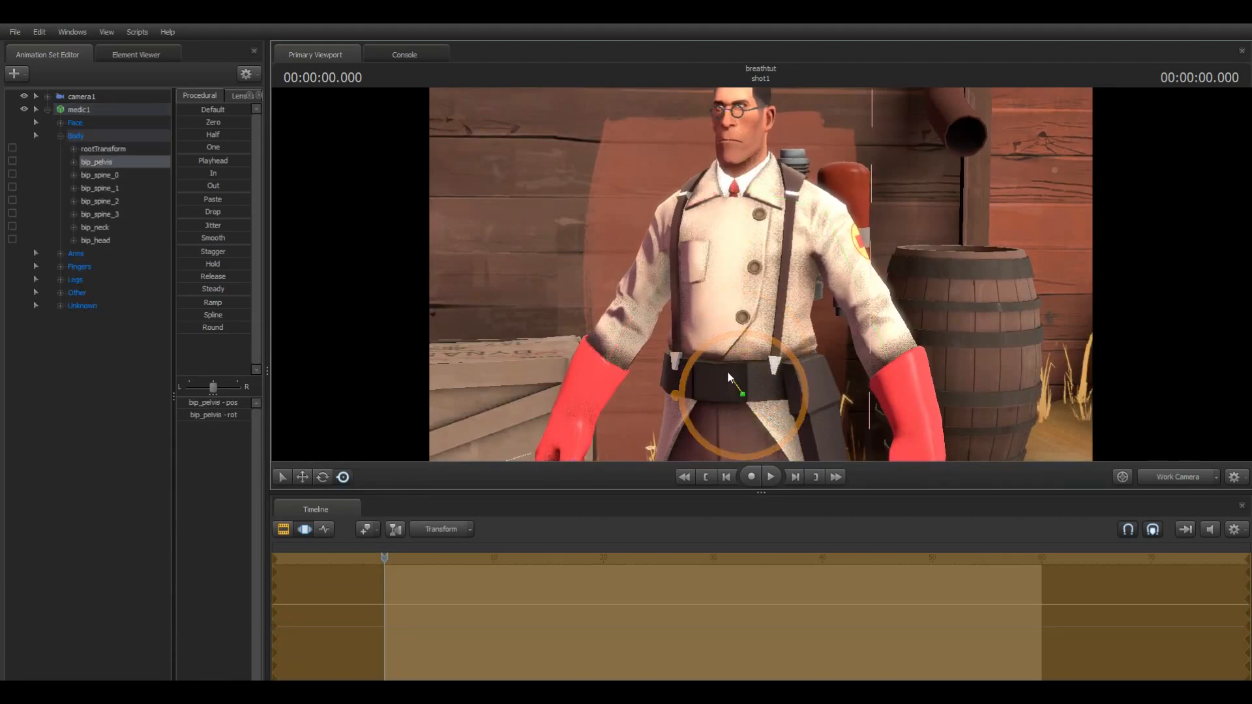
click(99, 175)
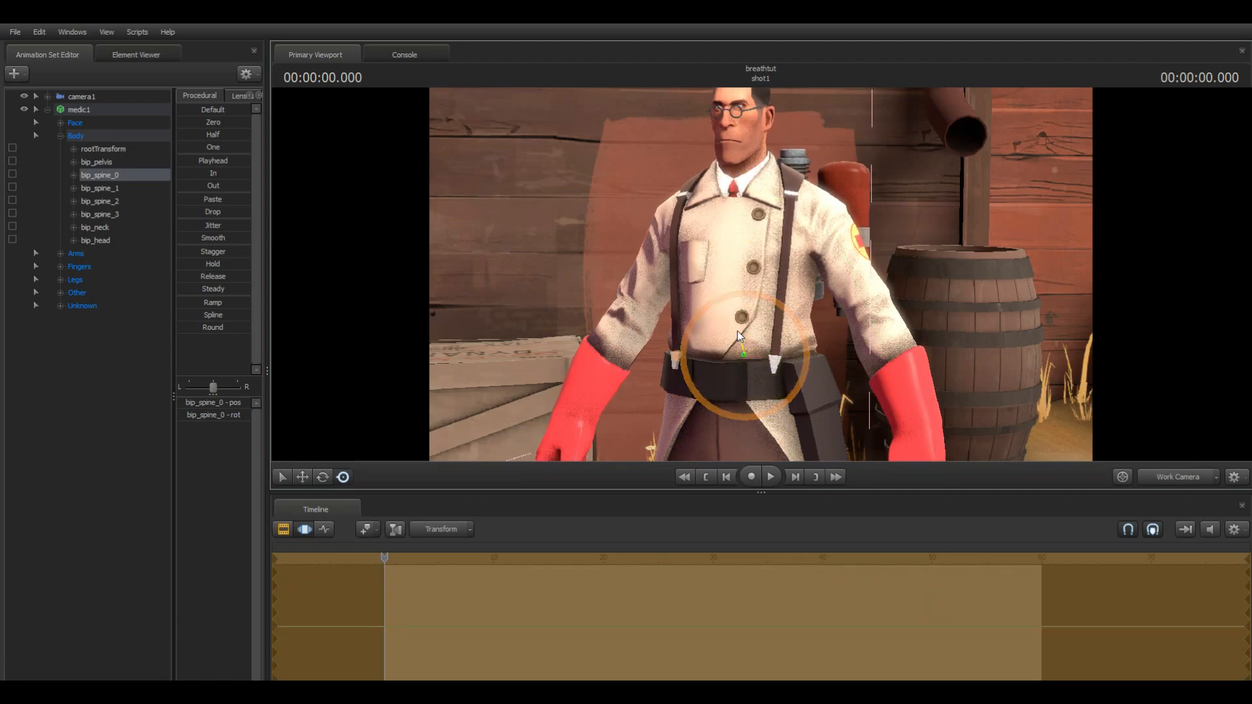
click(99, 187)
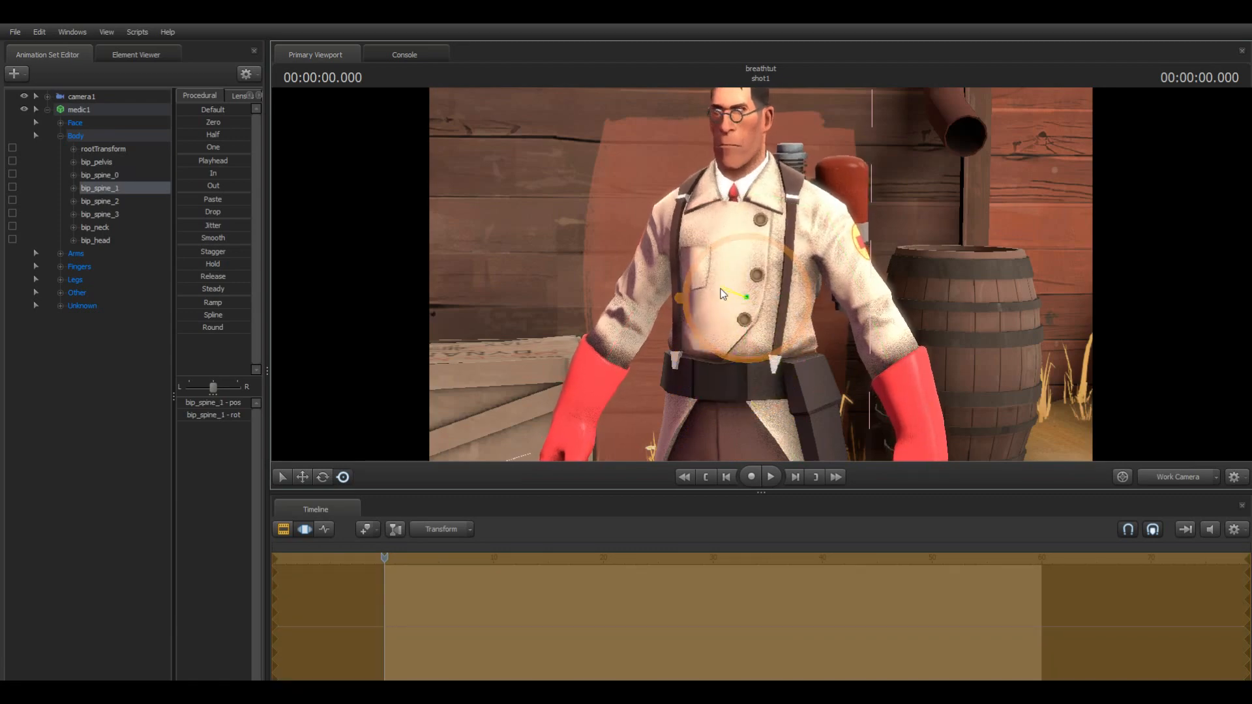
click(100, 200)
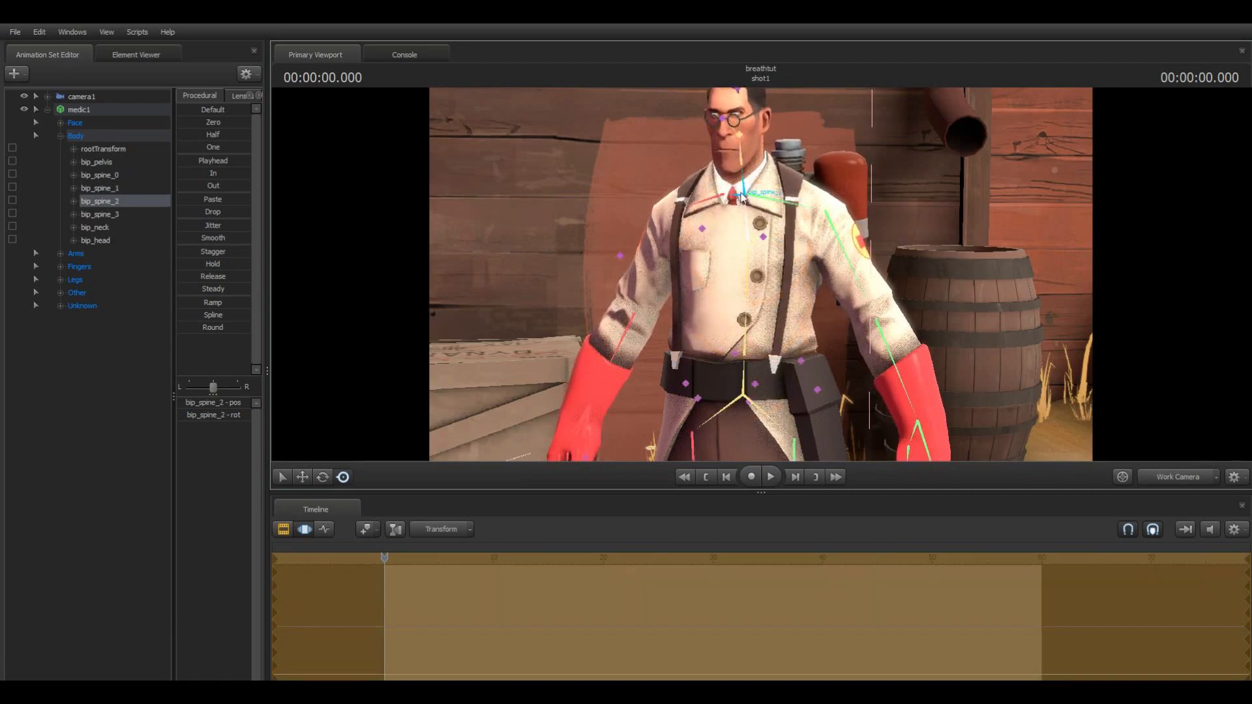
click(99, 214)
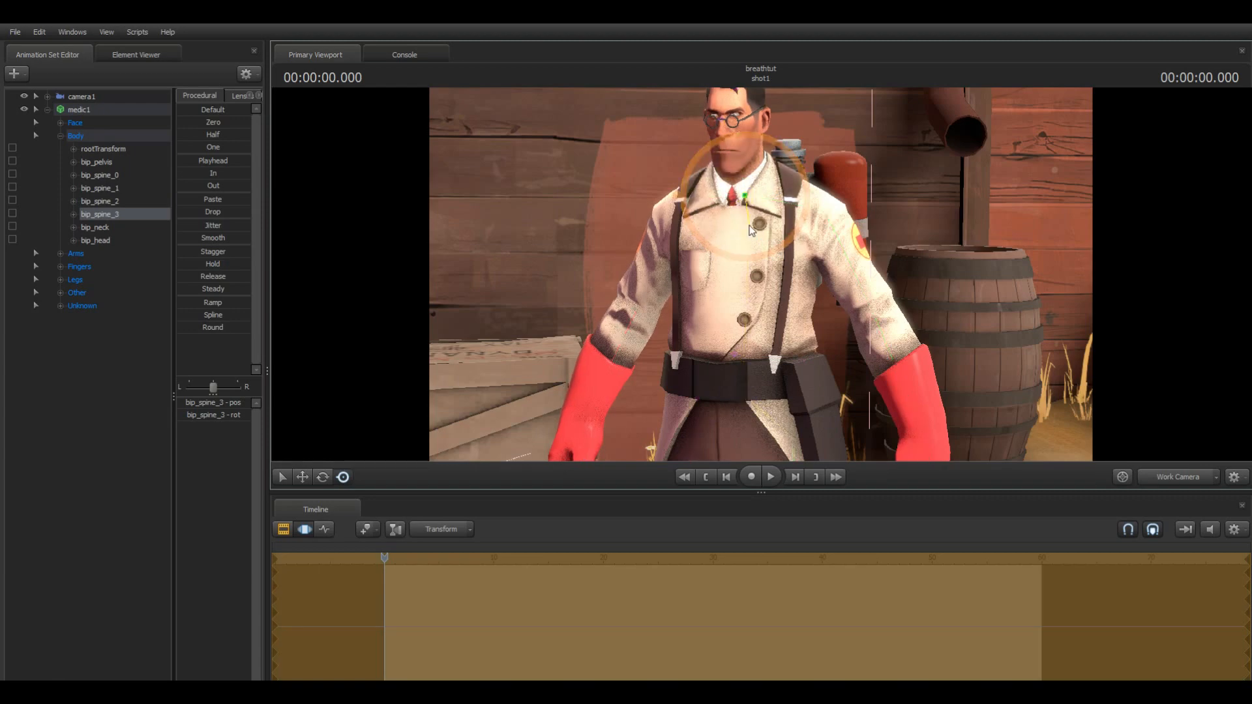
click(94, 226)
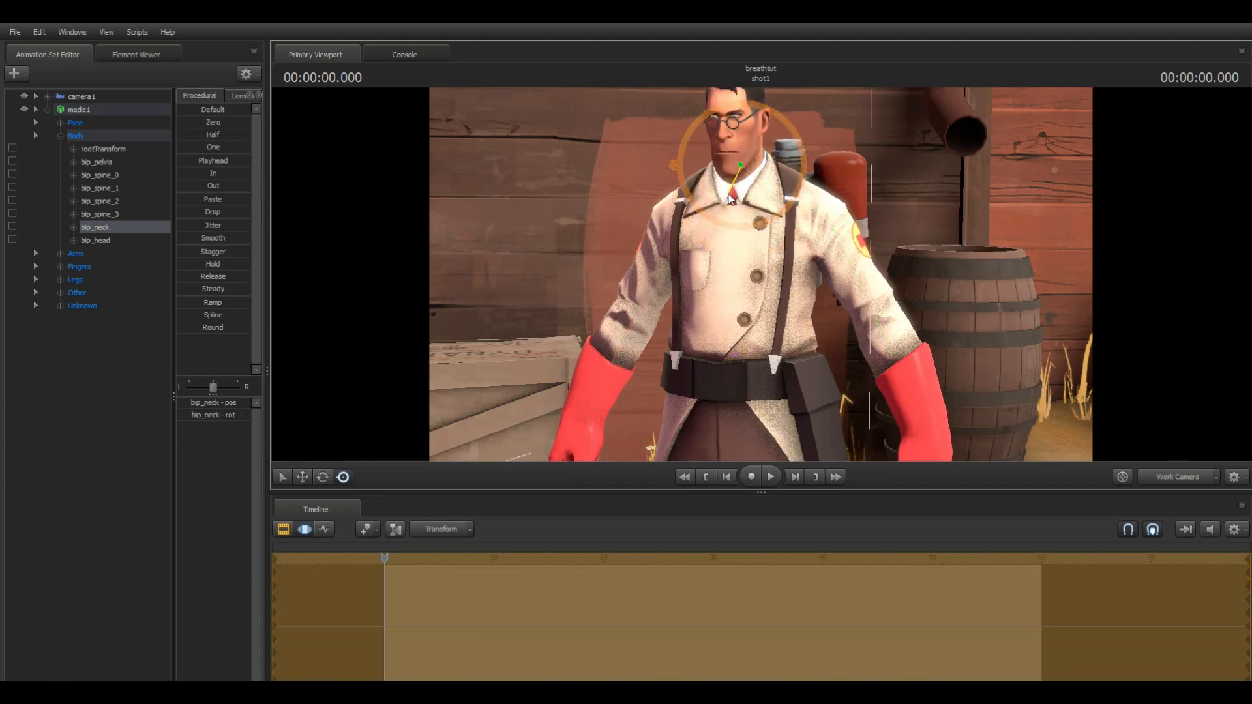
- Expand Arms to try bip_collar_L and bip_upperArm_L, then expand the Unknown group
click(95, 239)
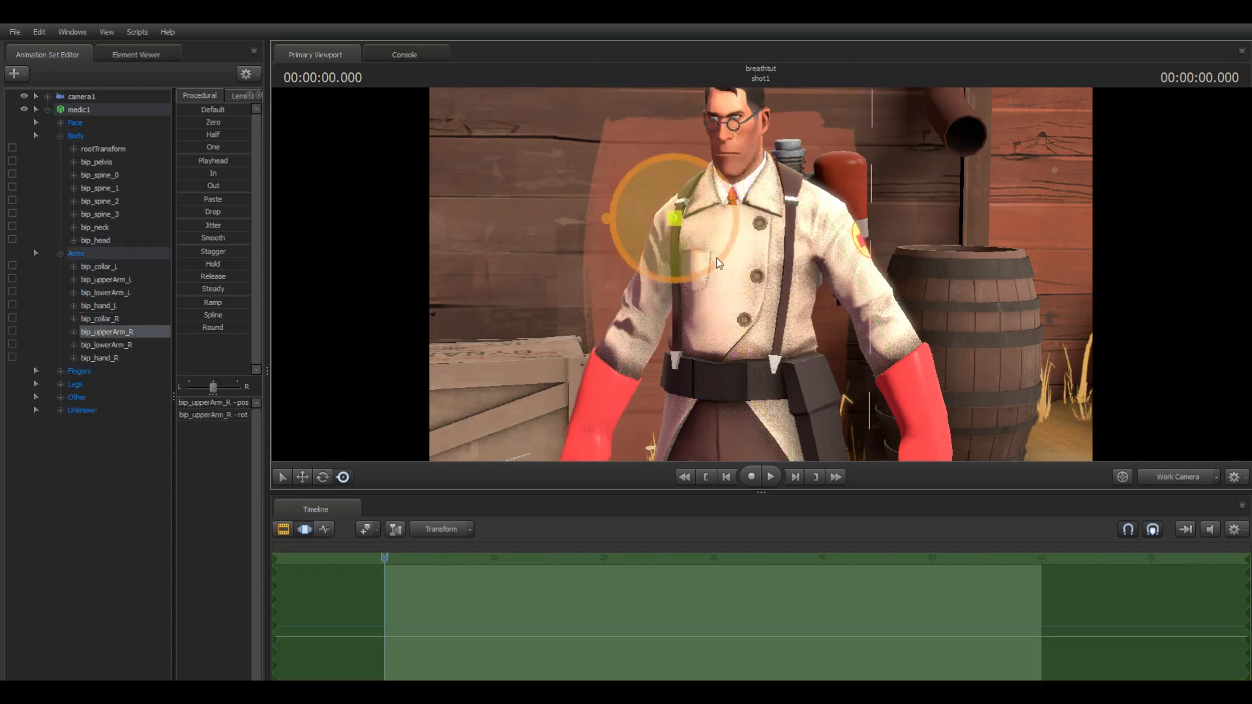
click(99, 266)
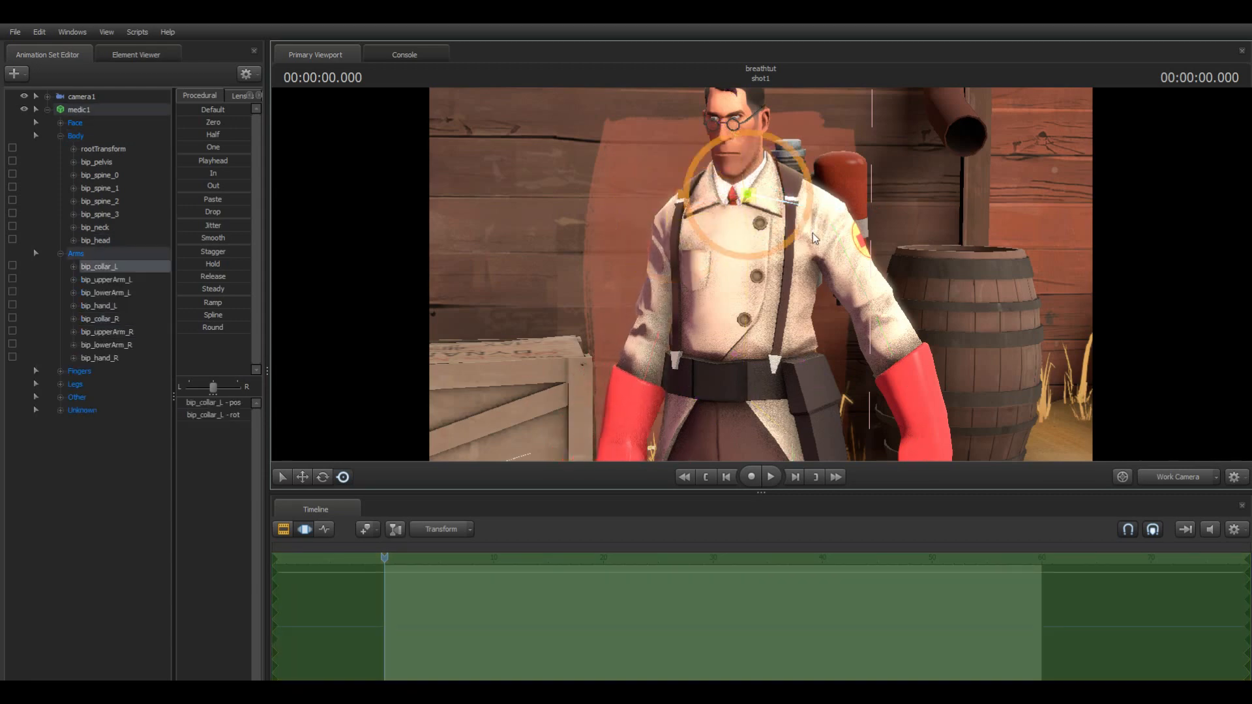
click(106, 280)
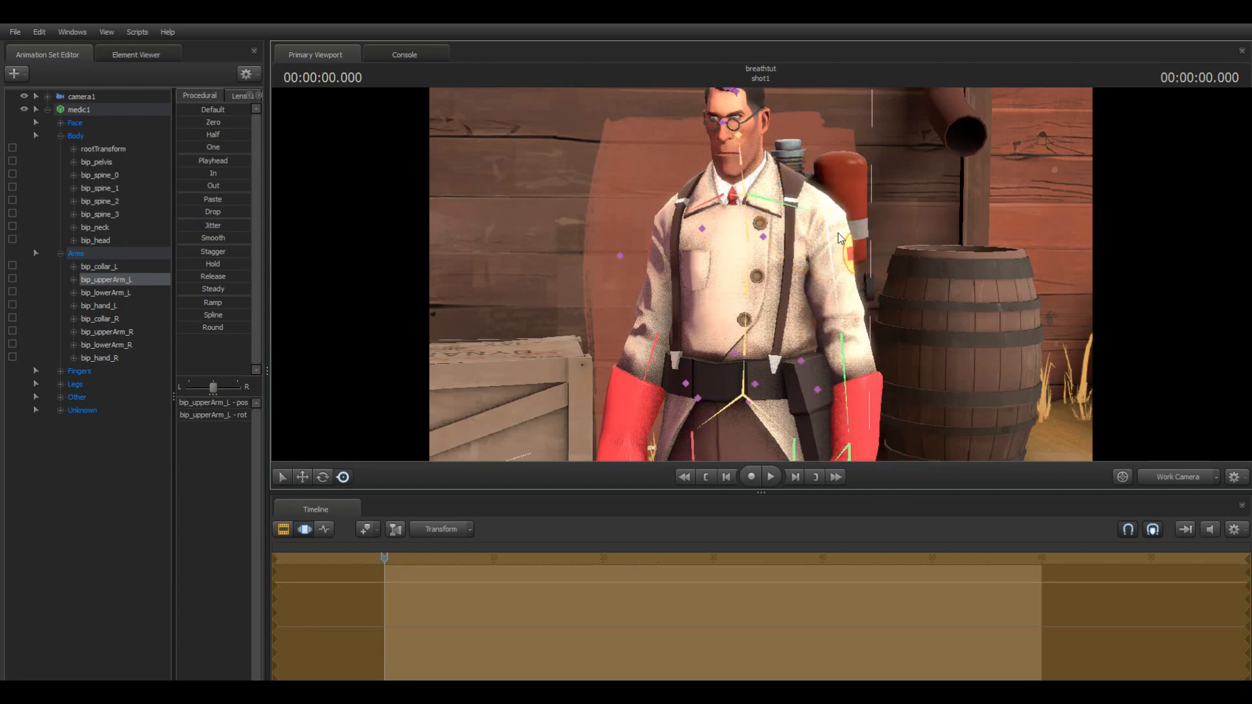
click(35, 409)
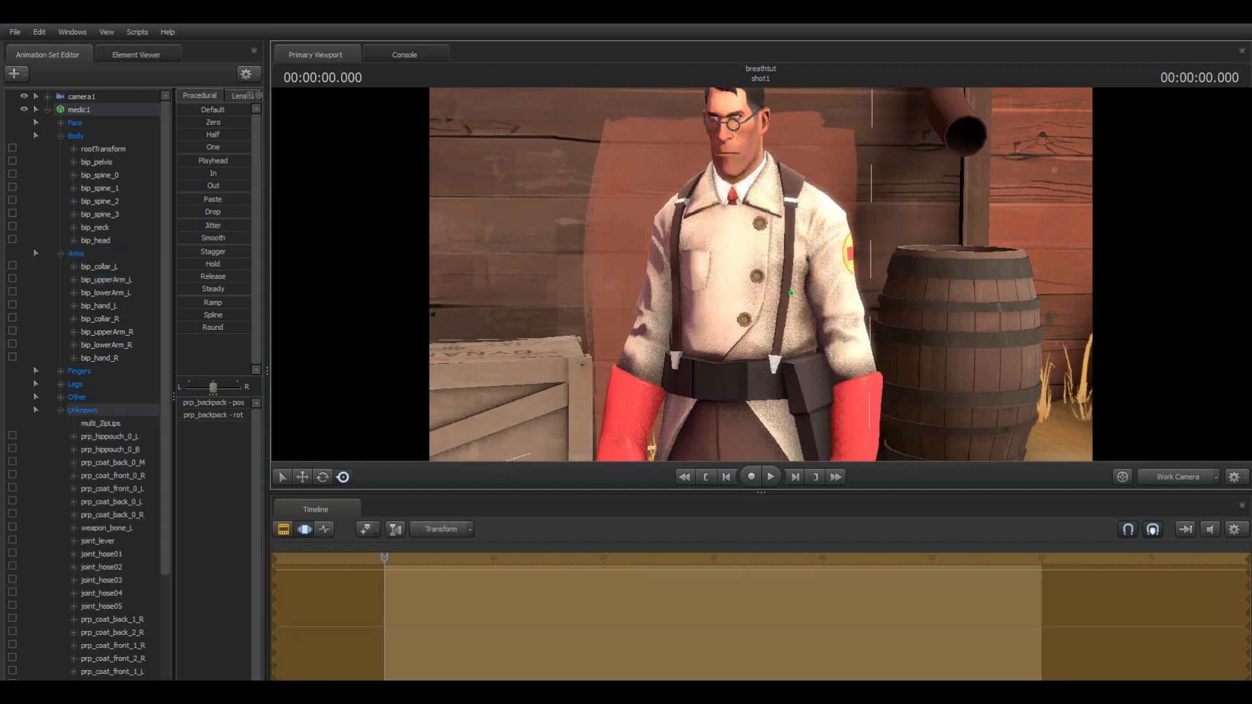
- Select bip_head, frame the medic's face closely, and show the Face controls
click(95, 240)
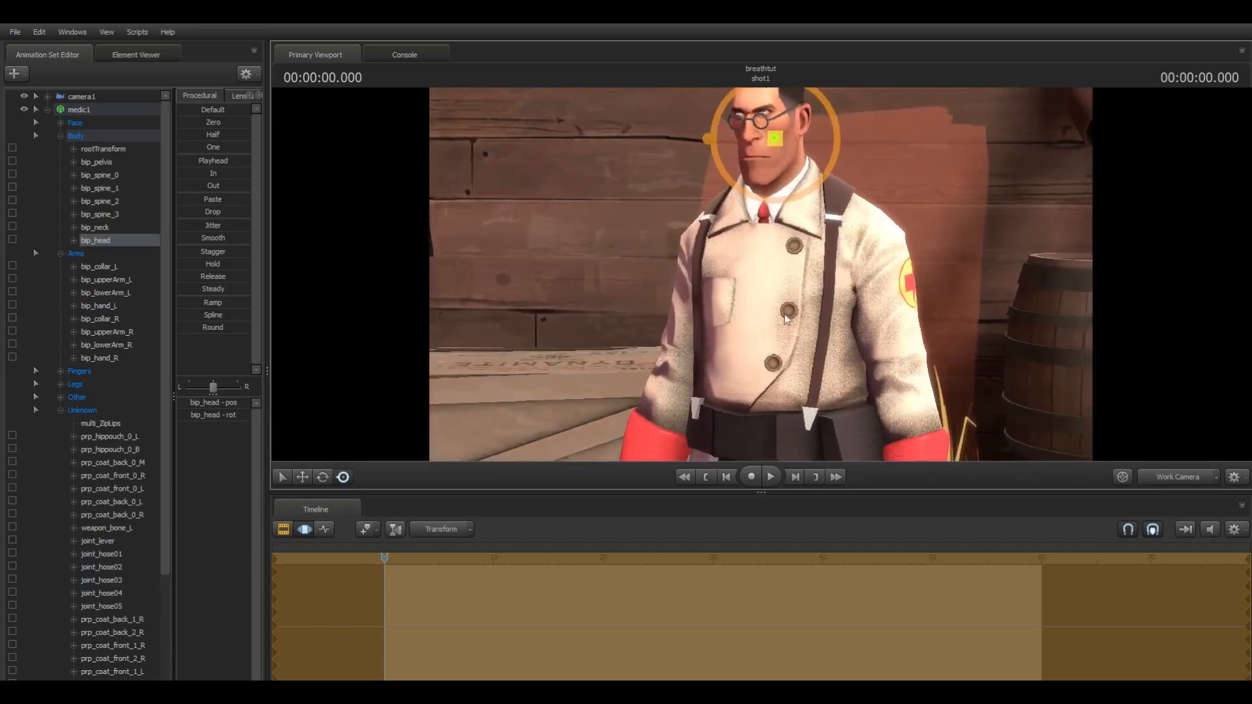
mouse_move(771, 338)
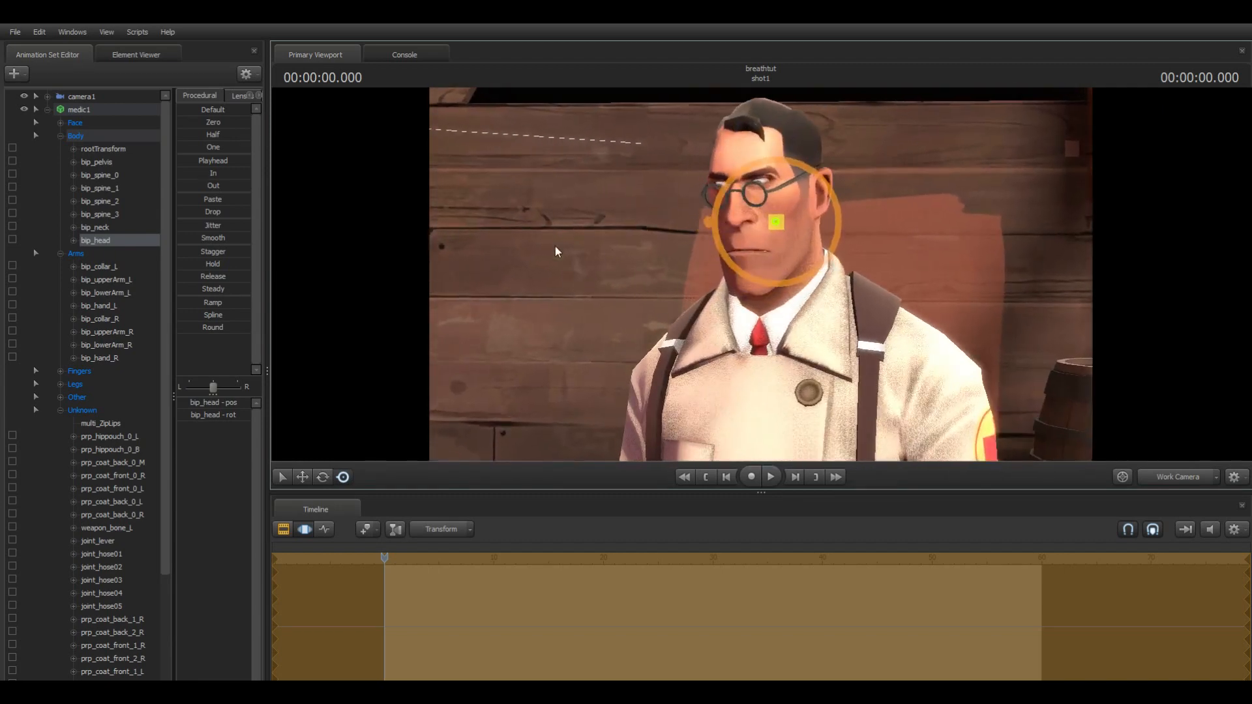
click(75, 122)
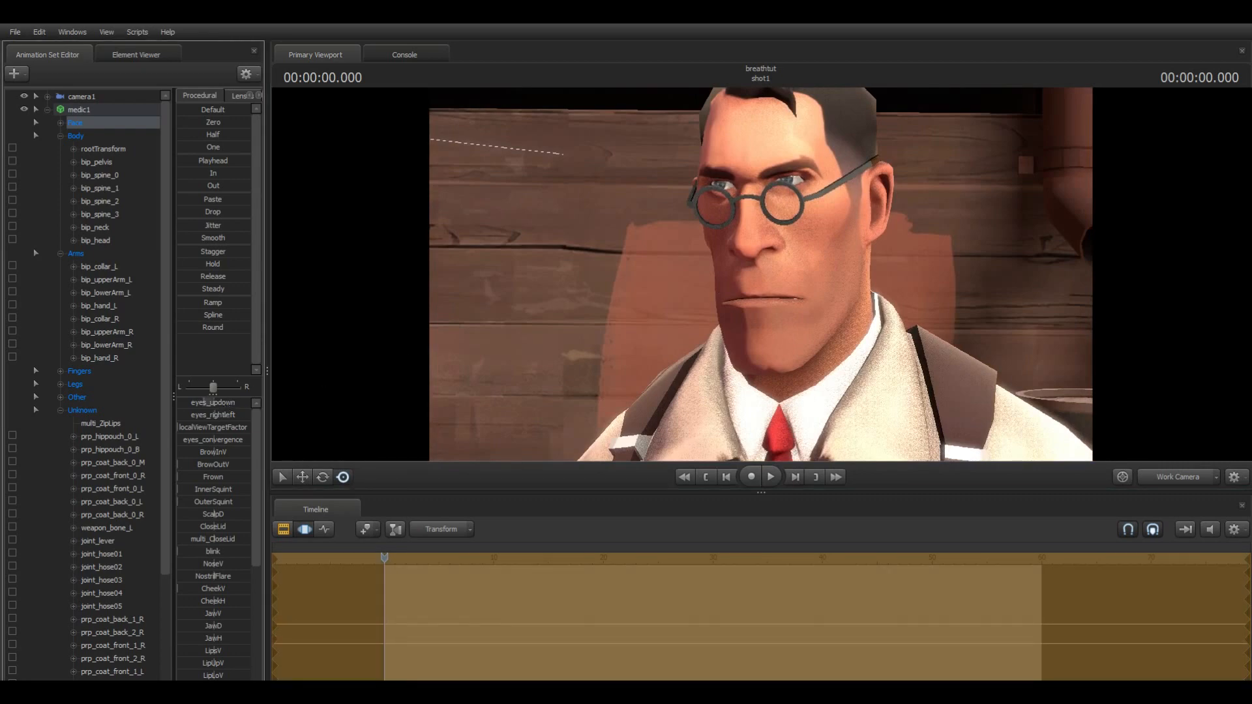
- Expand the Face group and filter sliders to Upper Face, then Mid Face
click(36, 122)
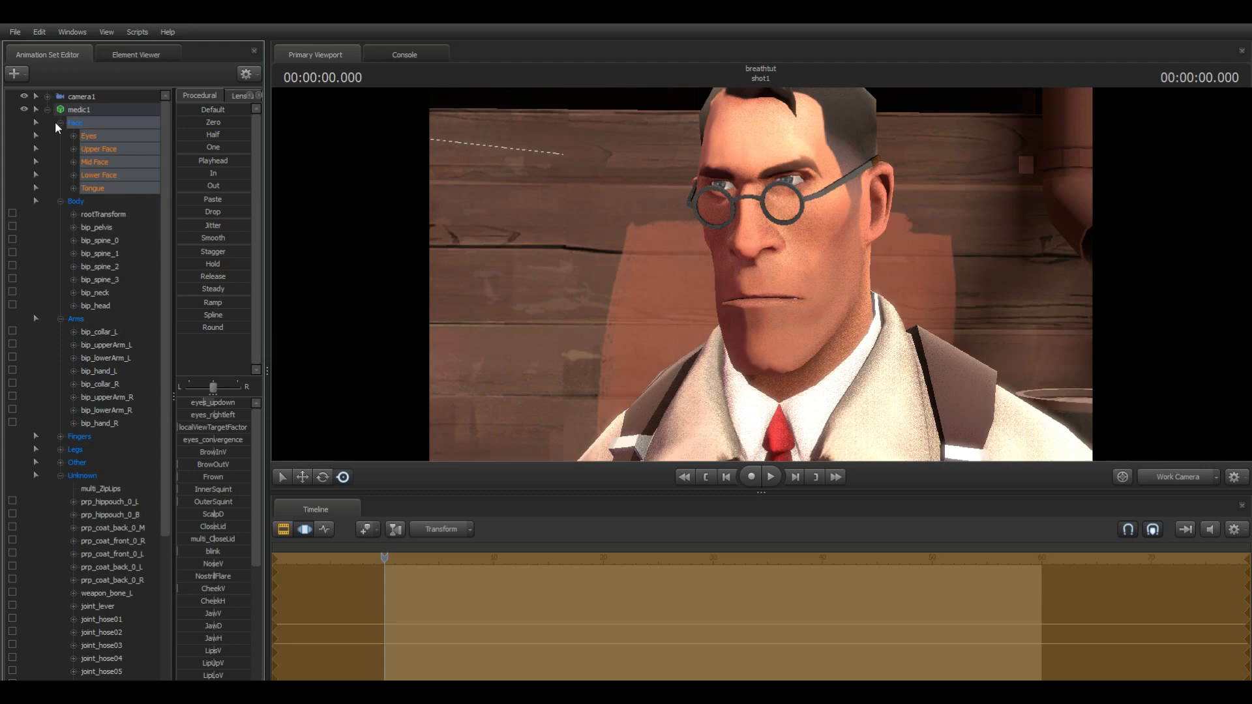
click(99, 149)
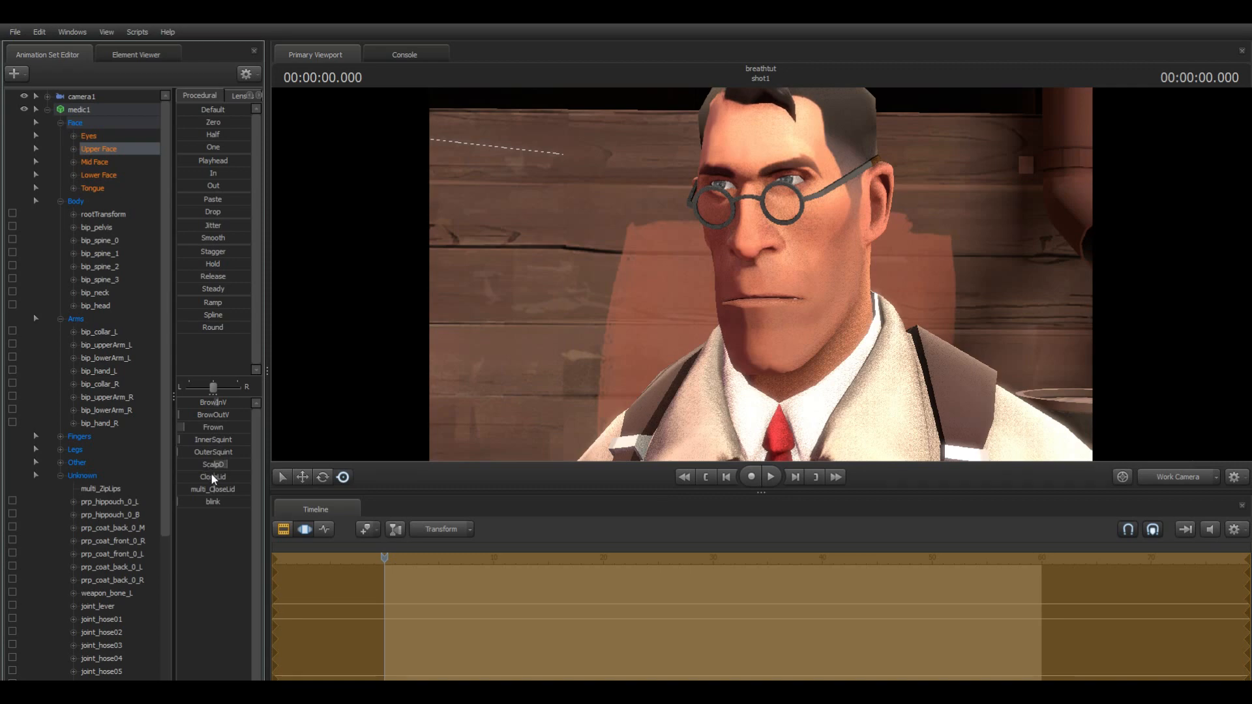
mouse_move(109, 225)
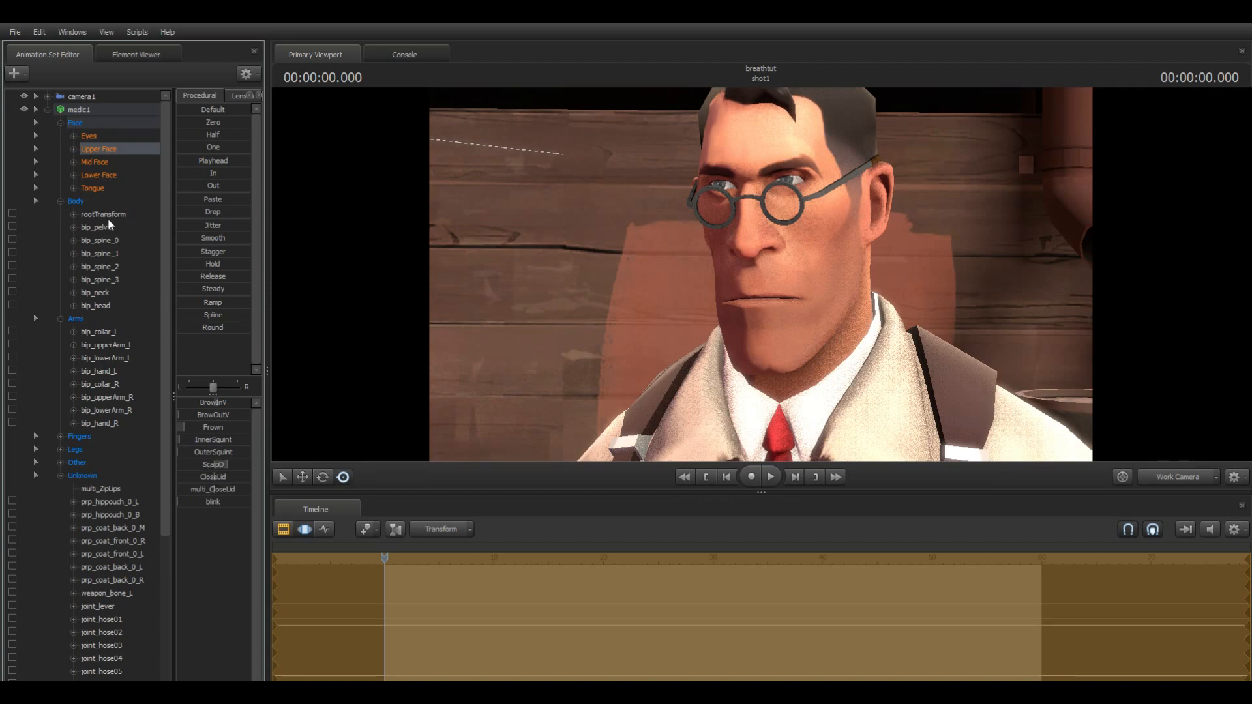
click(94, 161)
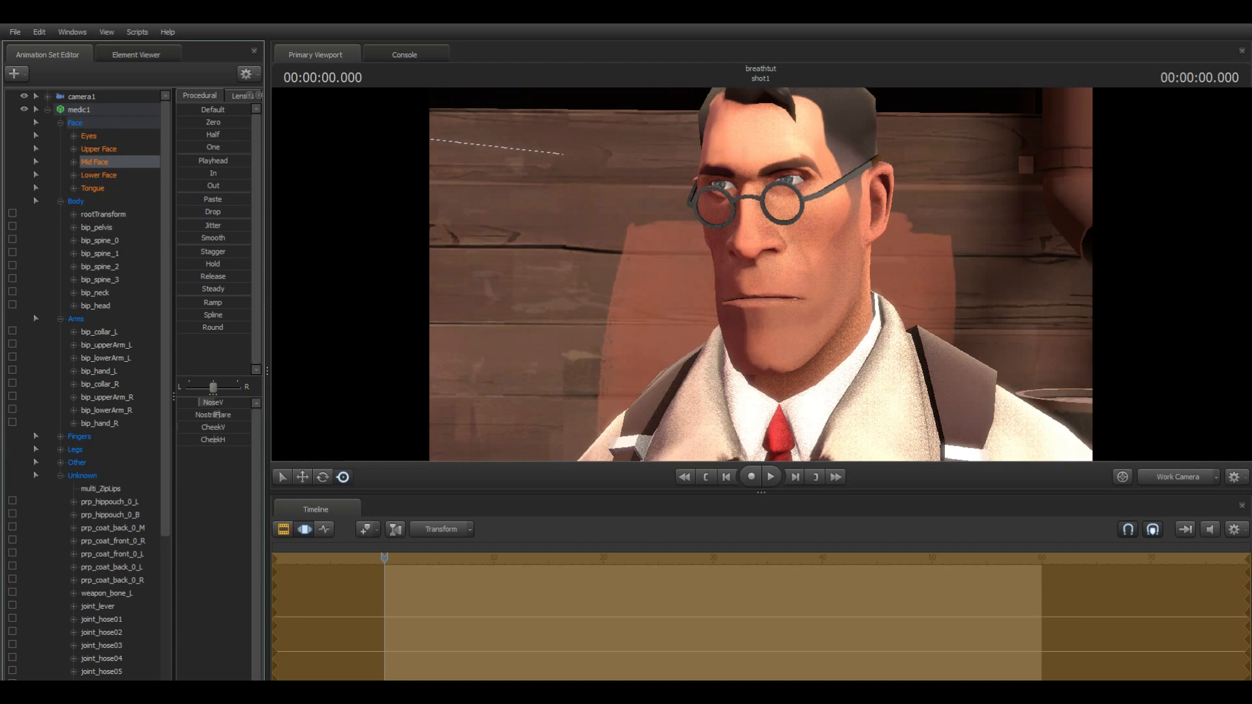
- Browse Lower Face jaw and lip sliders, then Mid Face, ending on Upper Face brows and blinks
click(99, 174)
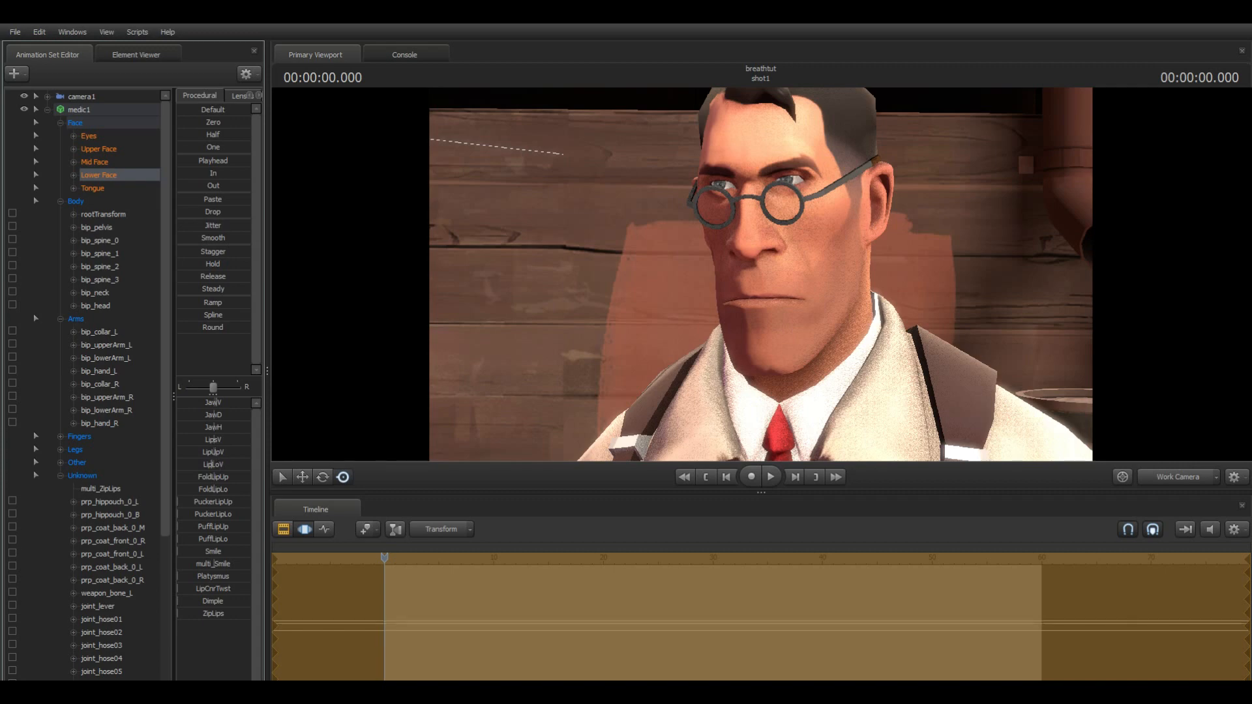
mouse_move(654, 371)
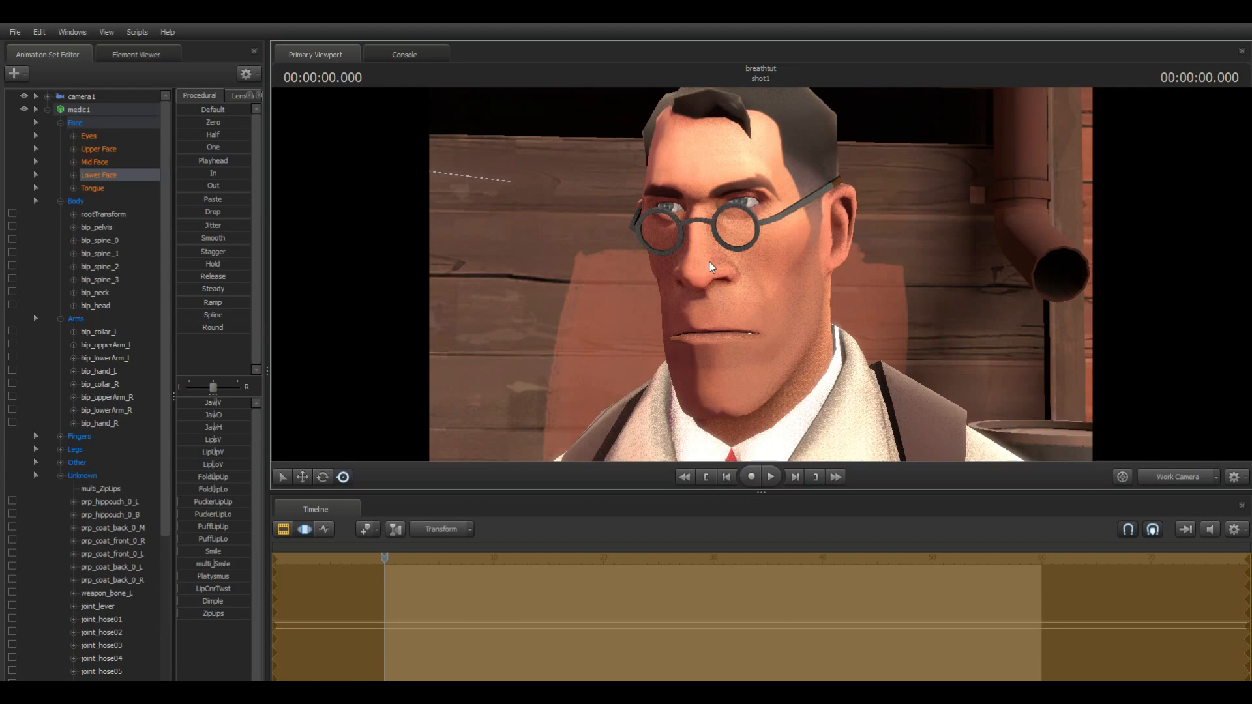
click(94, 162)
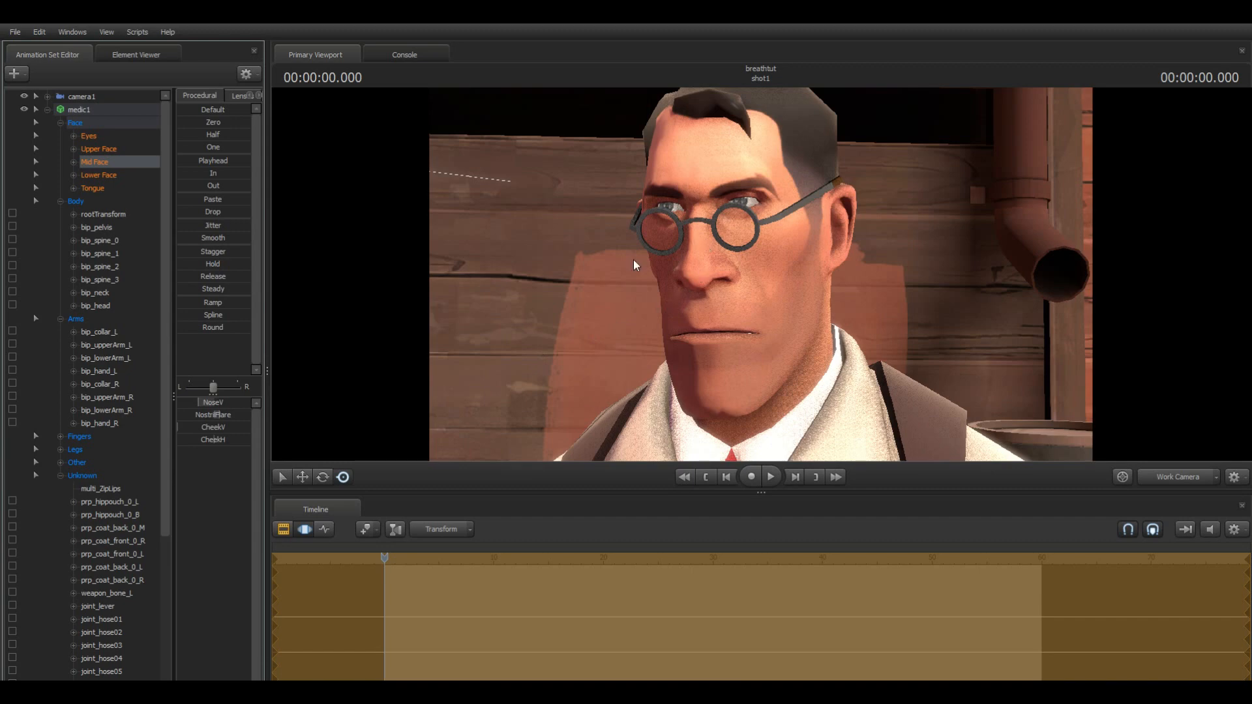
click(98, 149)
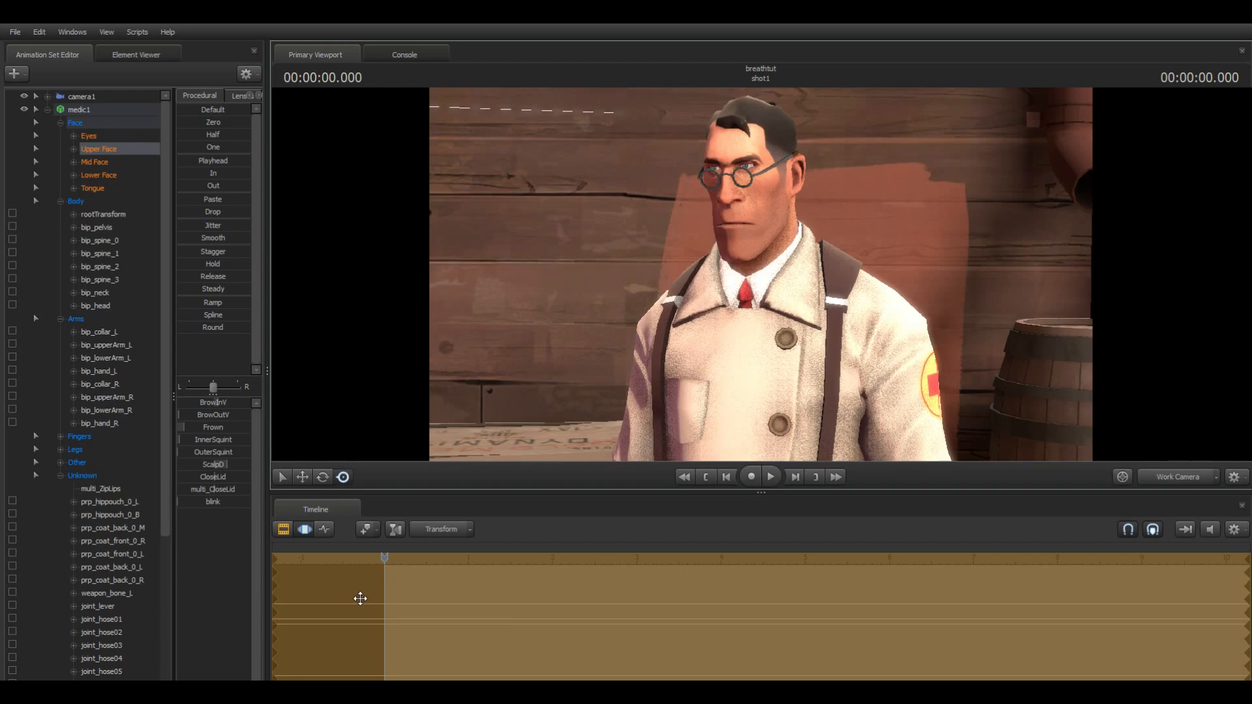
- Mark a falloff time selection from about 0.7 to 3.3 s, playhead at 2 s
click(769, 477)
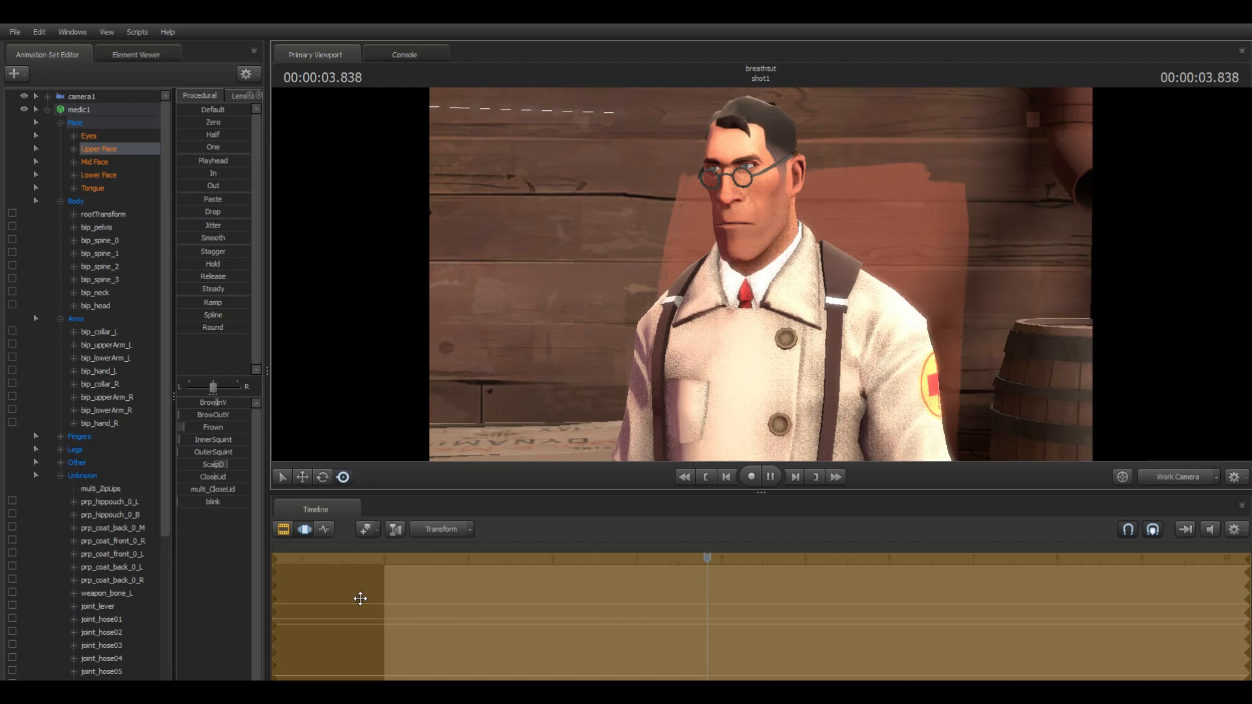
click(769, 477)
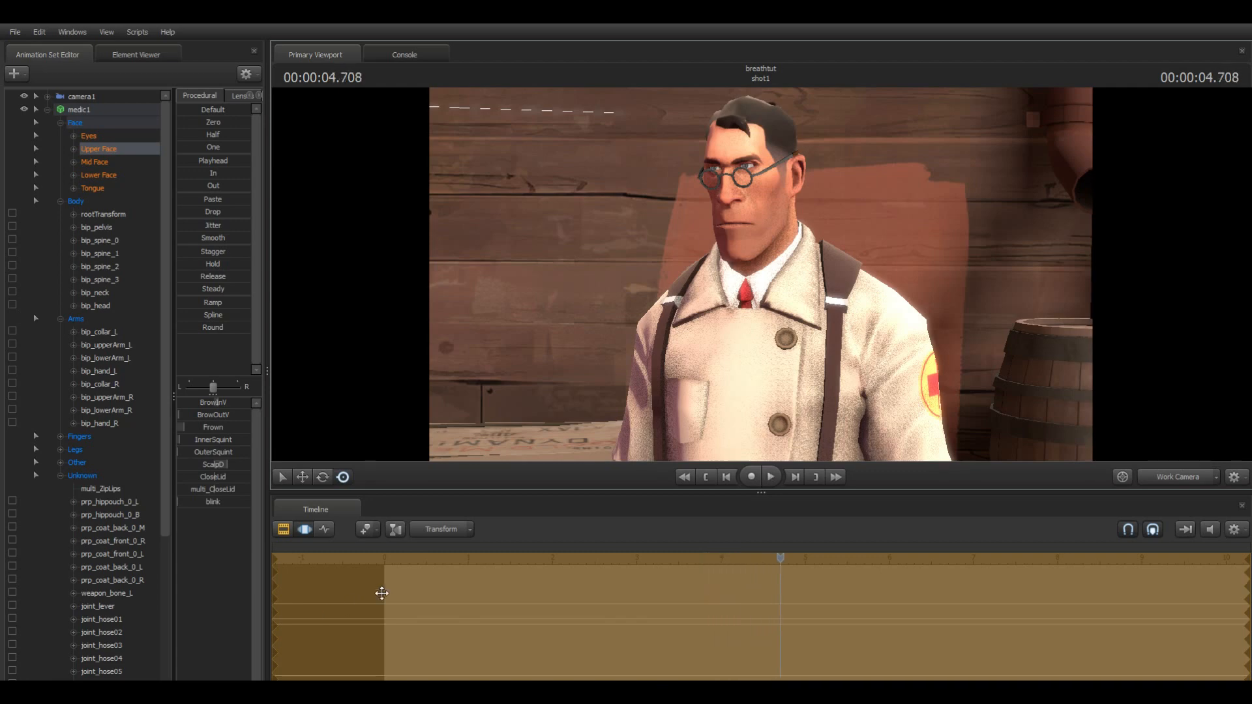
click(700, 557)
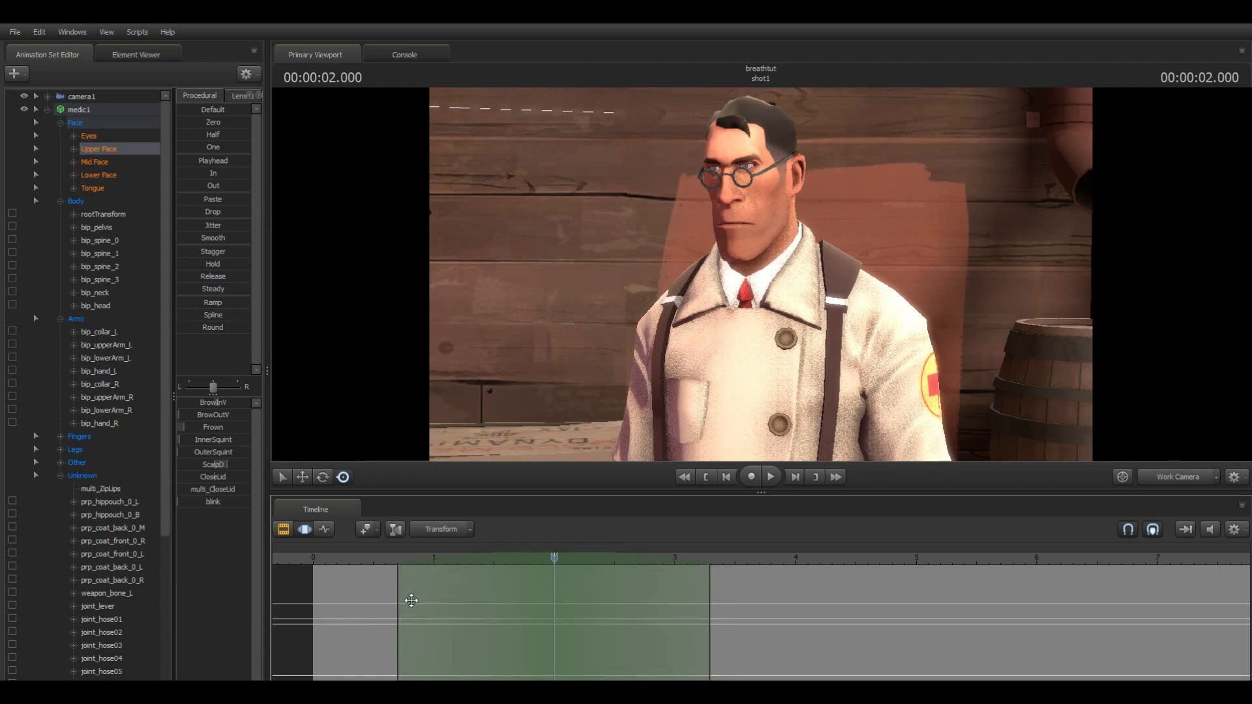
mouse_move(988, 398)
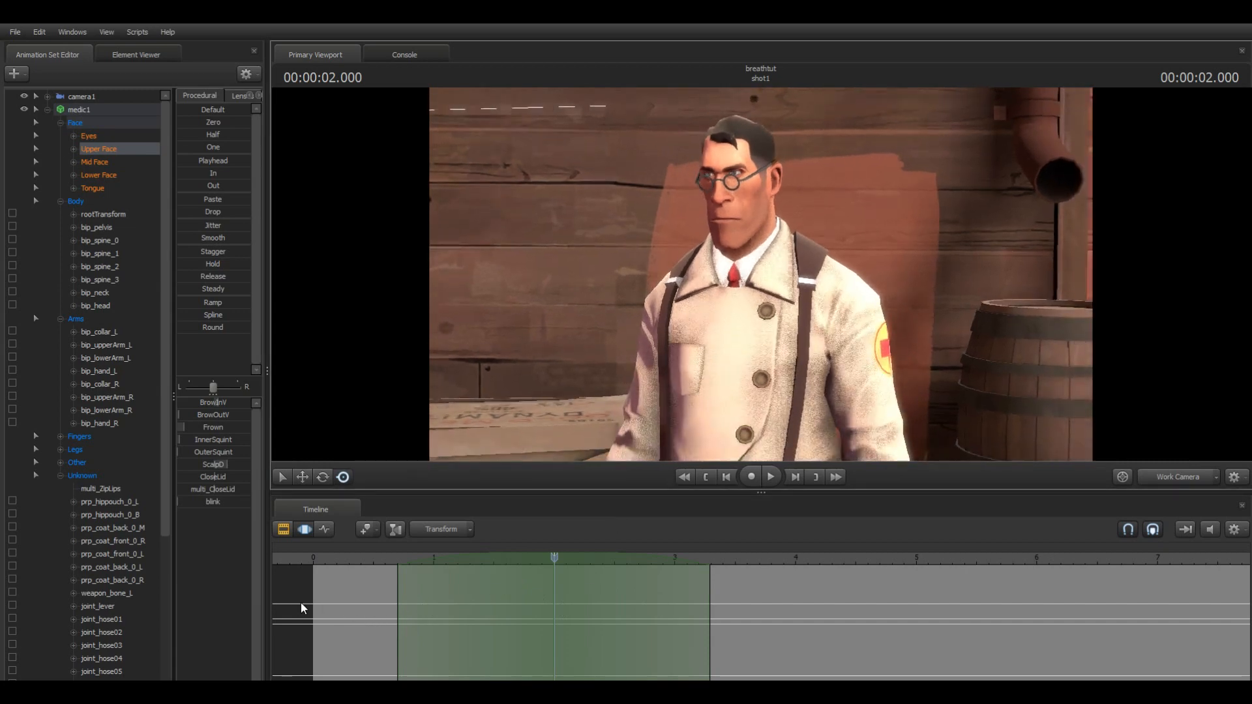
mouse_move(902, 571)
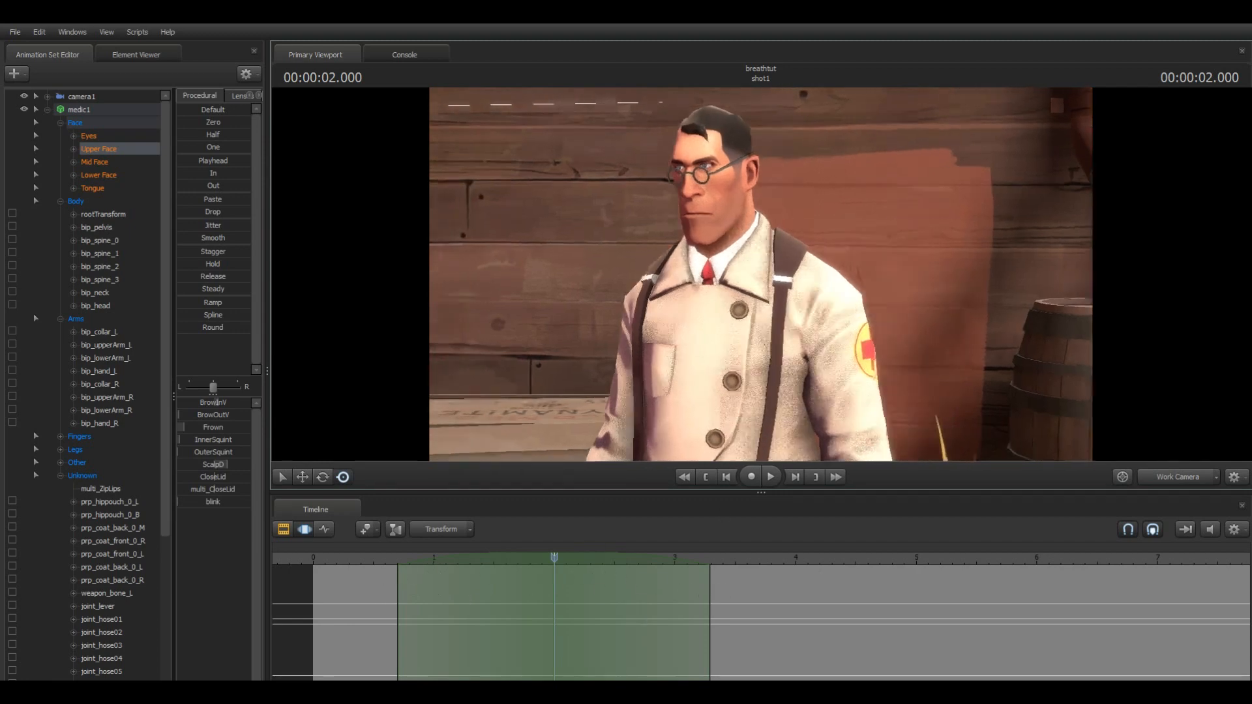
- Rotate bip_head at 2 s and narrow the time selection to about 1.6–4 s
click(95, 306)
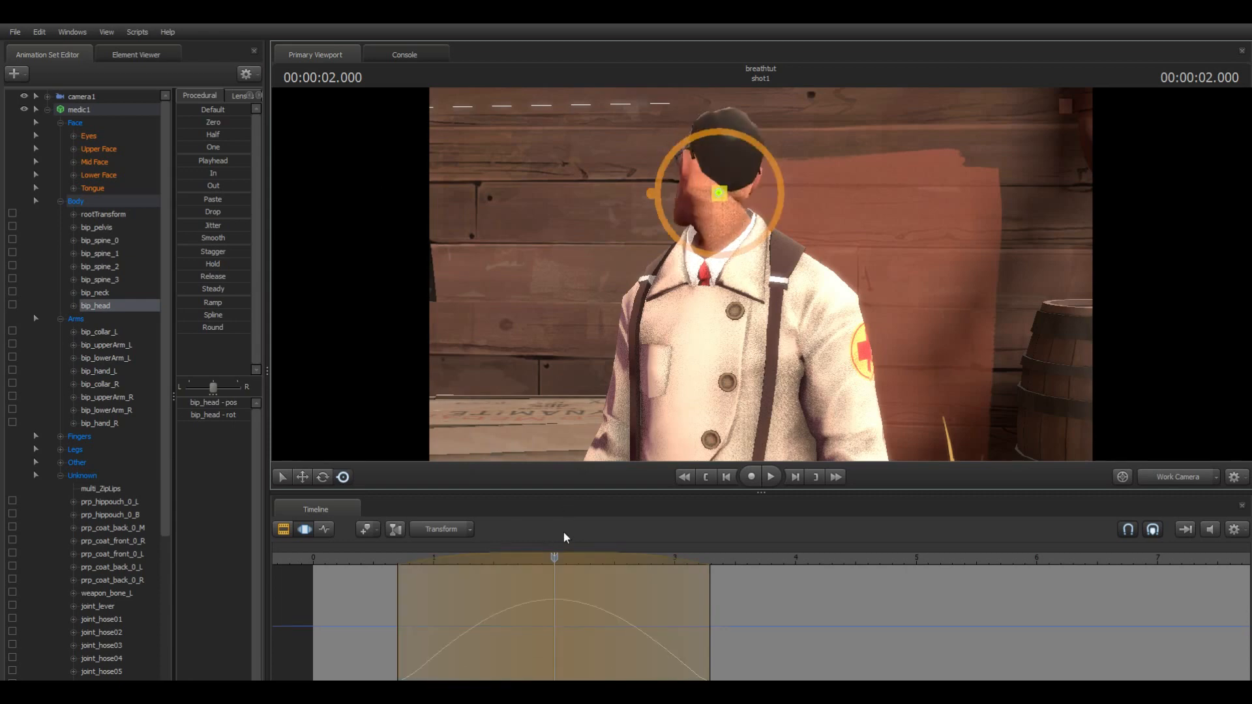
click(407, 557)
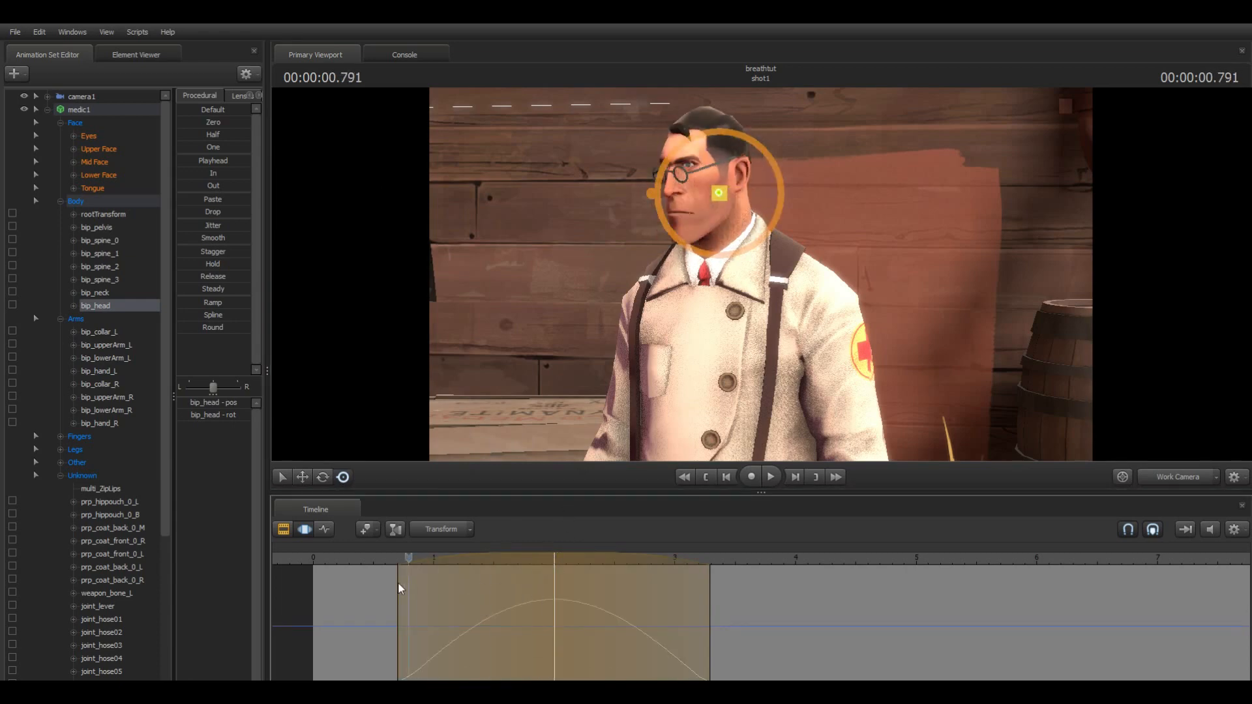
click(768, 477)
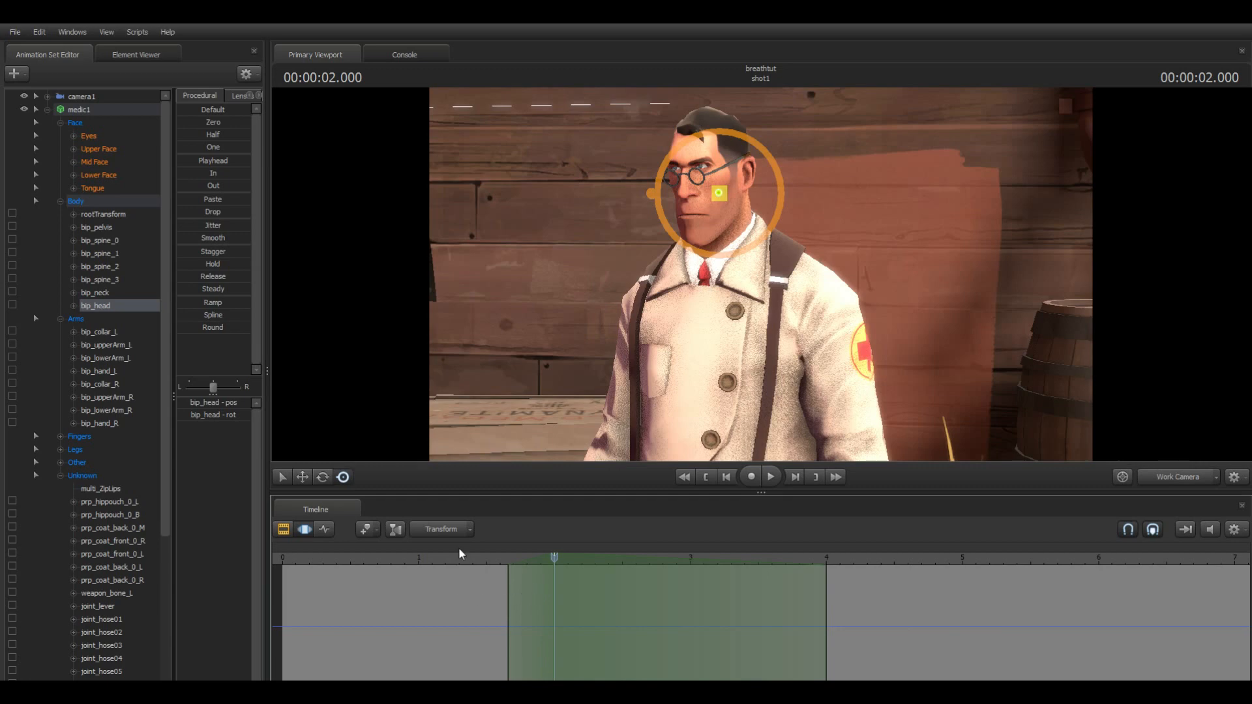
mouse_move(536, 590)
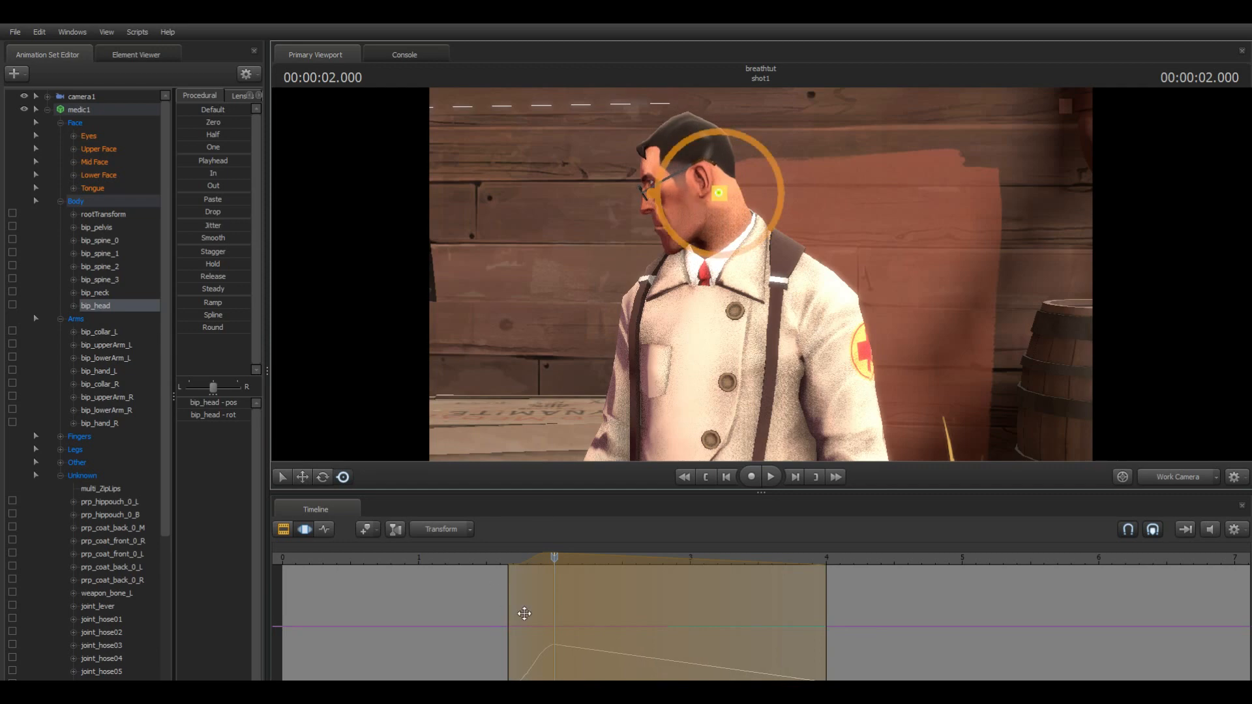
- Turn bip_head sideways at 2 s and widen the time selection to 0–4 s
click(769, 476)
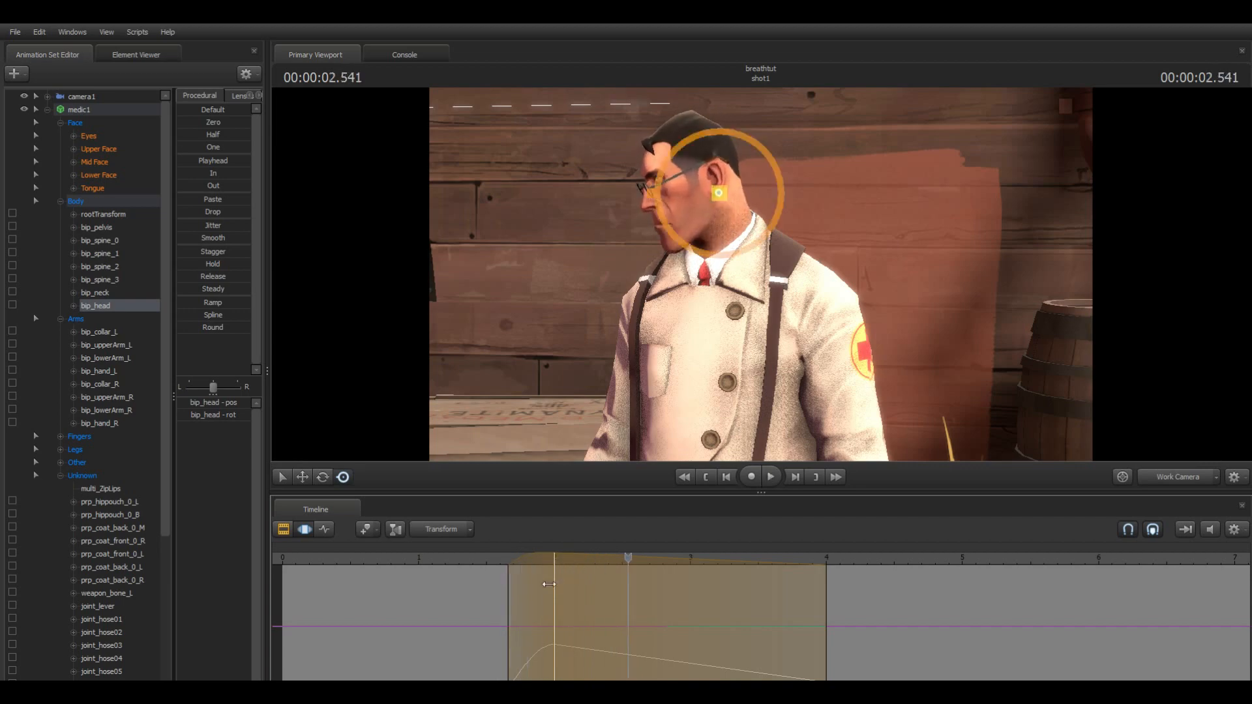
click(768, 477)
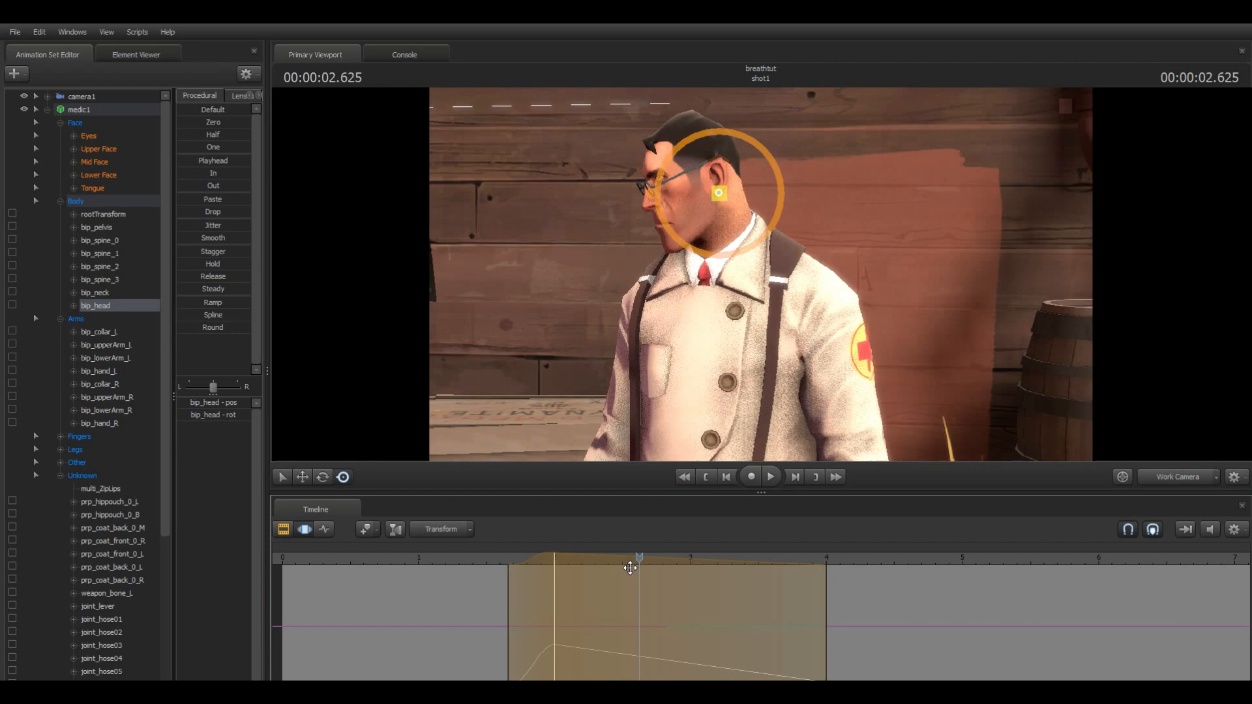
click(768, 476)
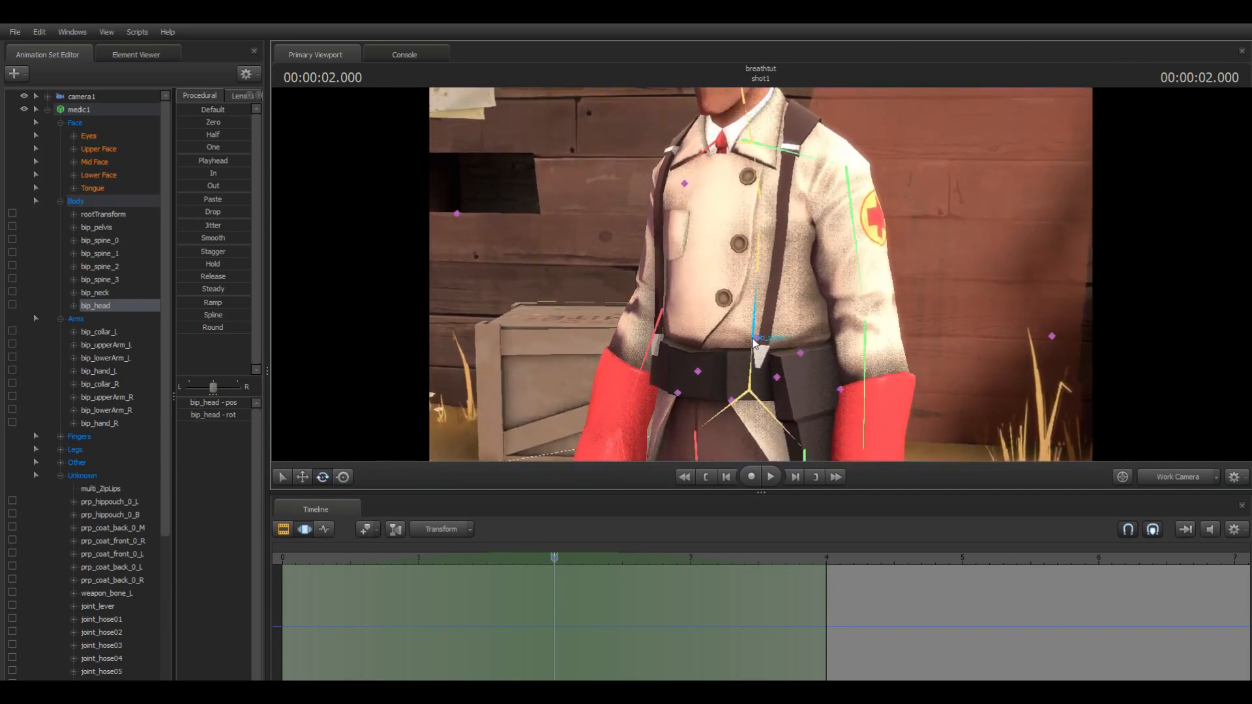
- Rotate bip_spine_0–2, both collarbones, bip_neck and bip_head at 2 s for an inhale
click(99, 241)
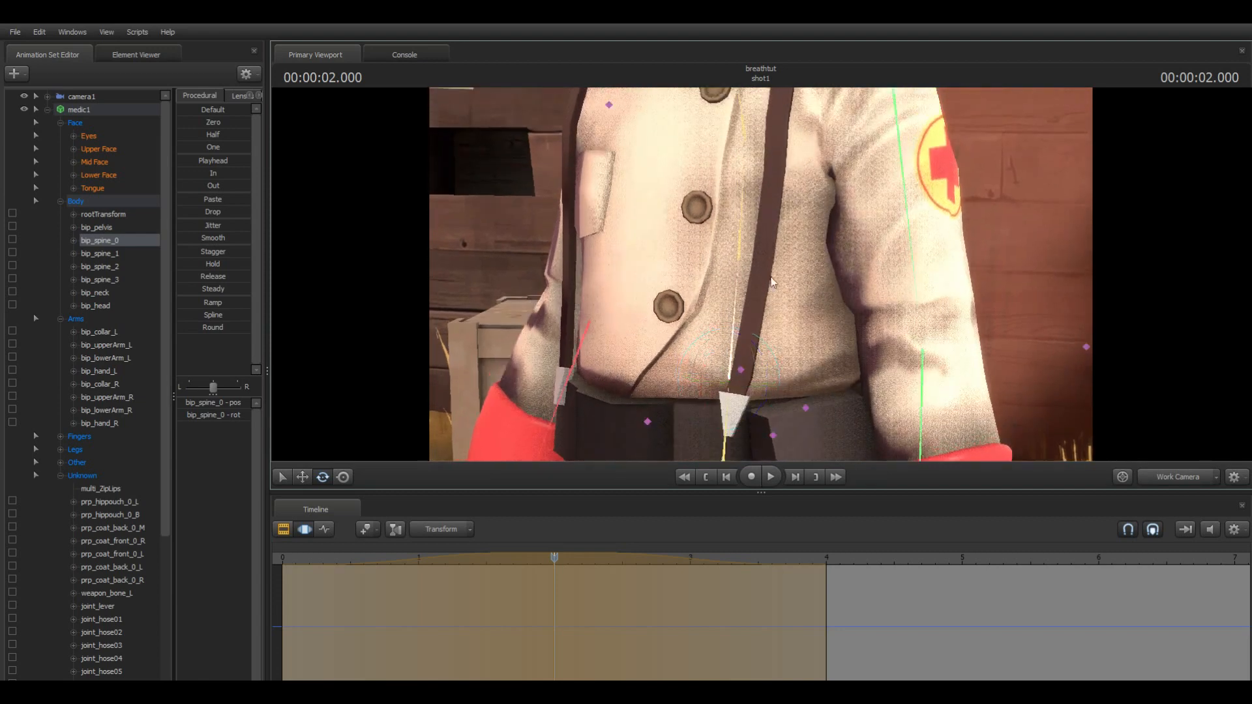
click(99, 253)
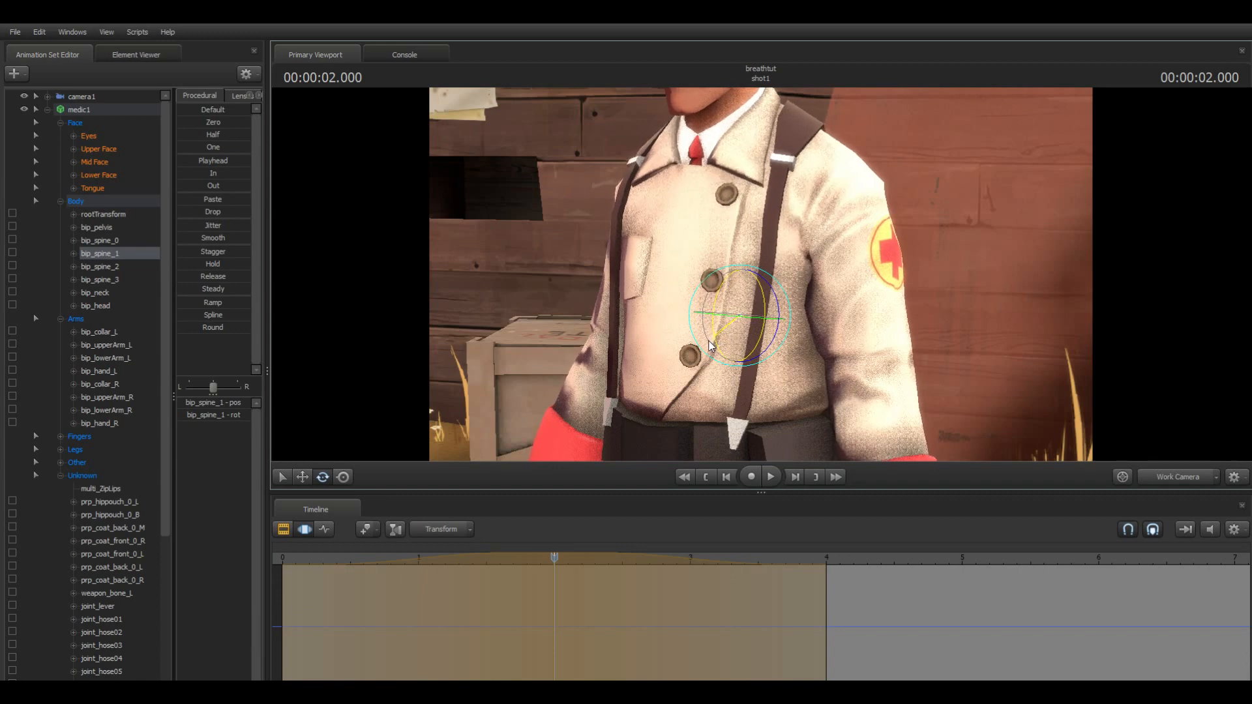
click(99, 266)
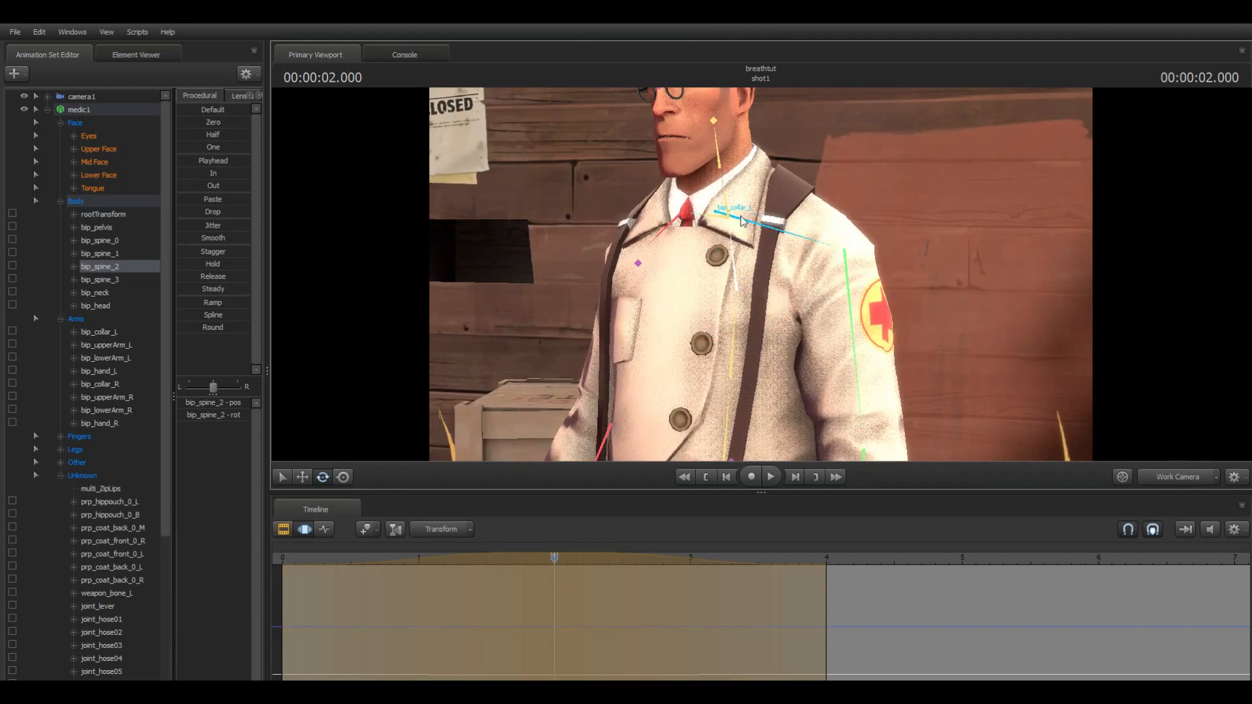
click(99, 331)
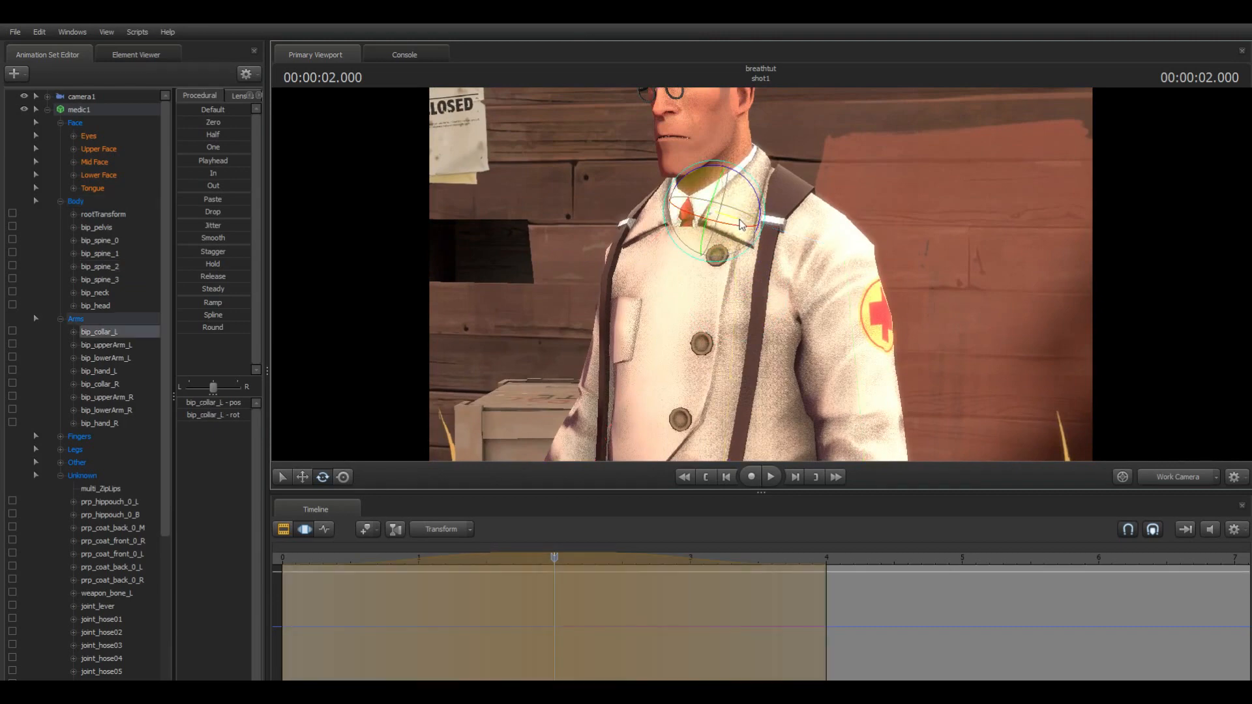
click(100, 383)
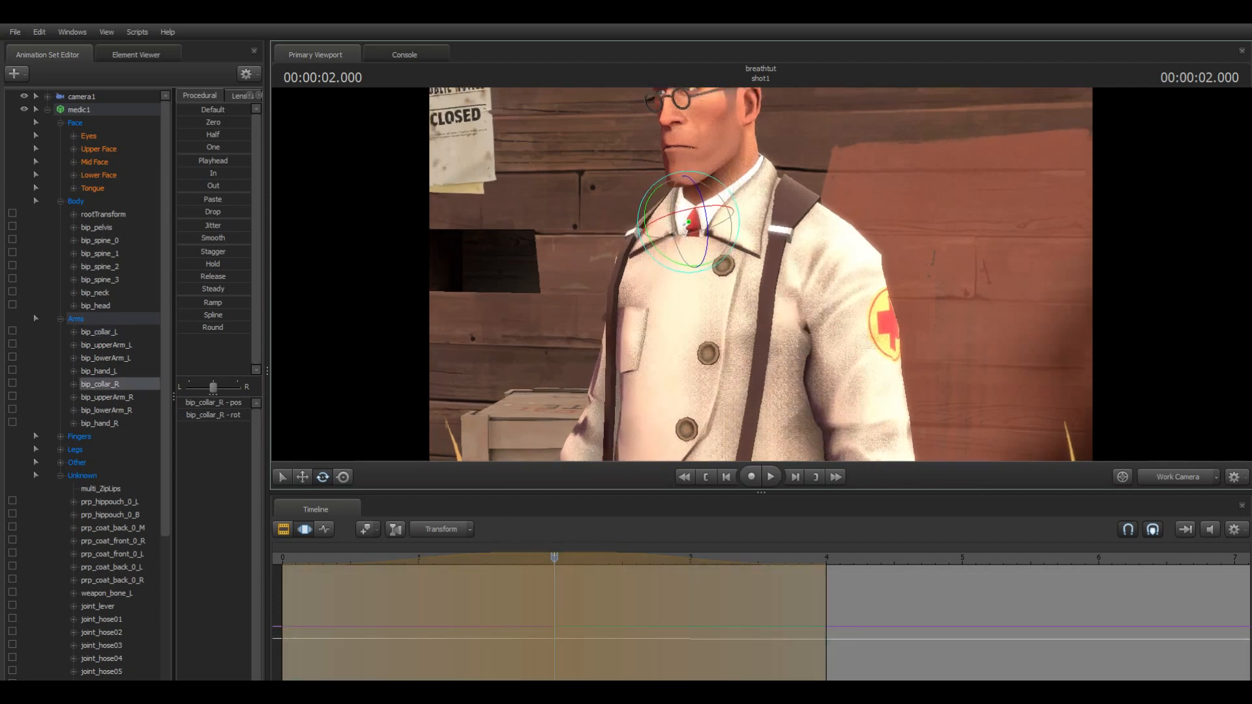
click(95, 292)
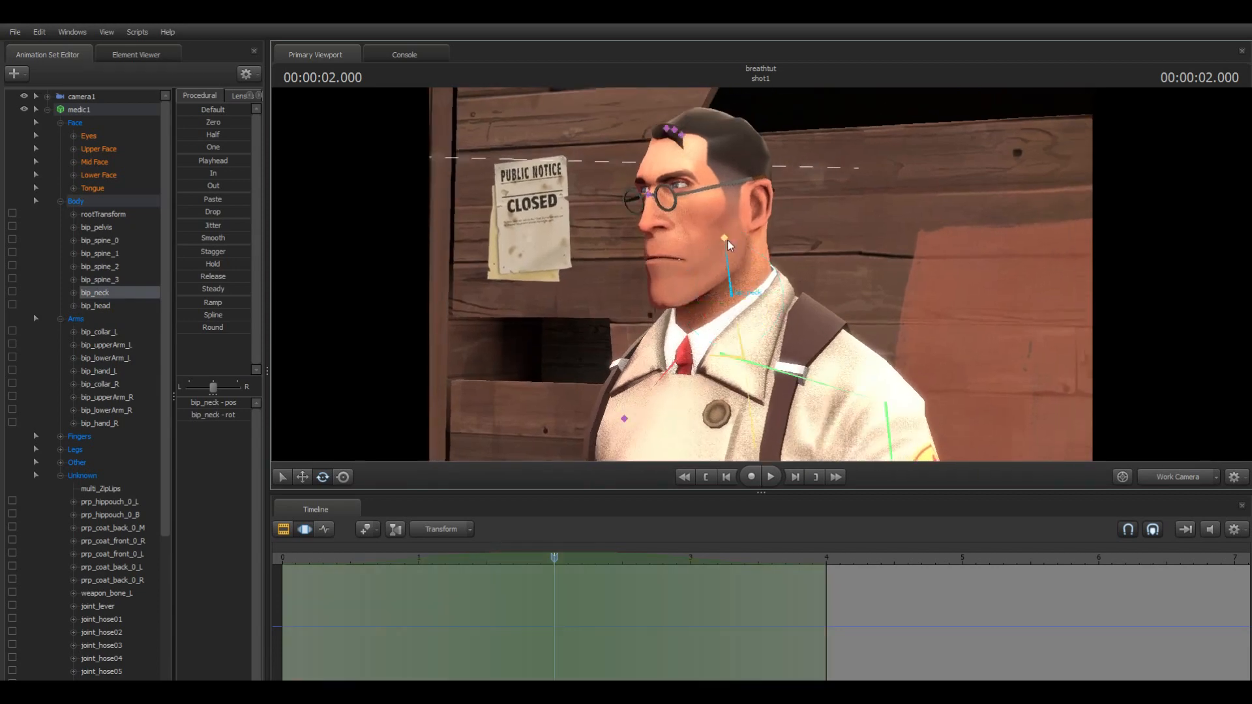
click(95, 306)
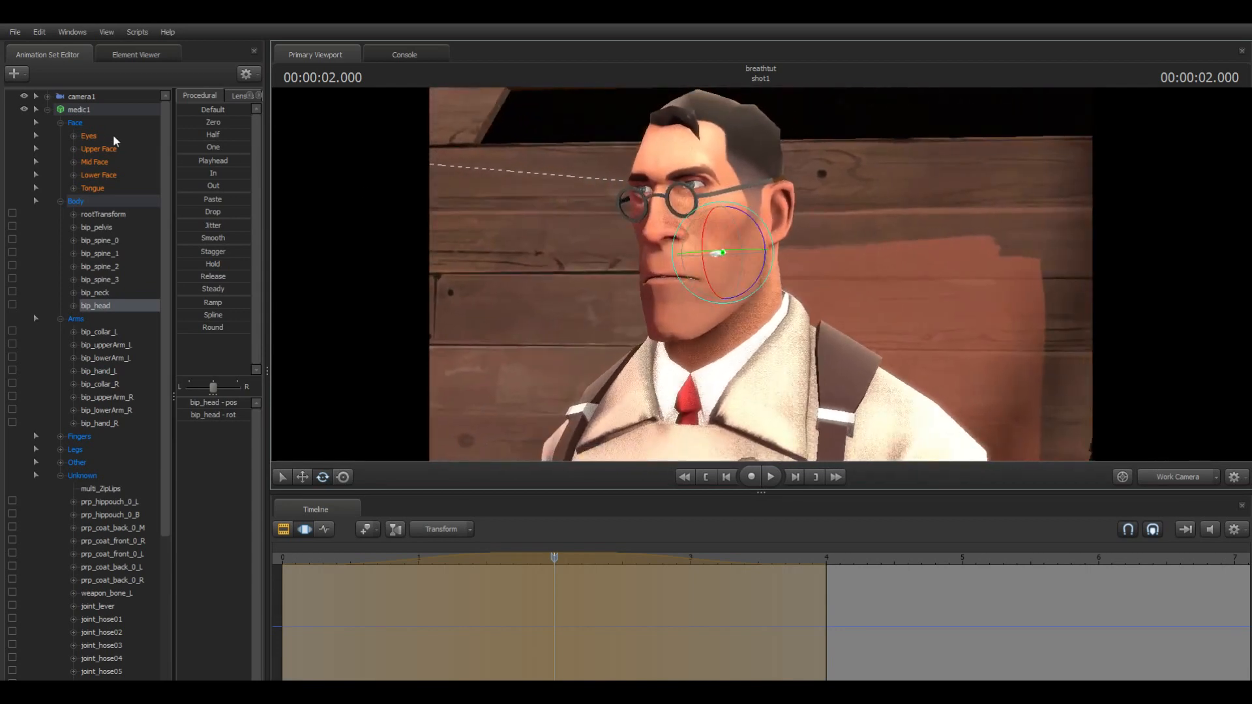
- Open the Upper, Mid and Lower Face groups to reshape brows, nose and jaw at 2 s
click(99, 149)
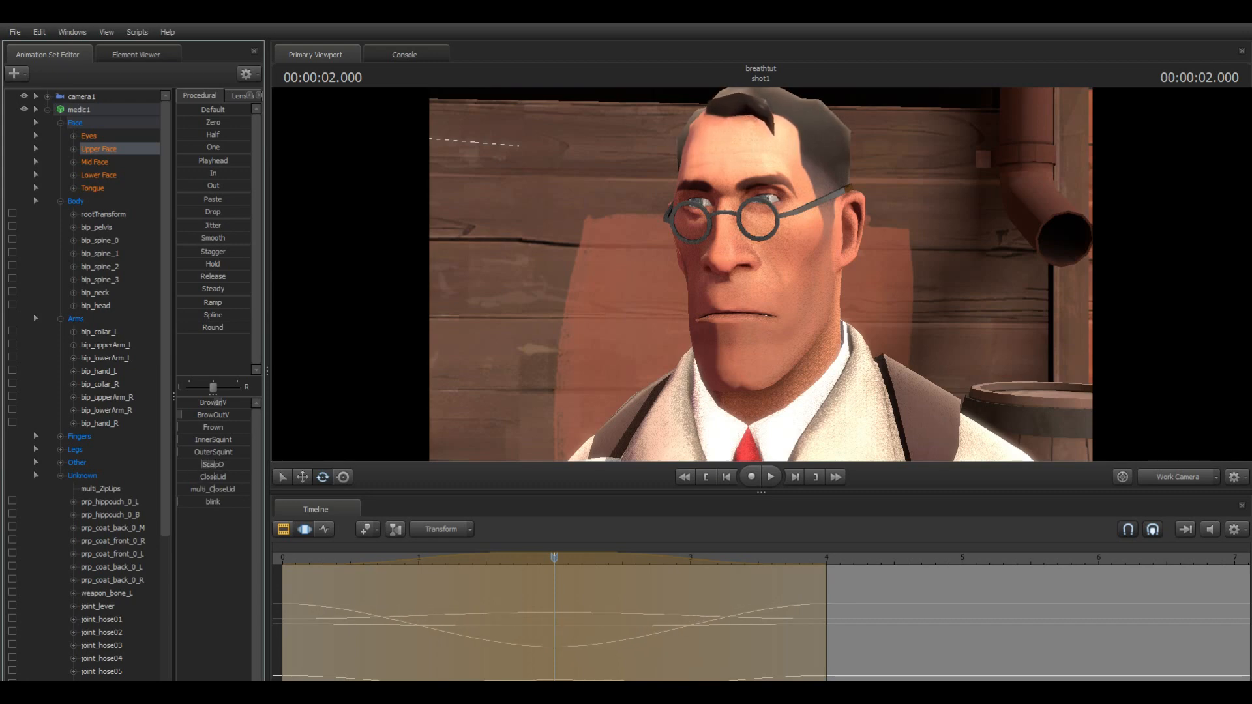
click(94, 161)
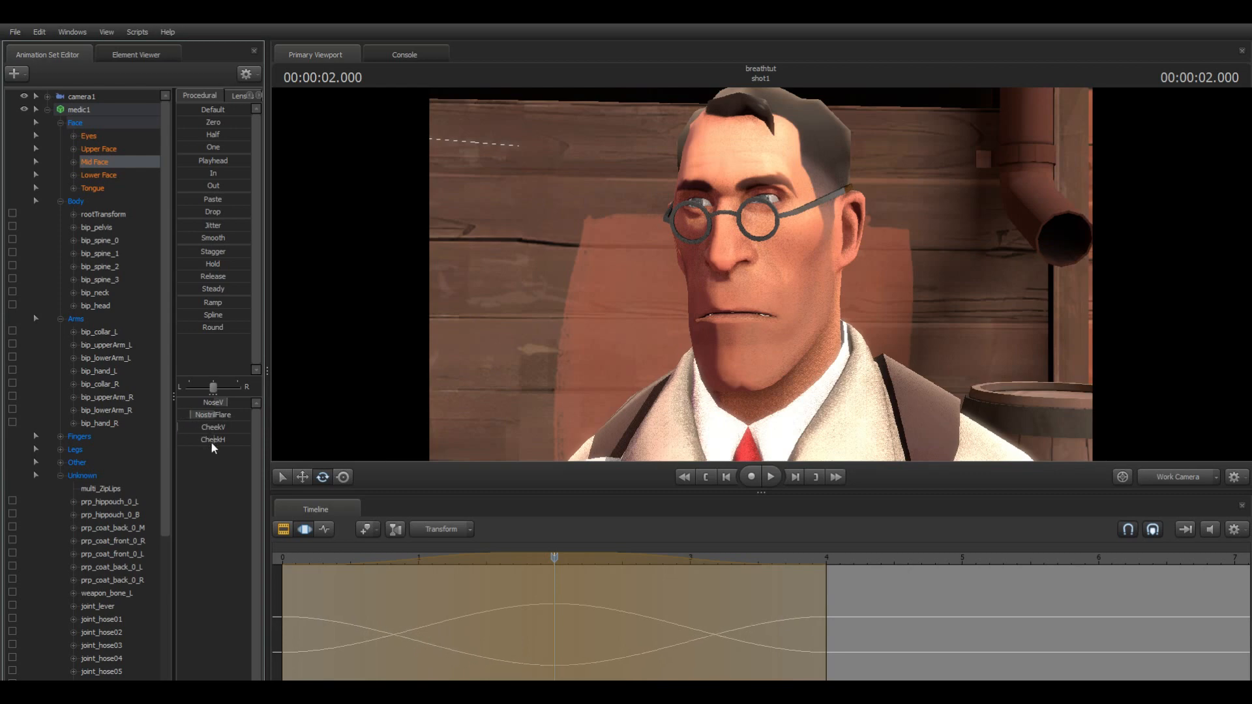
click(99, 175)
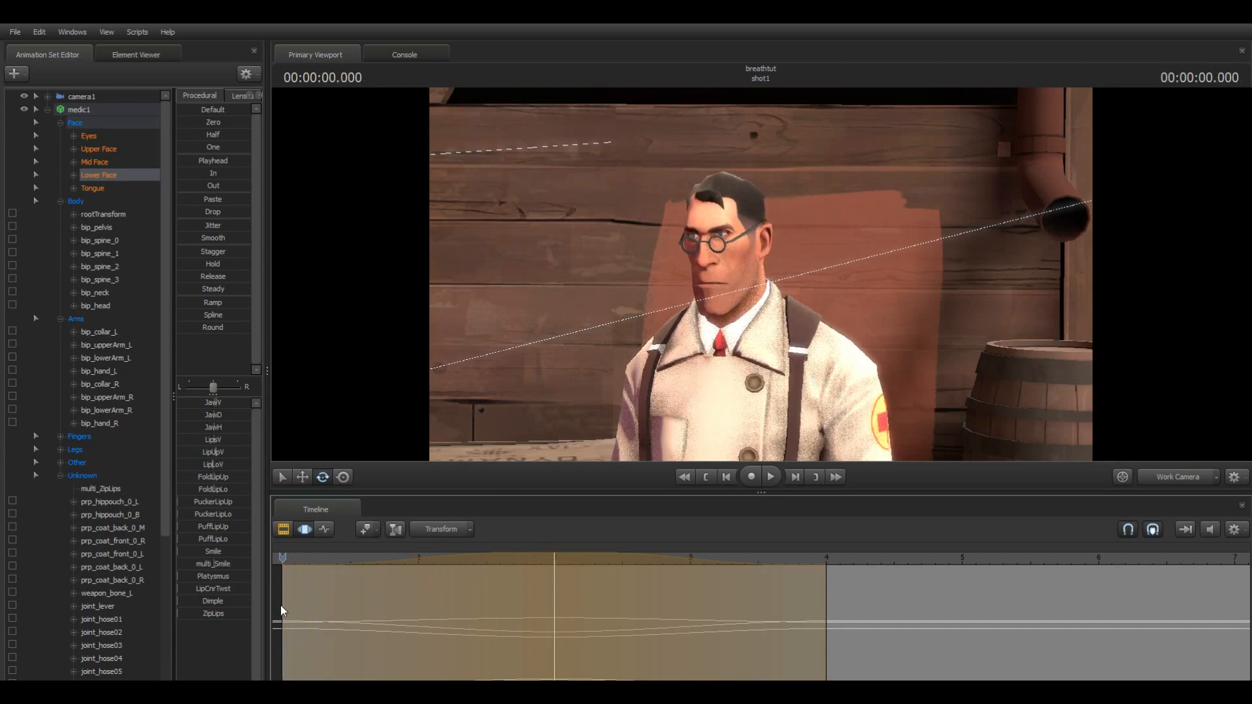
- Apply the Ramp preset to the lower-face keys and widen the time selection to about 0–4 s
click(769, 477)
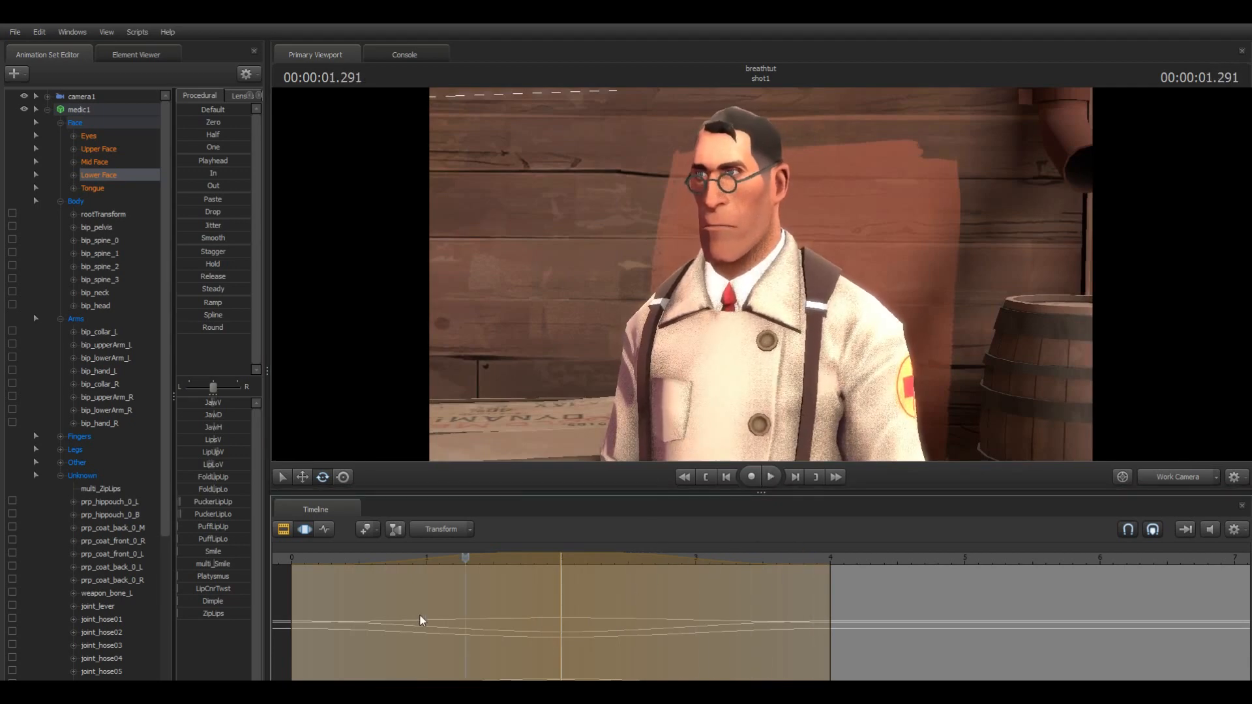
click(768, 477)
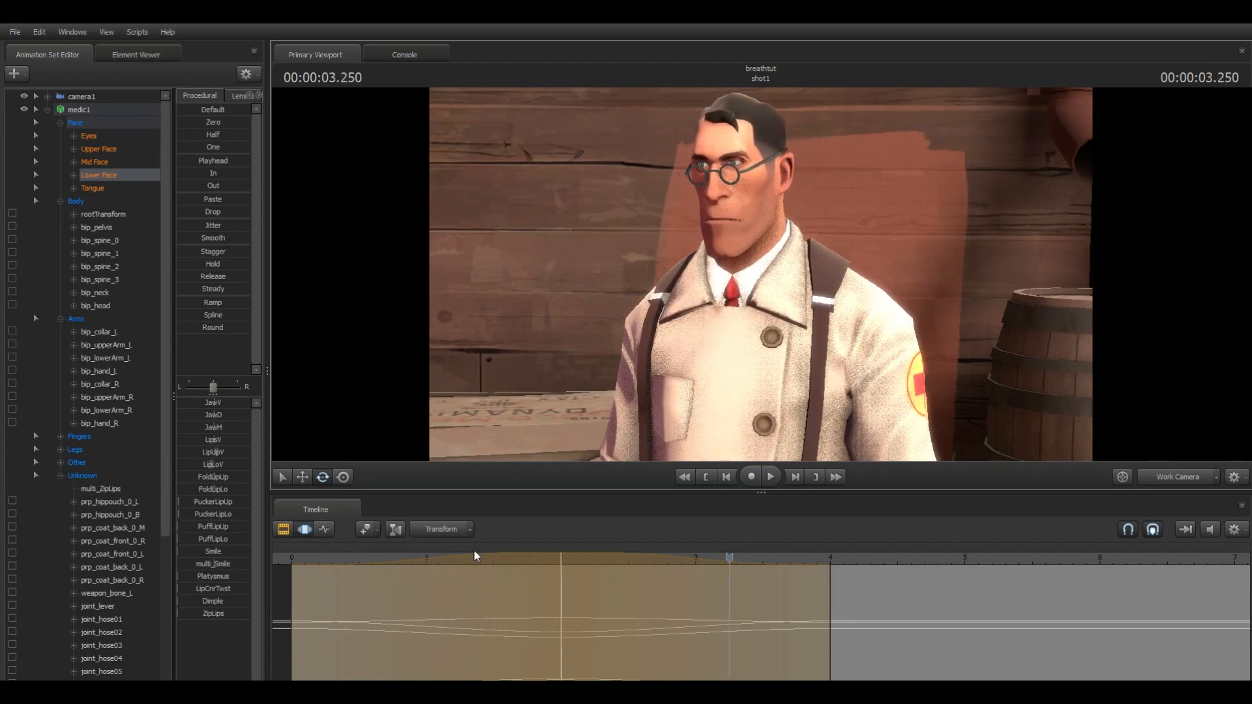
mouse_move(201, 321)
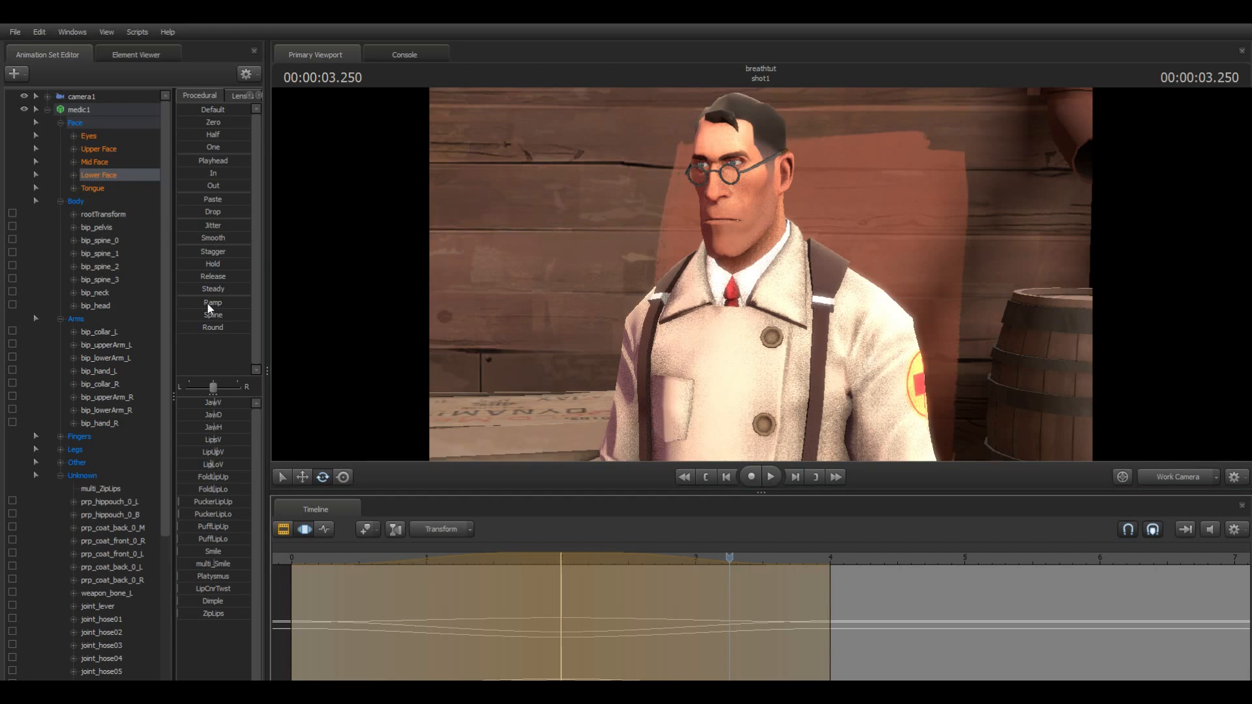
mouse_move(732, 556)
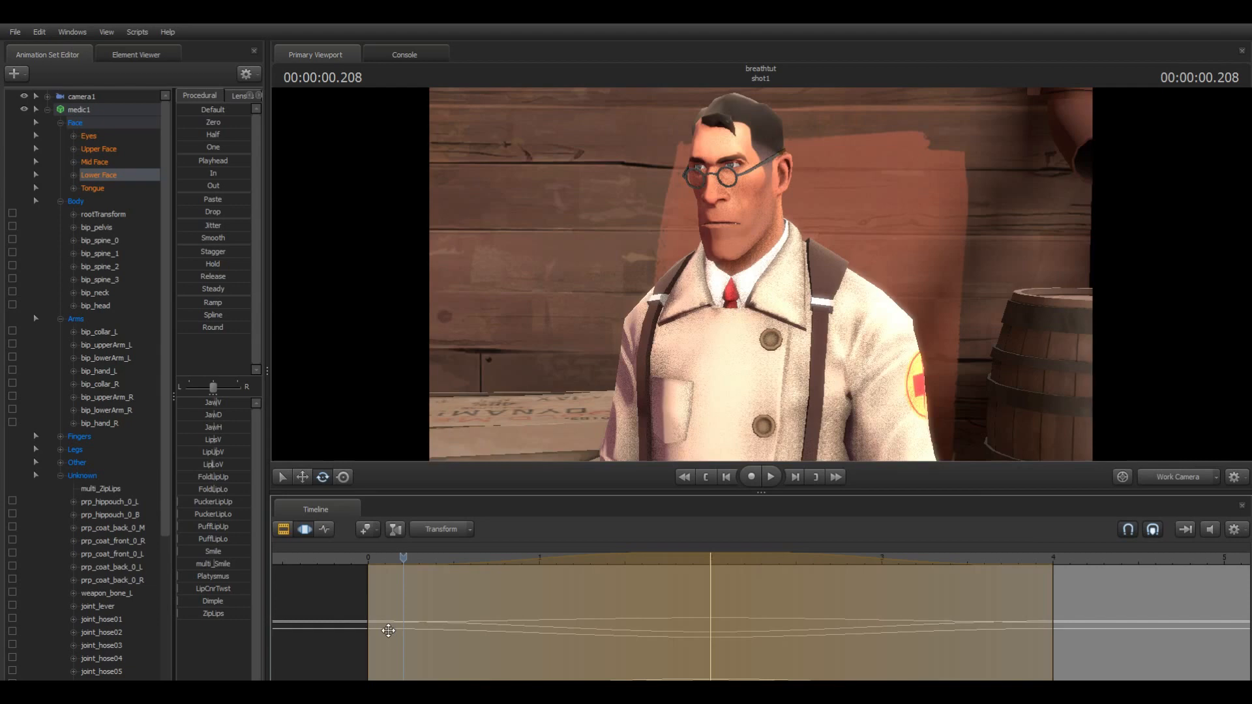
mouse_move(645, 630)
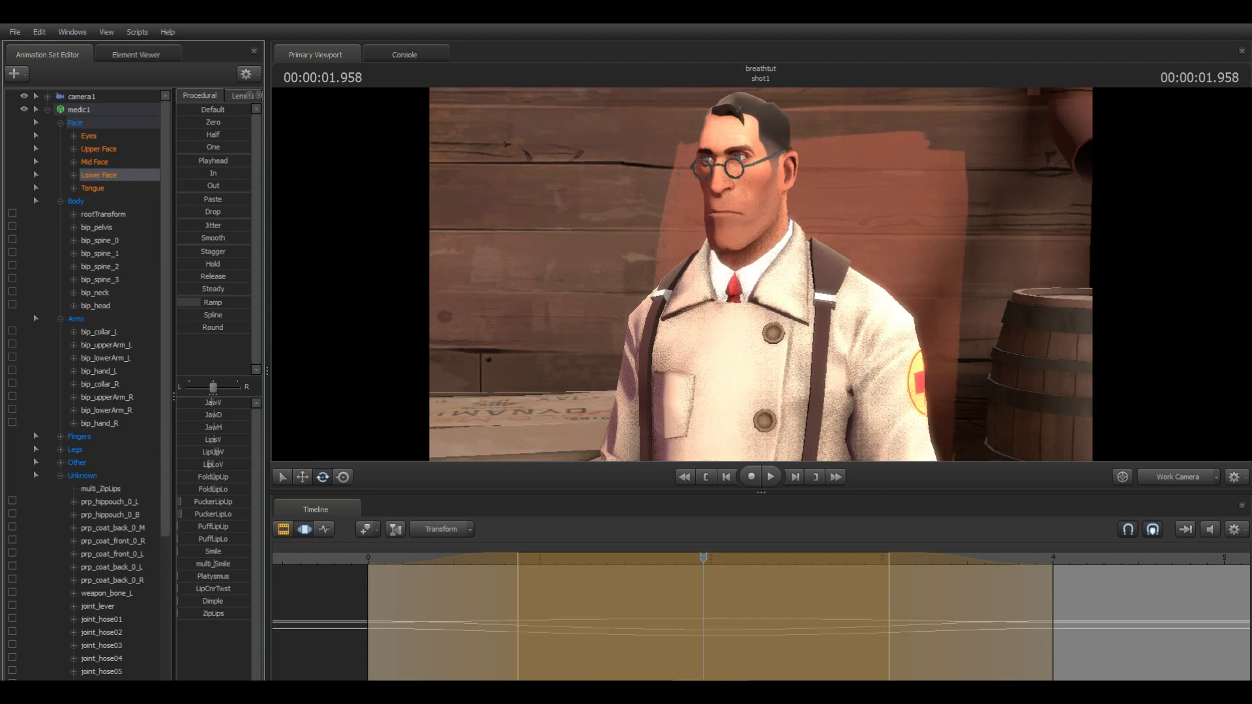
click(457, 587)
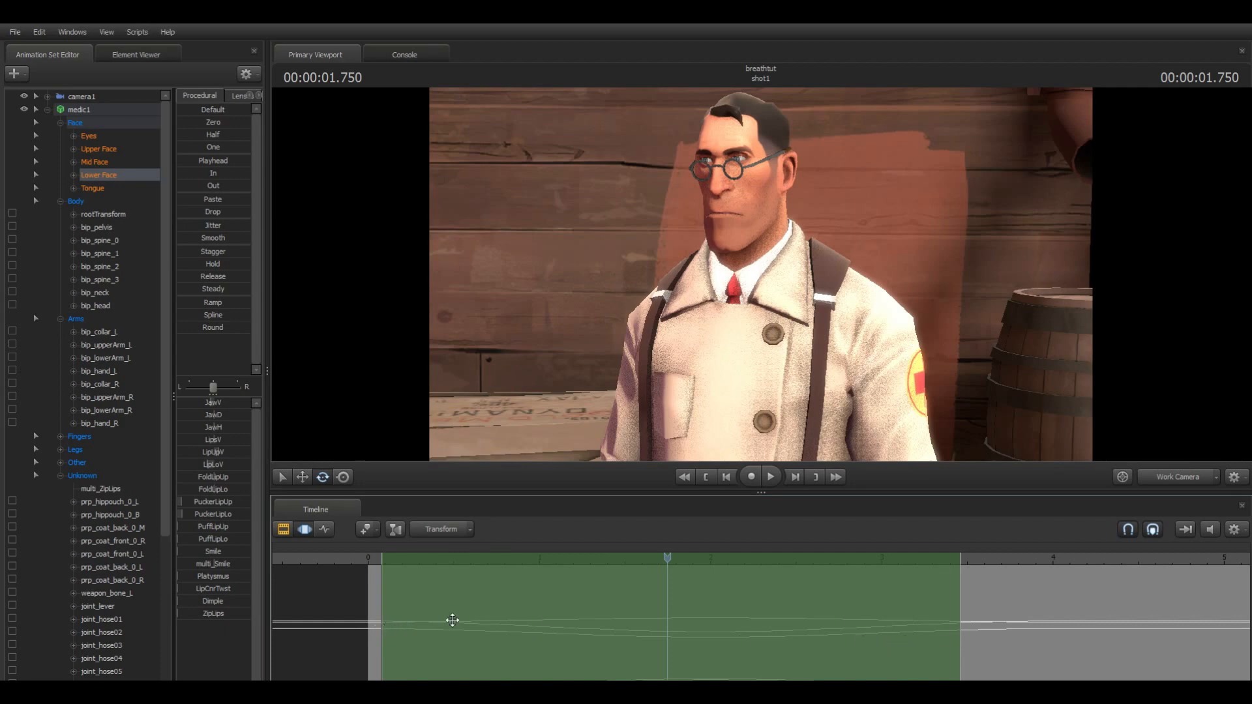
mouse_move(916, 627)
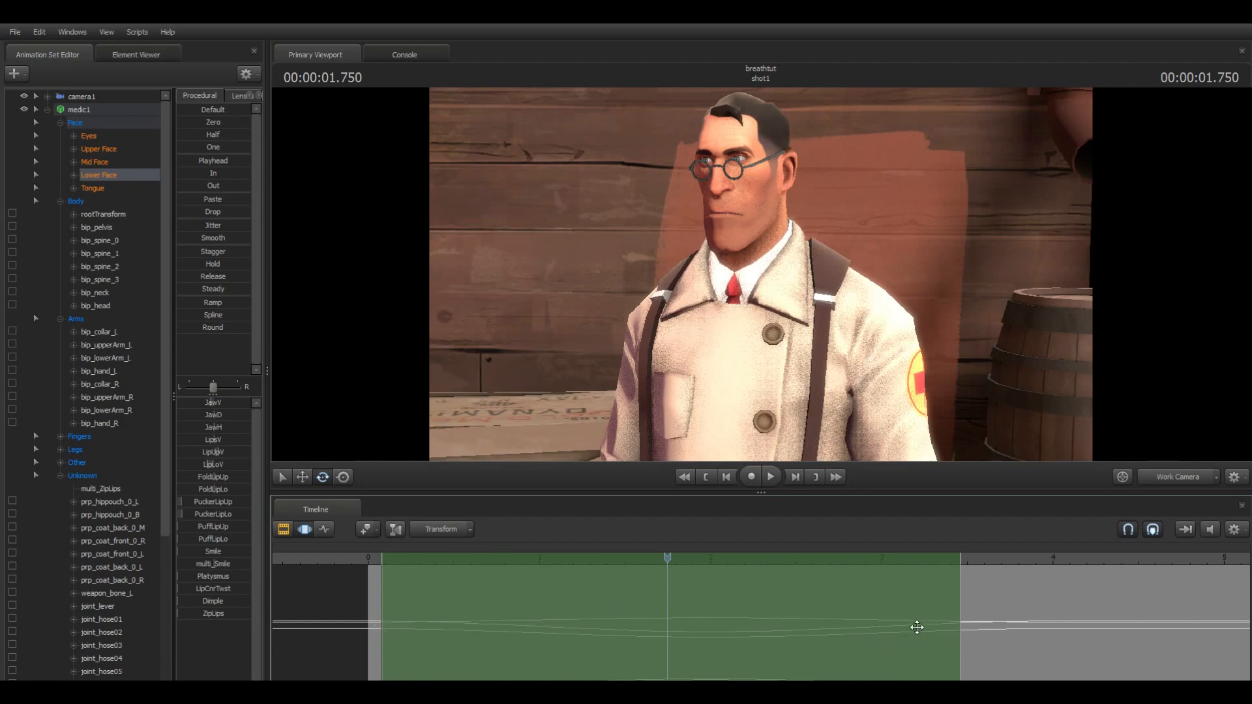
mouse_move(202, 344)
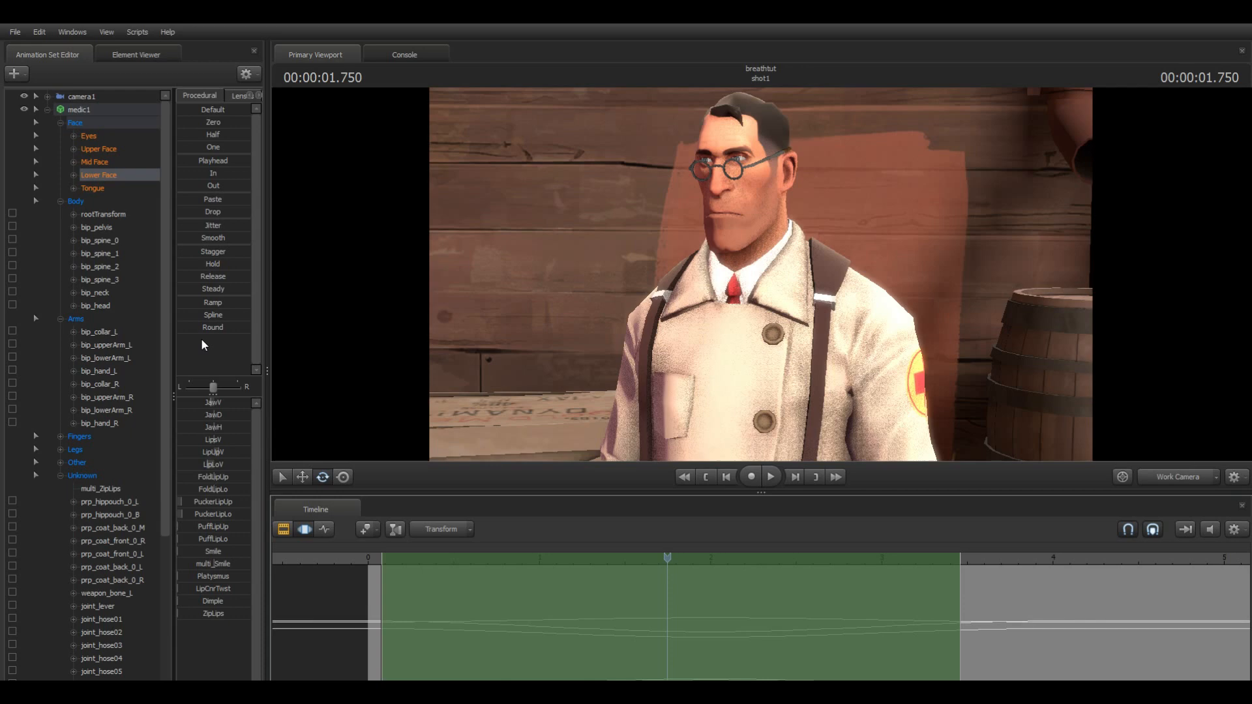
click(668, 607)
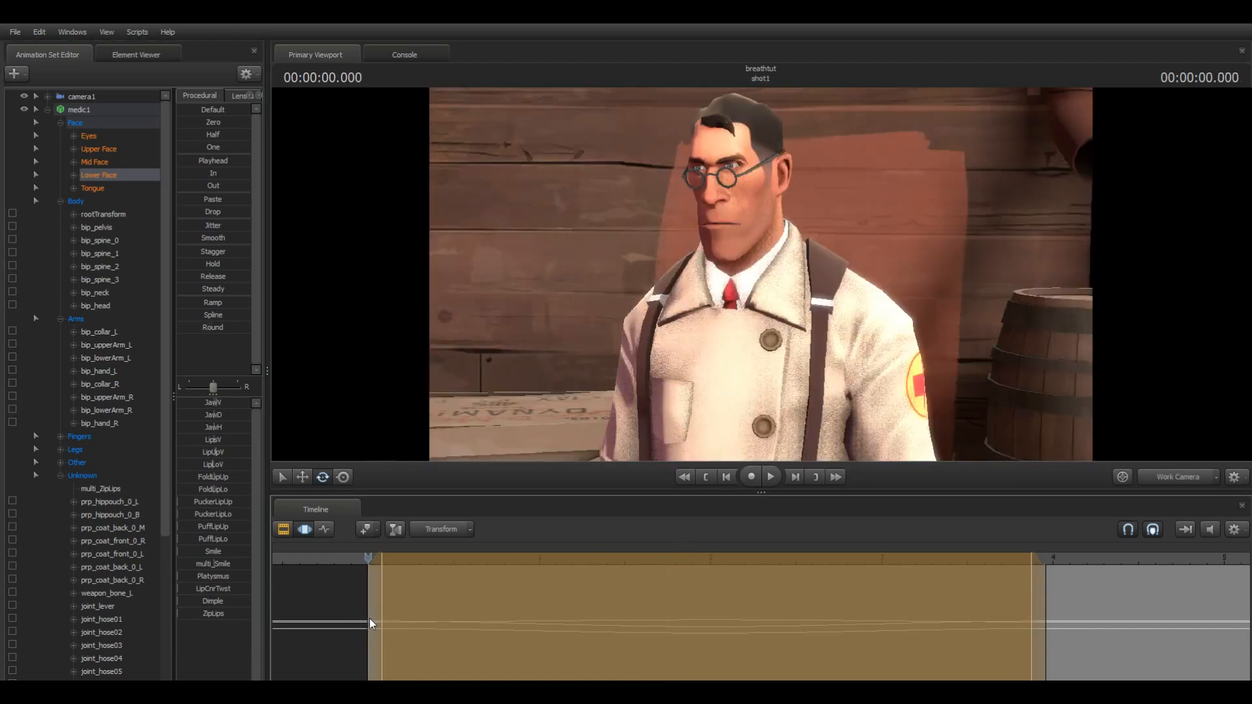
- Fit the time selection around the breath and select medic1's root to pick all controls
click(769, 476)
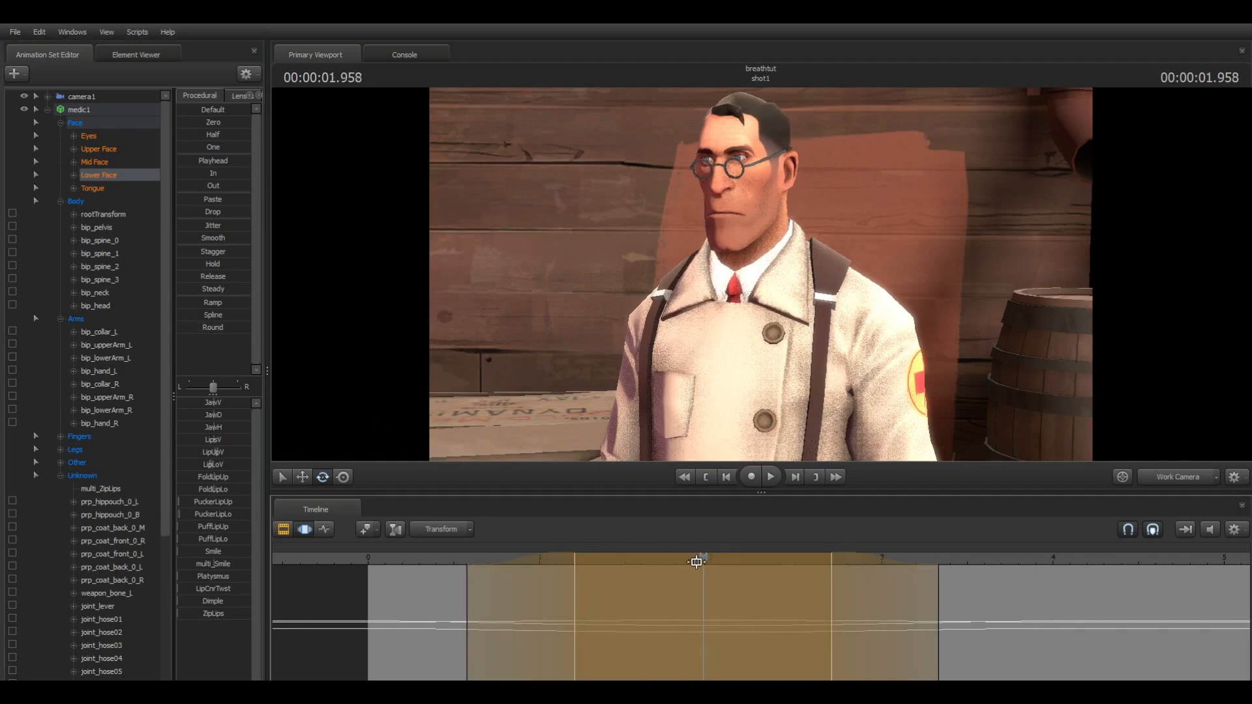
click(769, 477)
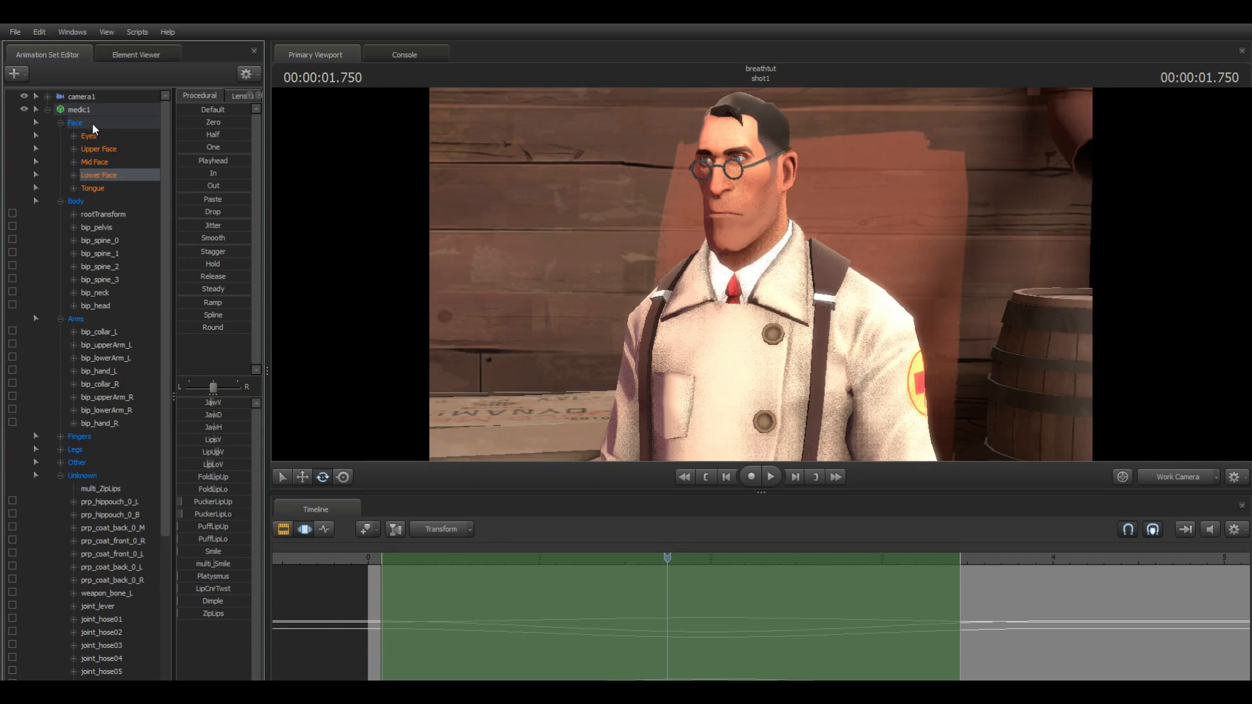
click(89, 135)
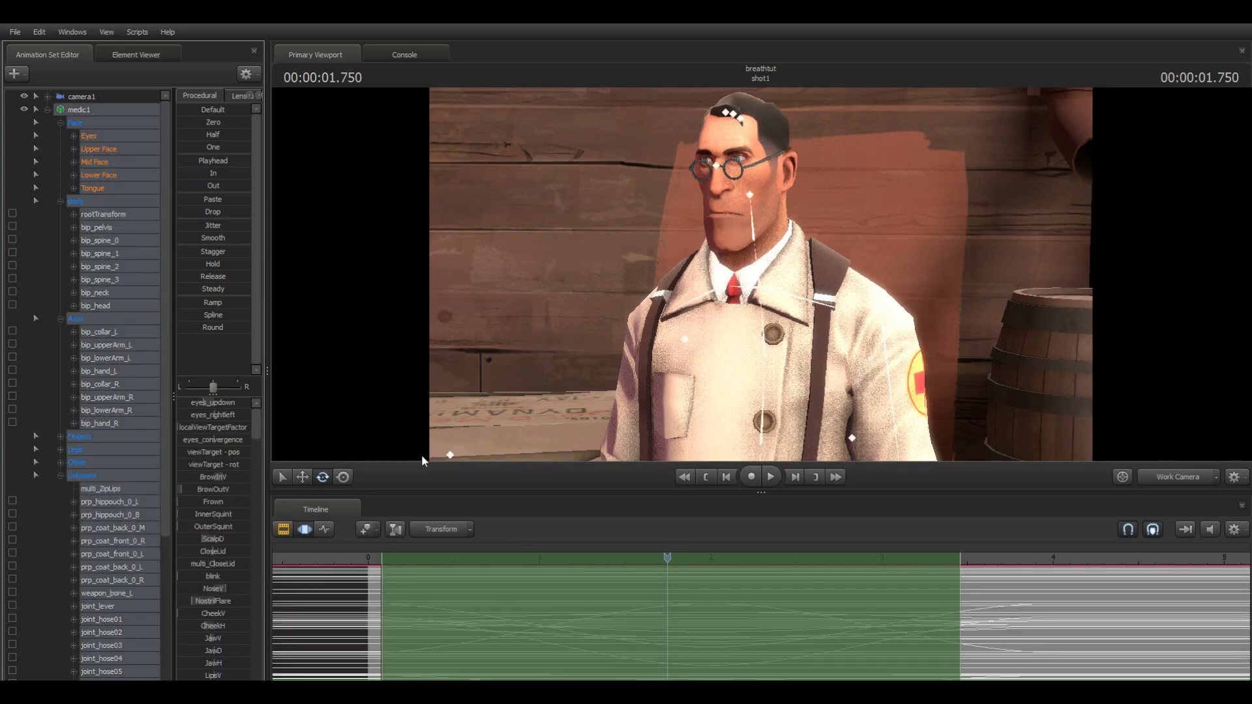
- Drag the Motion Editor selection handles so the range runs from 0 to nearly 4 s
click(75, 121)
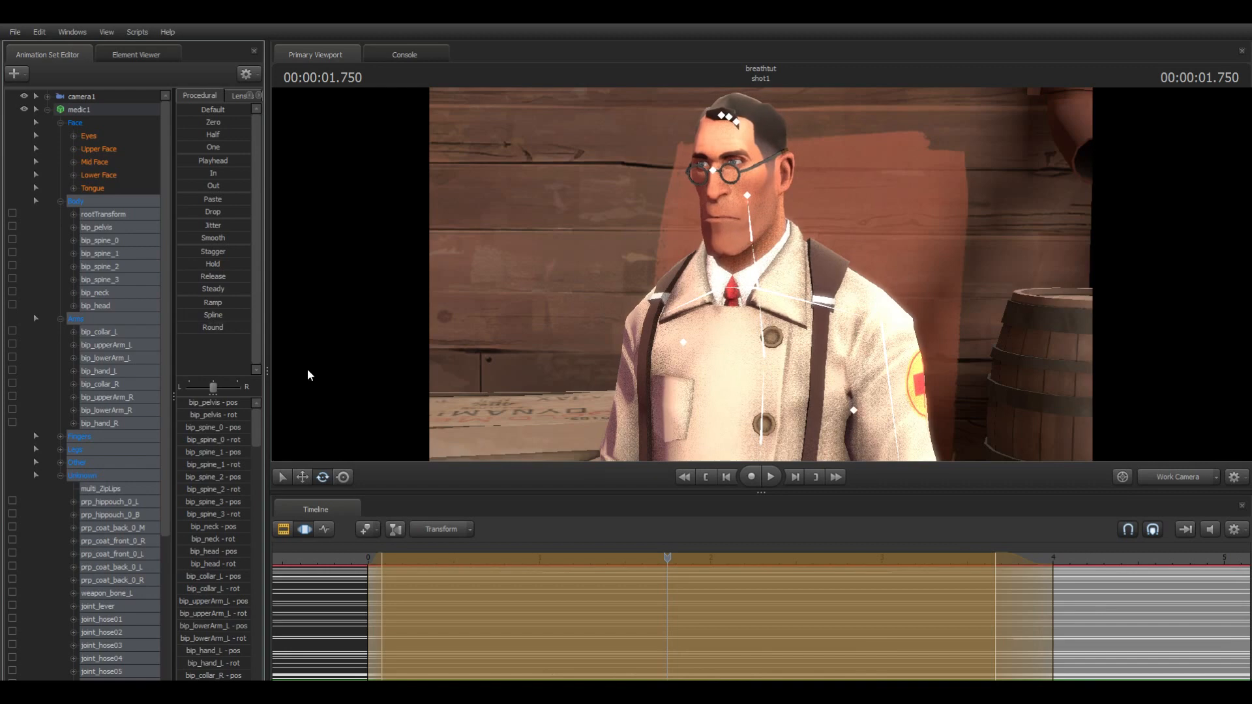
click(769, 477)
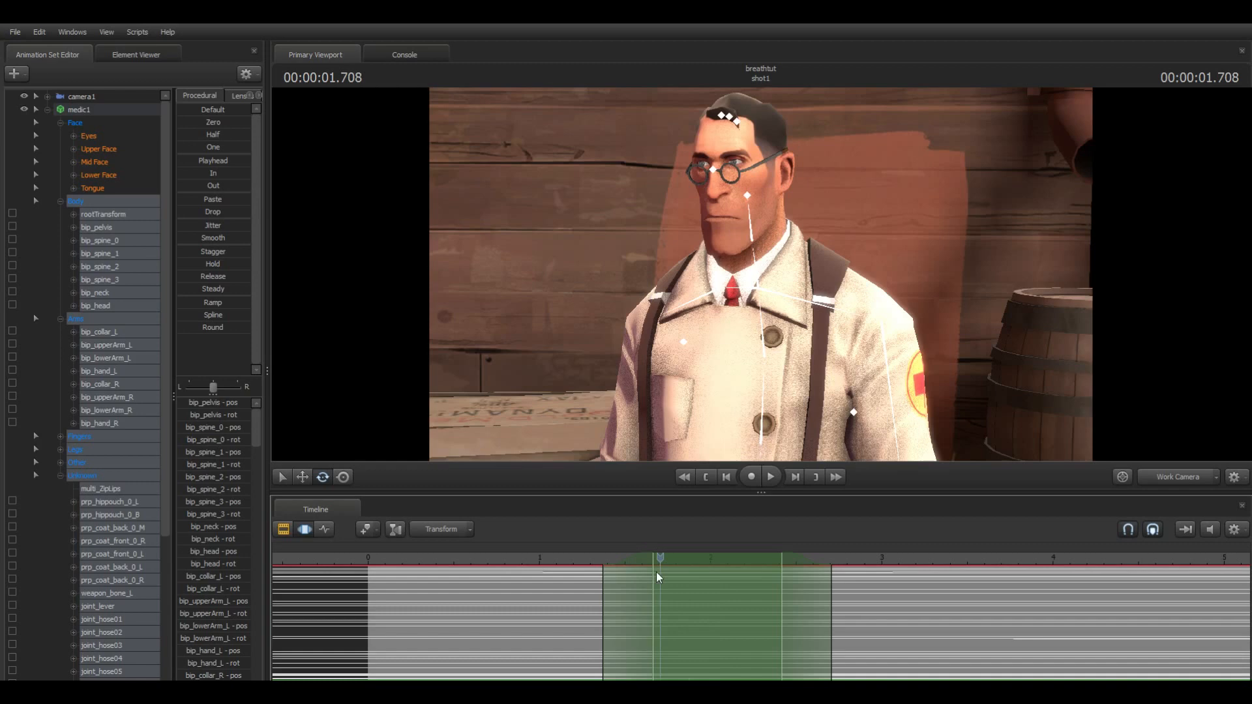
click(769, 477)
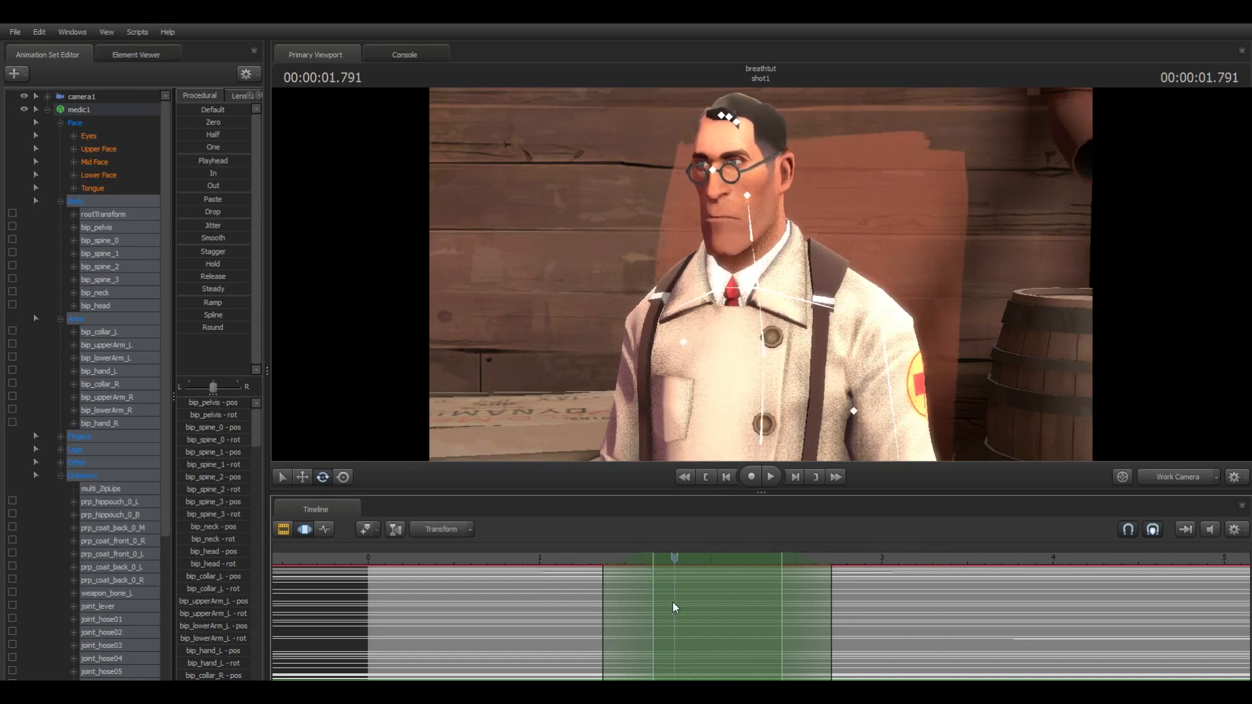
click(675, 559)
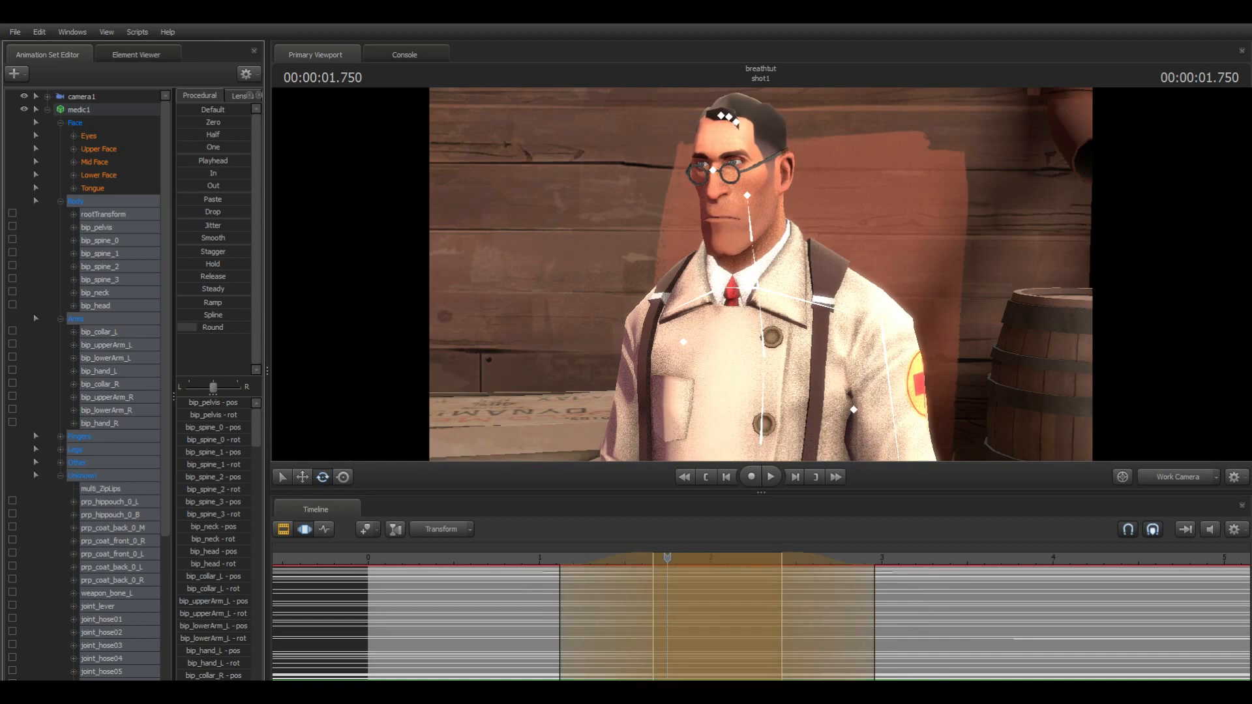
click(769, 477)
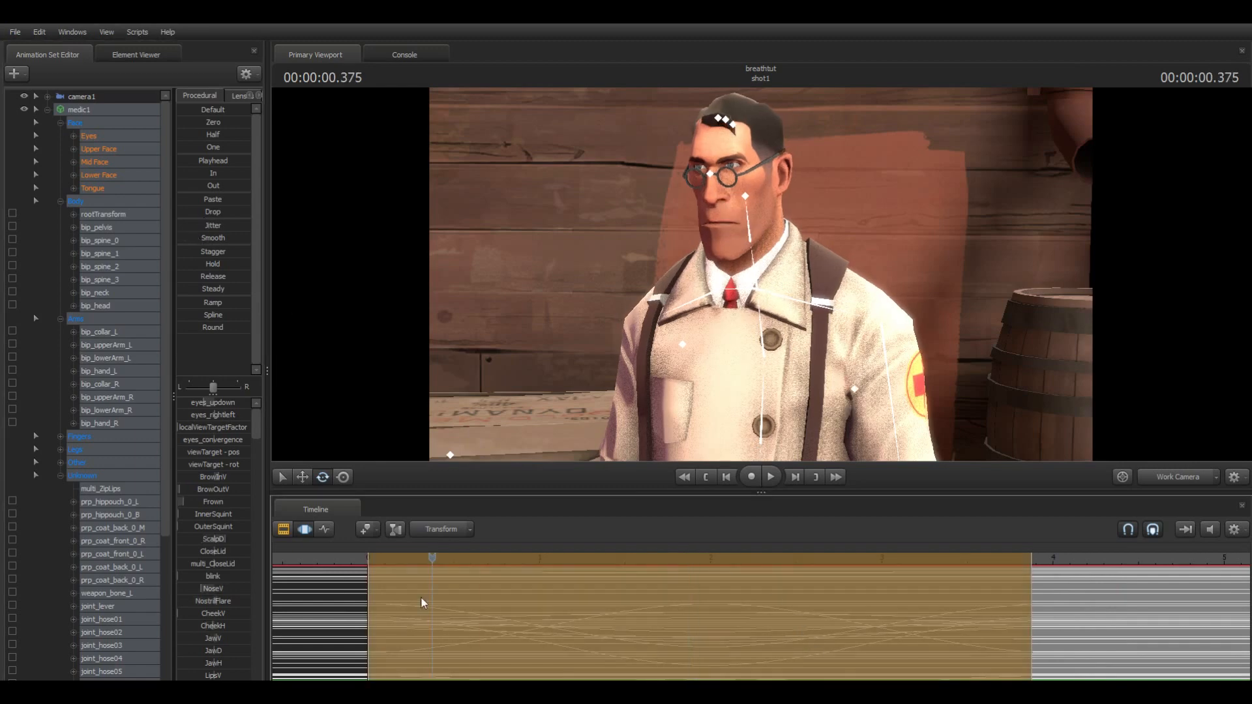
- Preview the breathing motion and set the time selection to infinite
click(768, 477)
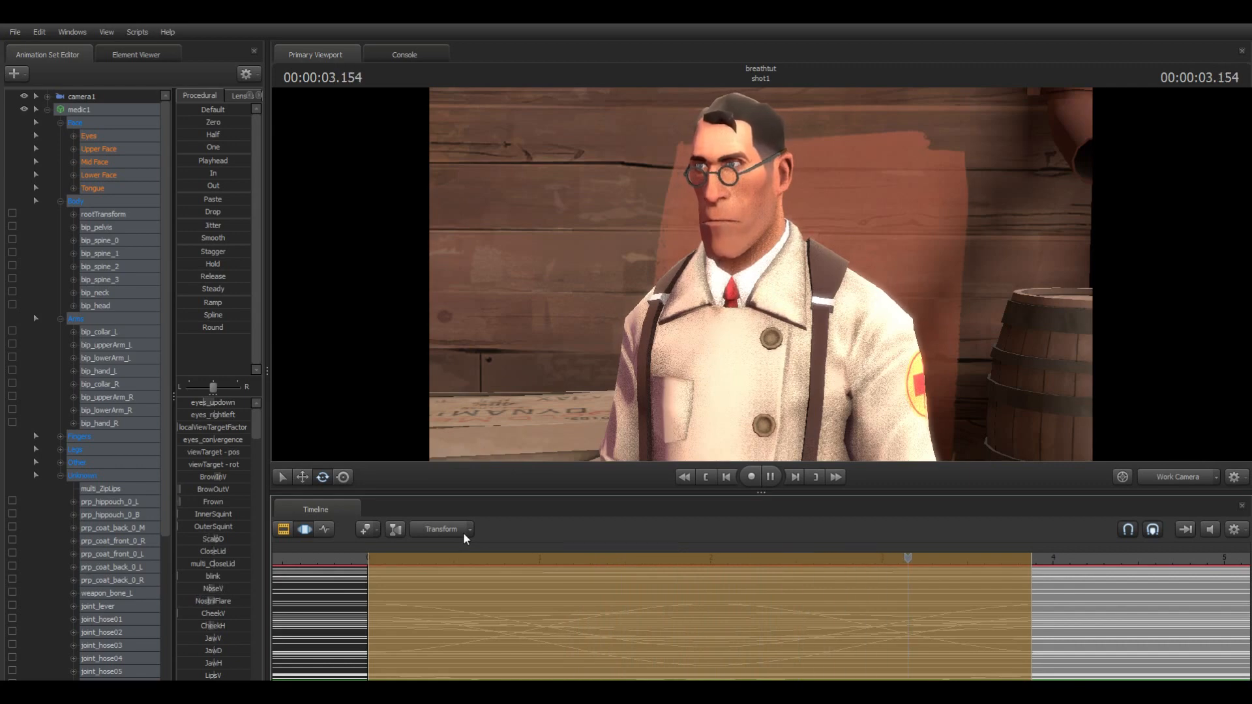
click(769, 477)
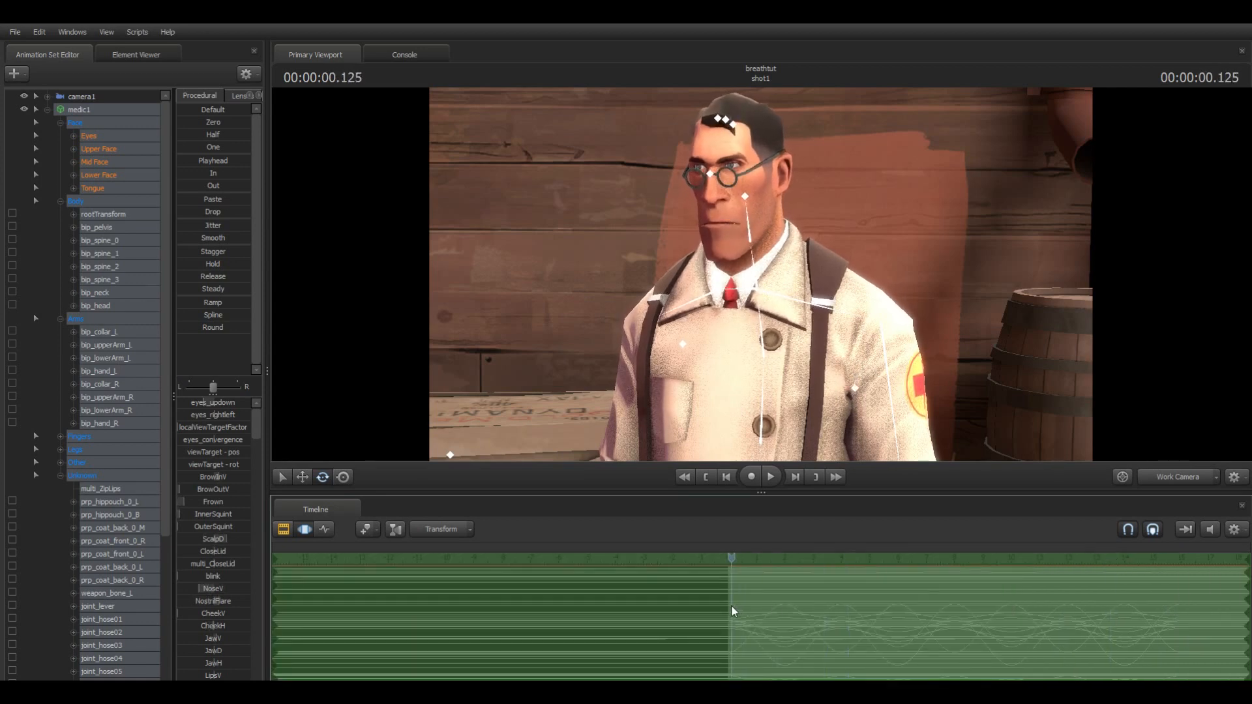
- Zoom out the timeline and start a time selection at the breath's end, about 4 s
click(769, 476)
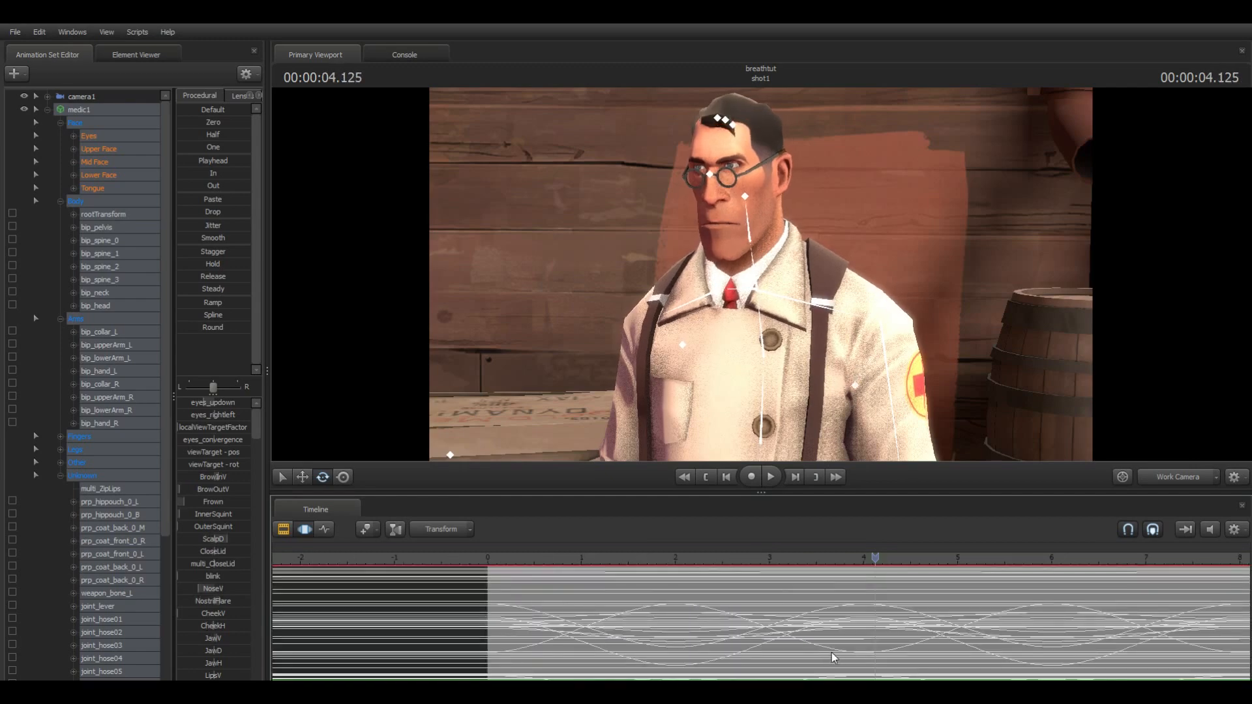
mouse_move(921, 633)
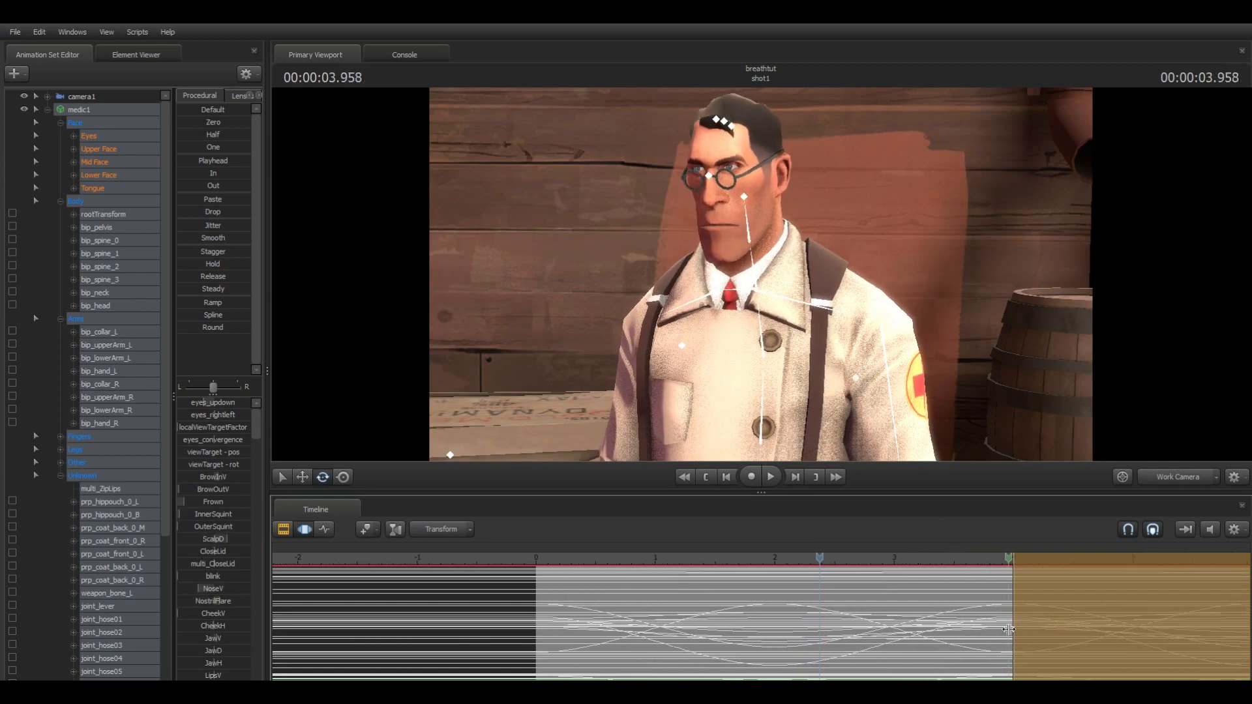
- Copy the breath keys and paste them with loop options to repeat across the timeline
click(1013, 559)
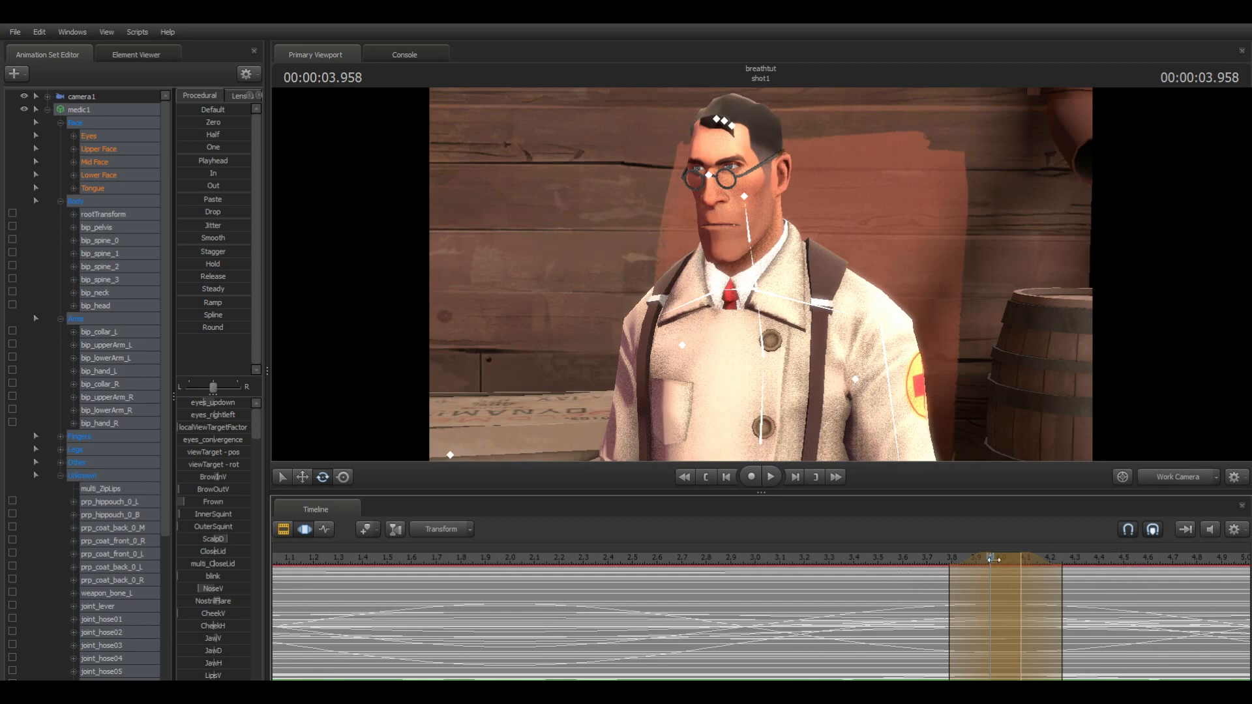
click(769, 476)
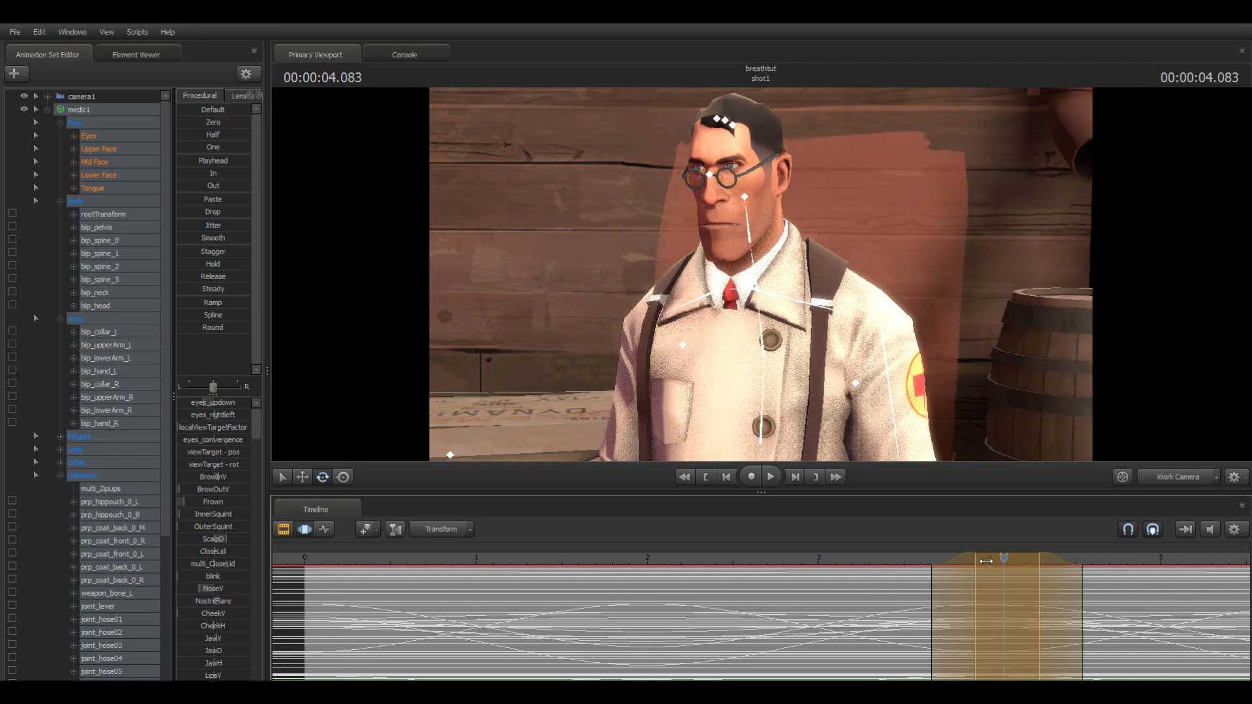
click(768, 477)
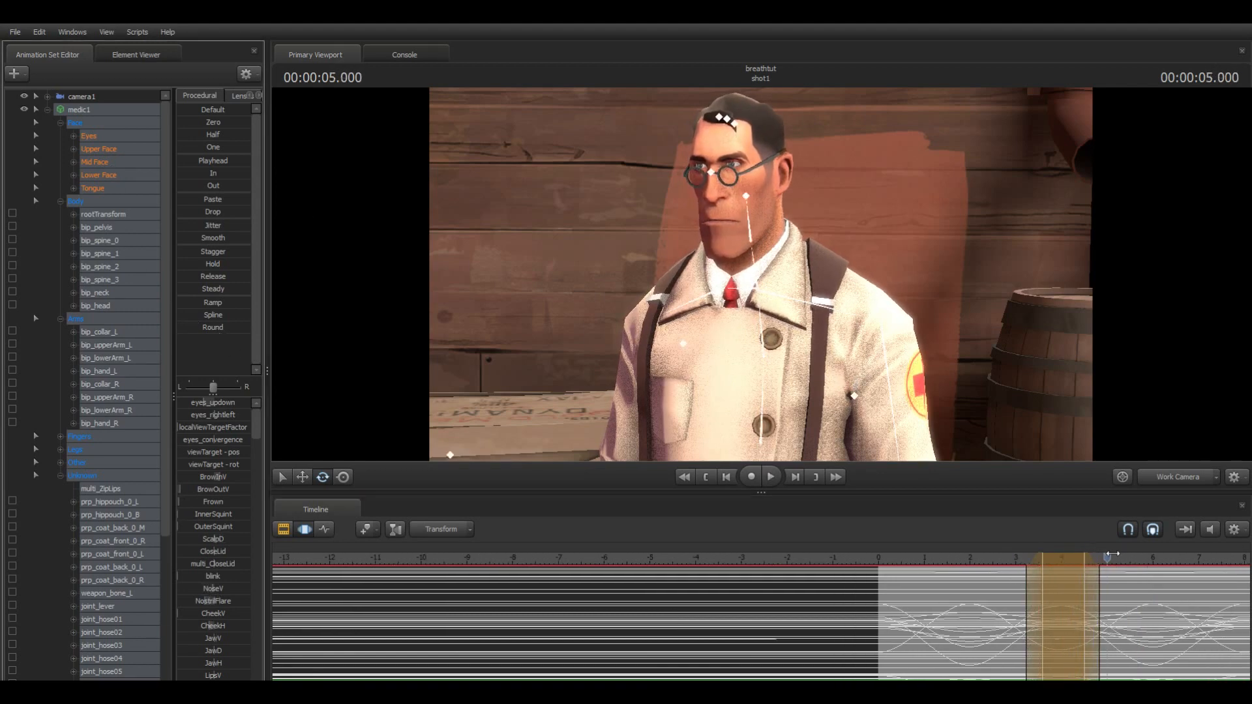
click(769, 477)
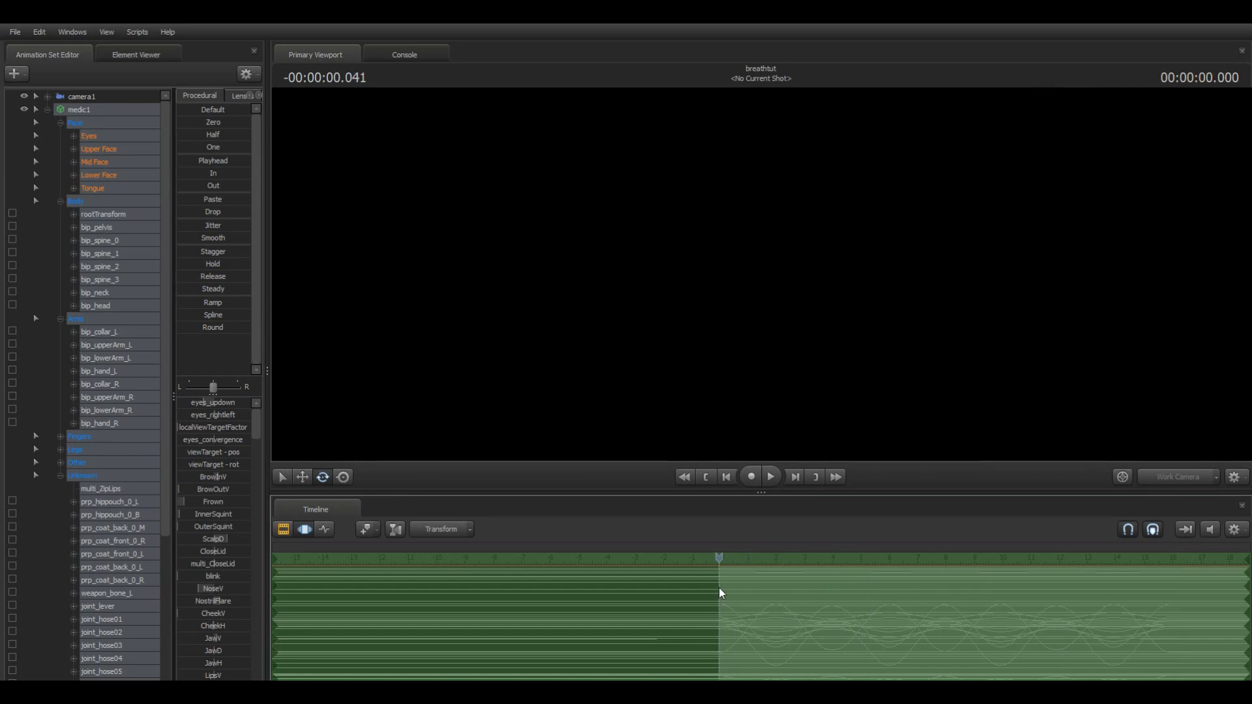
- Preview the looping breath, stop playback, and fold away medic1's control groups
click(768, 476)
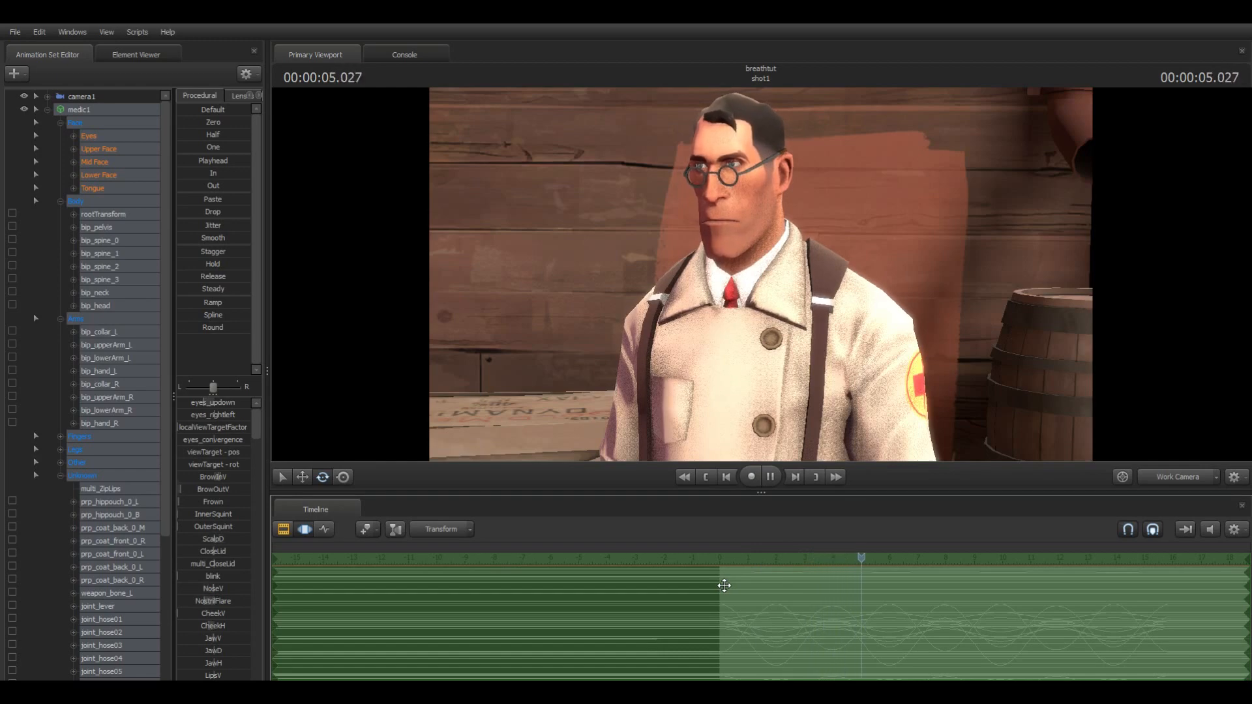
click(769, 476)
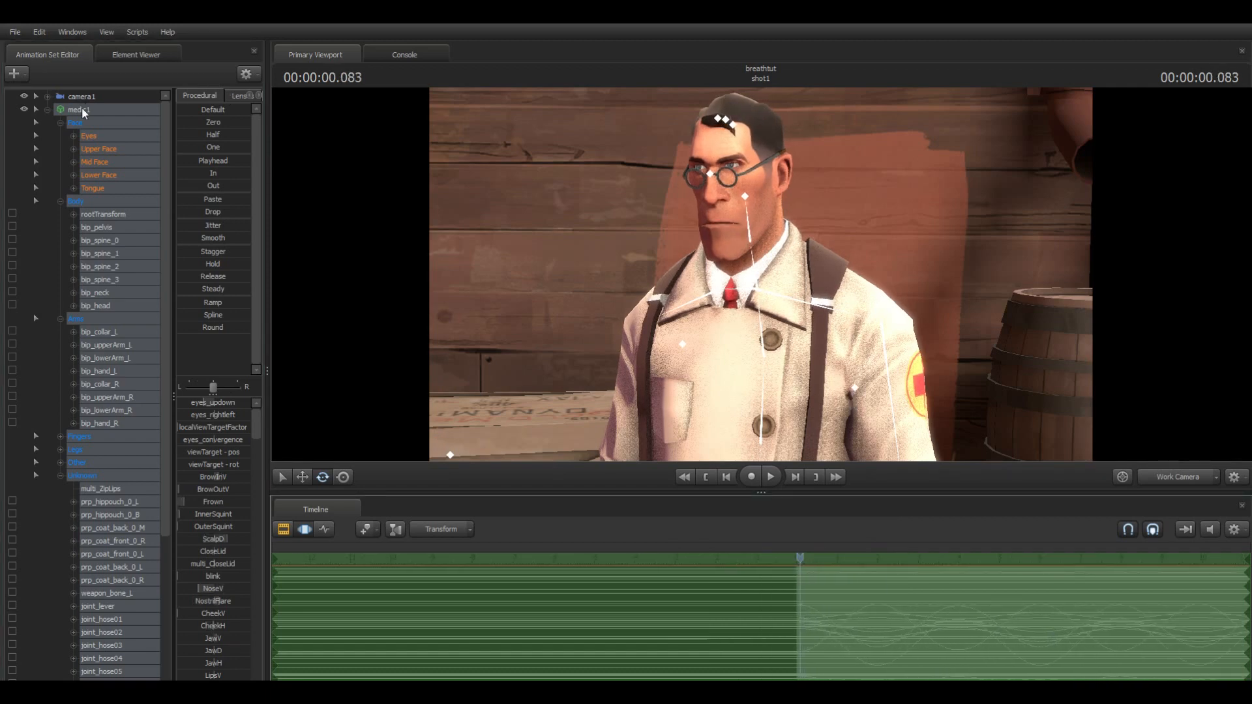
click(47, 110)
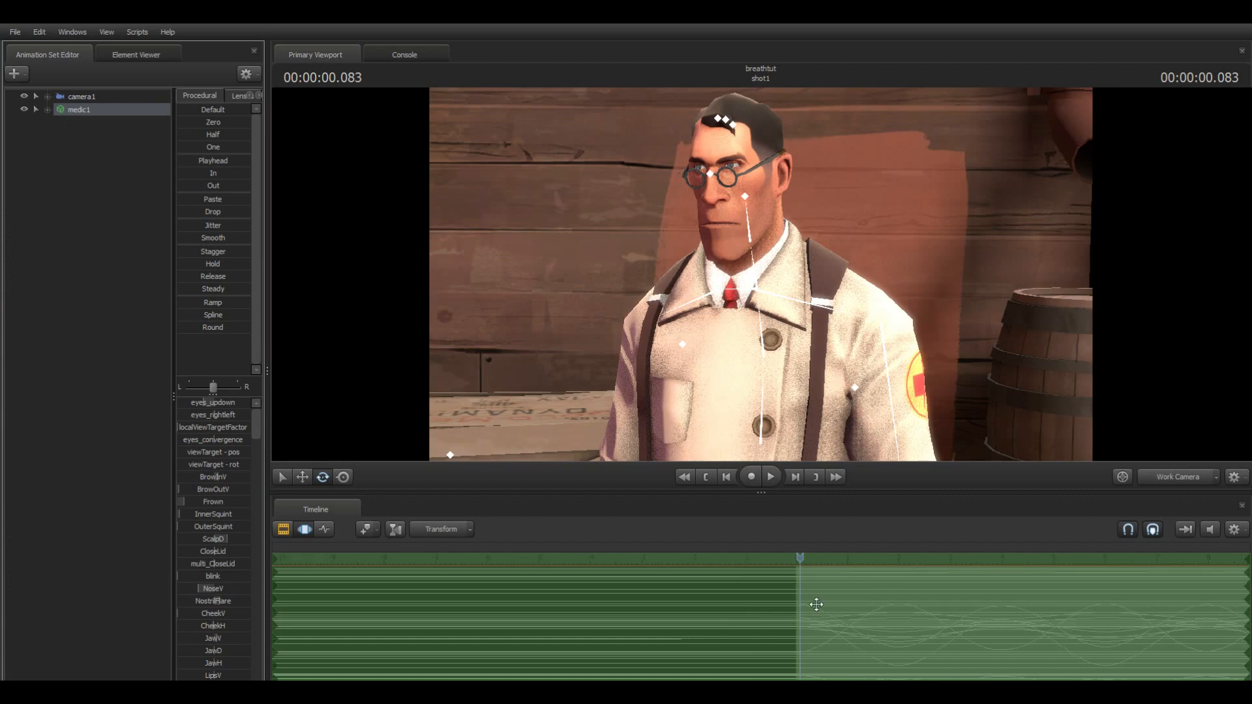
- View the Medic through camera2, return to Work Camera, and select bip_head under Body
click(81, 96)
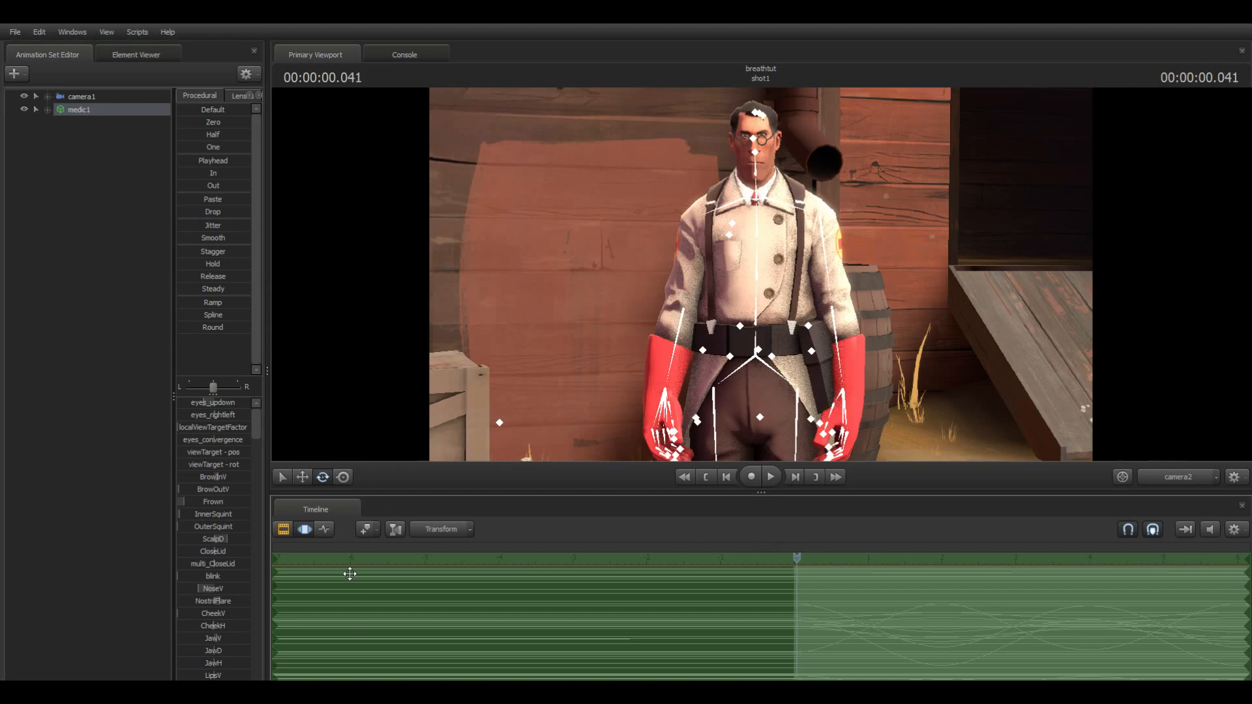
mouse_move(795, 384)
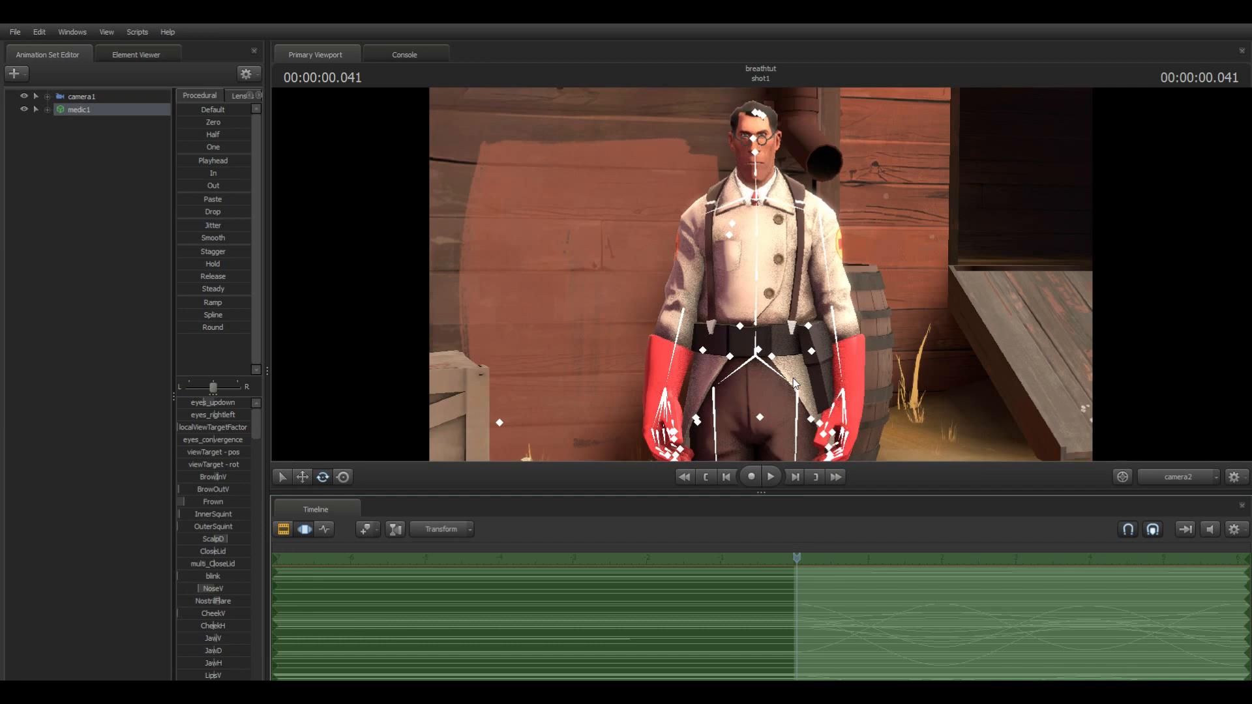
mouse_move(899, 353)
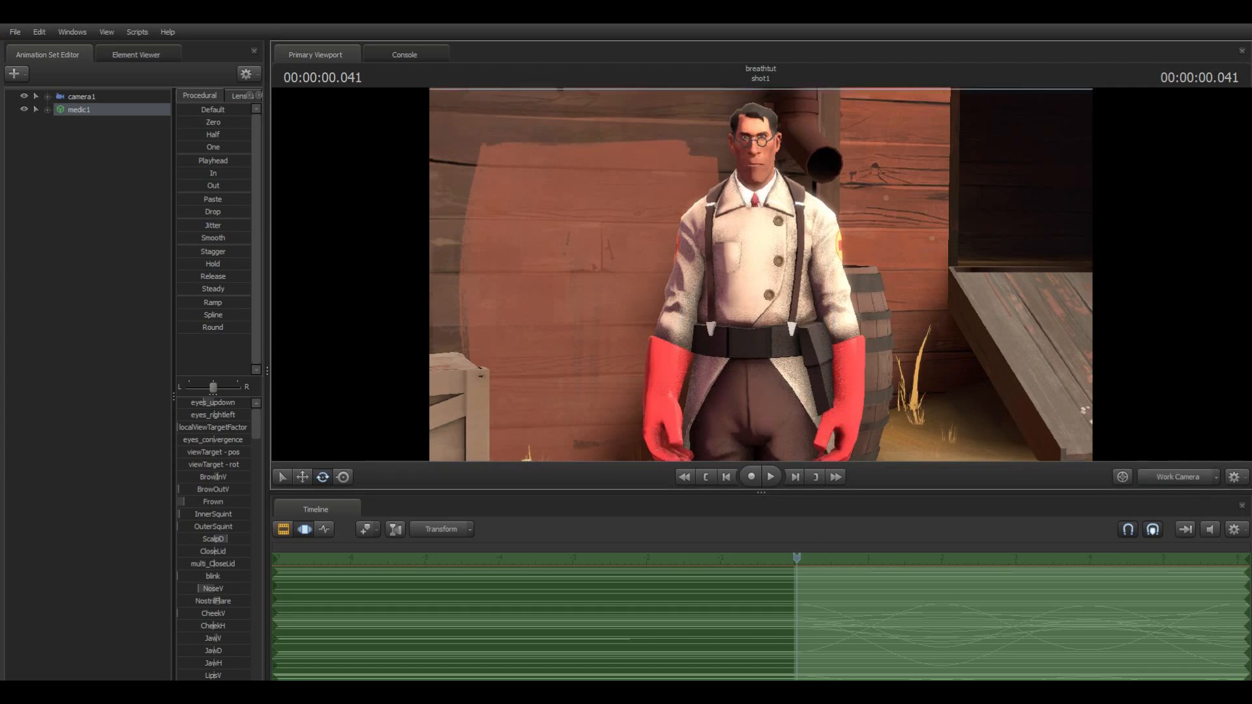
click(768, 477)
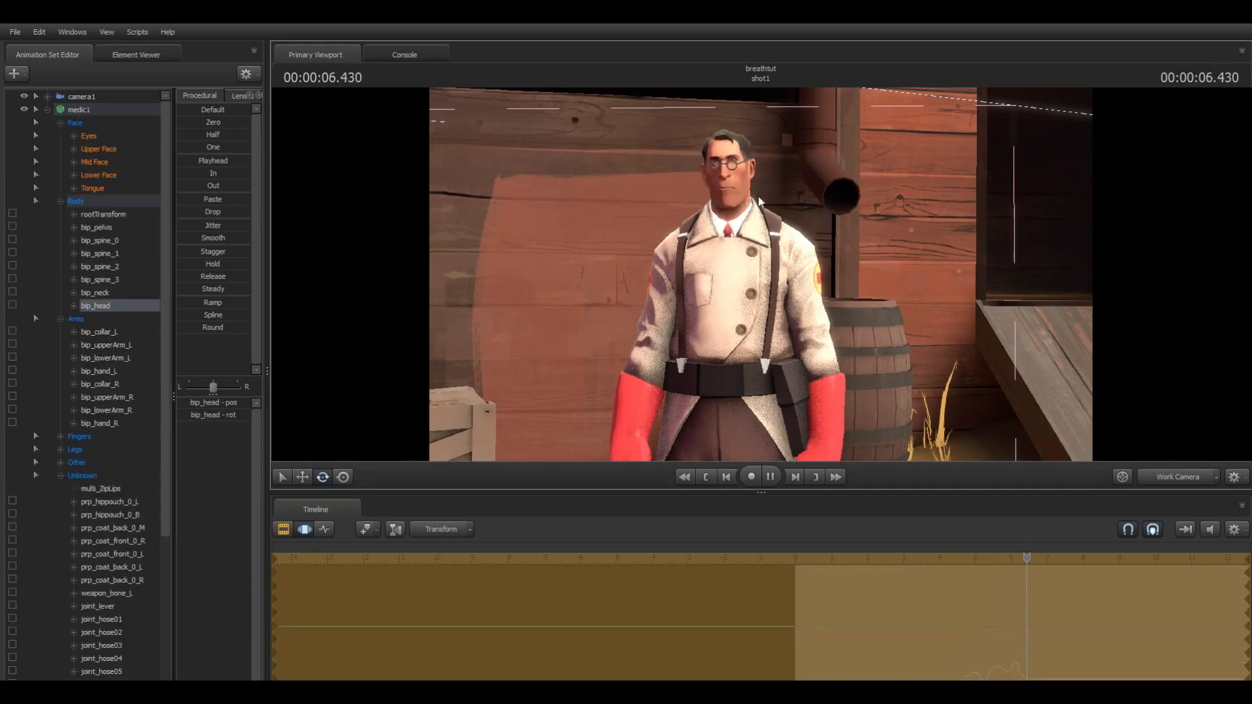
- Record bip_head rotating during playback with the rotate manipulator, then select the Eyes group
click(769, 476)
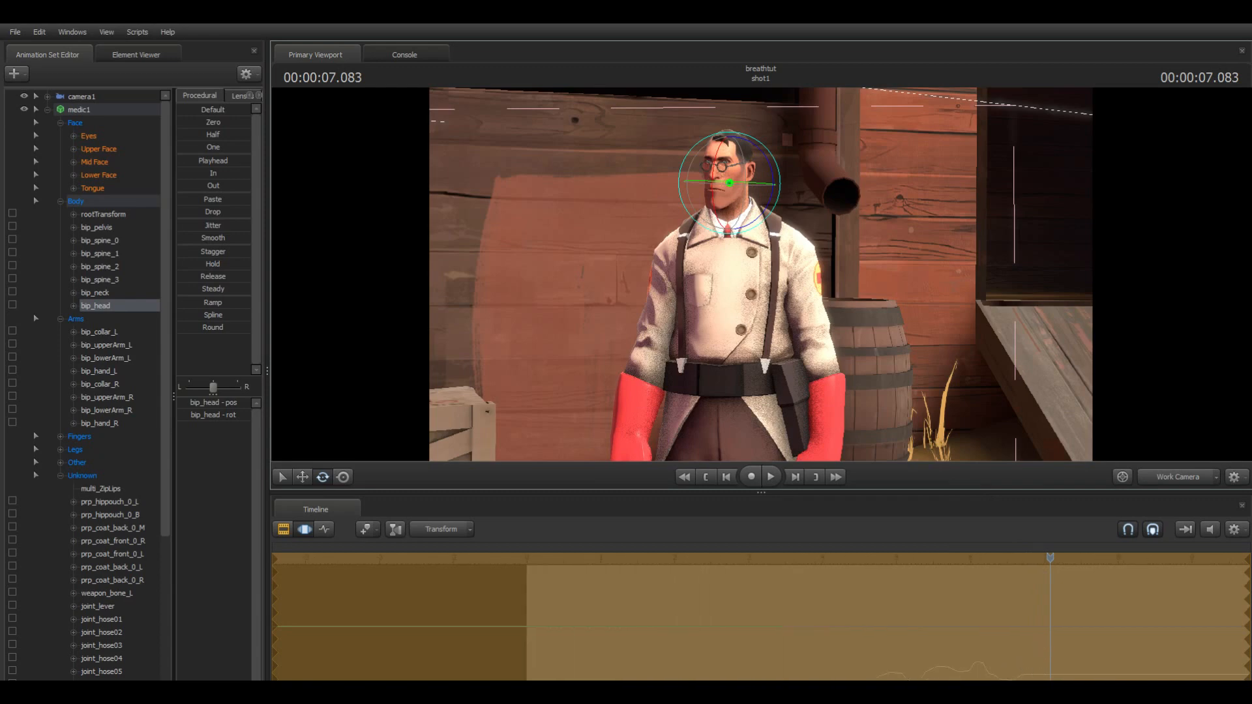
click(769, 477)
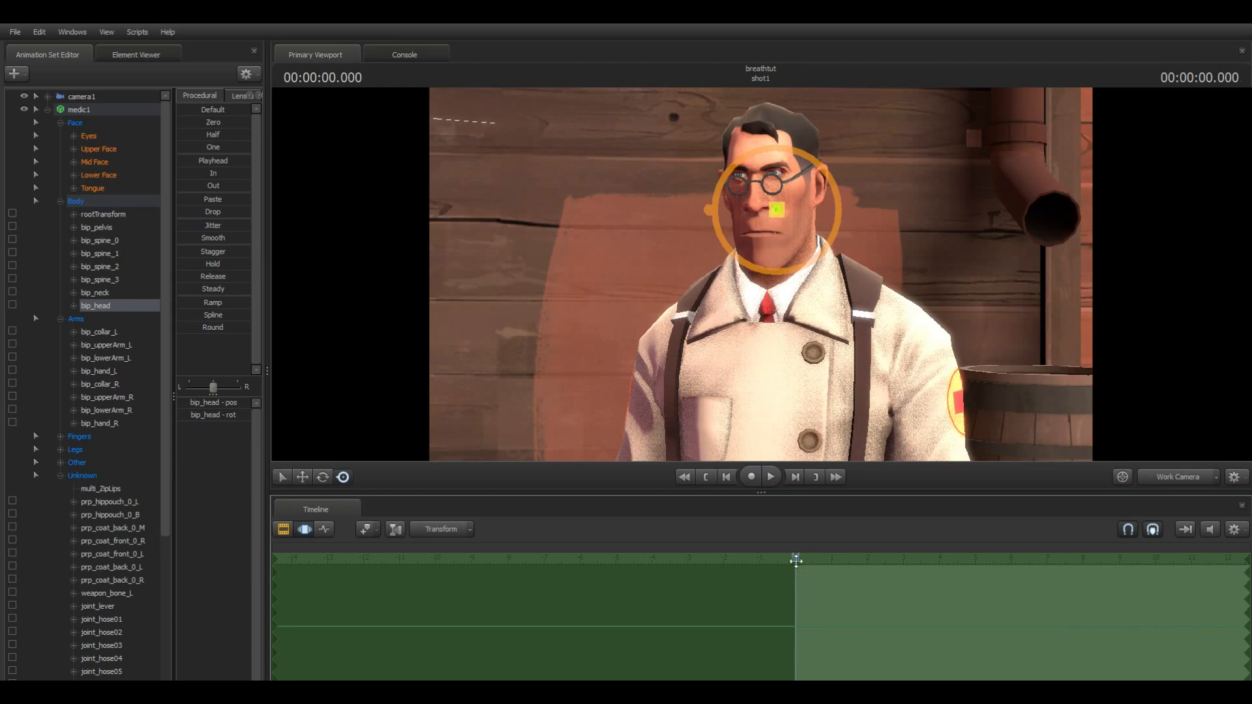
click(769, 477)
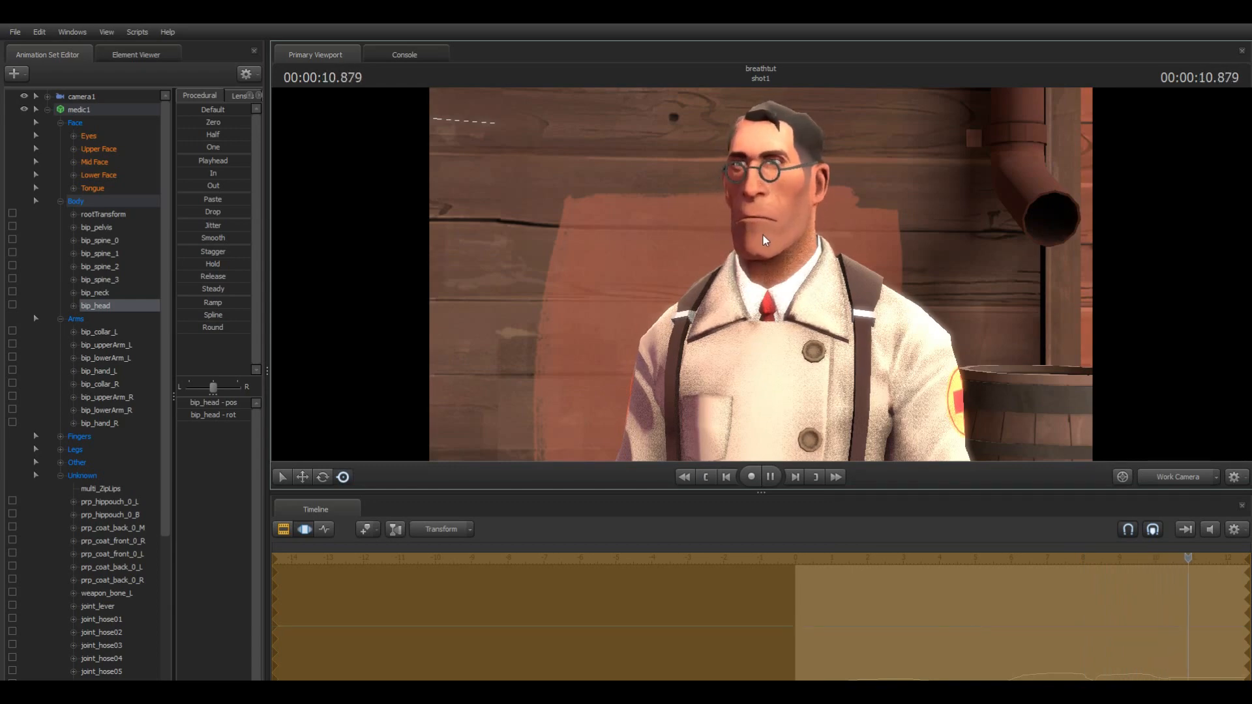
click(769, 476)
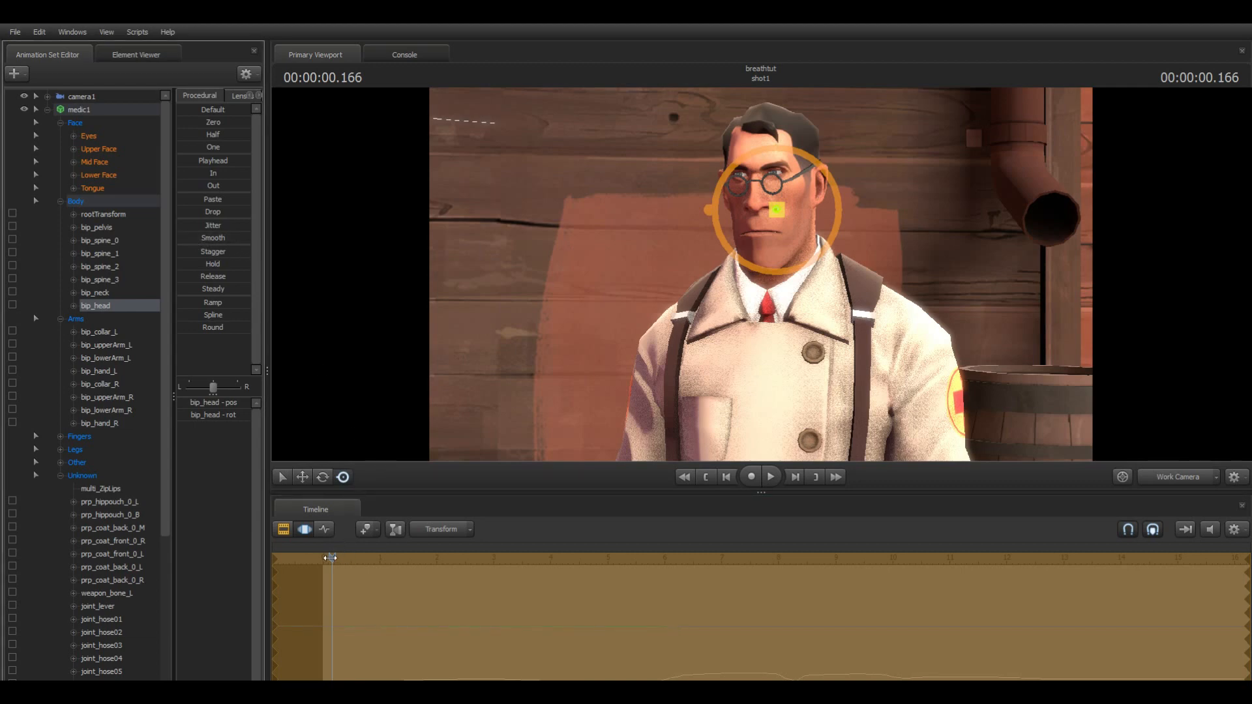
click(89, 136)
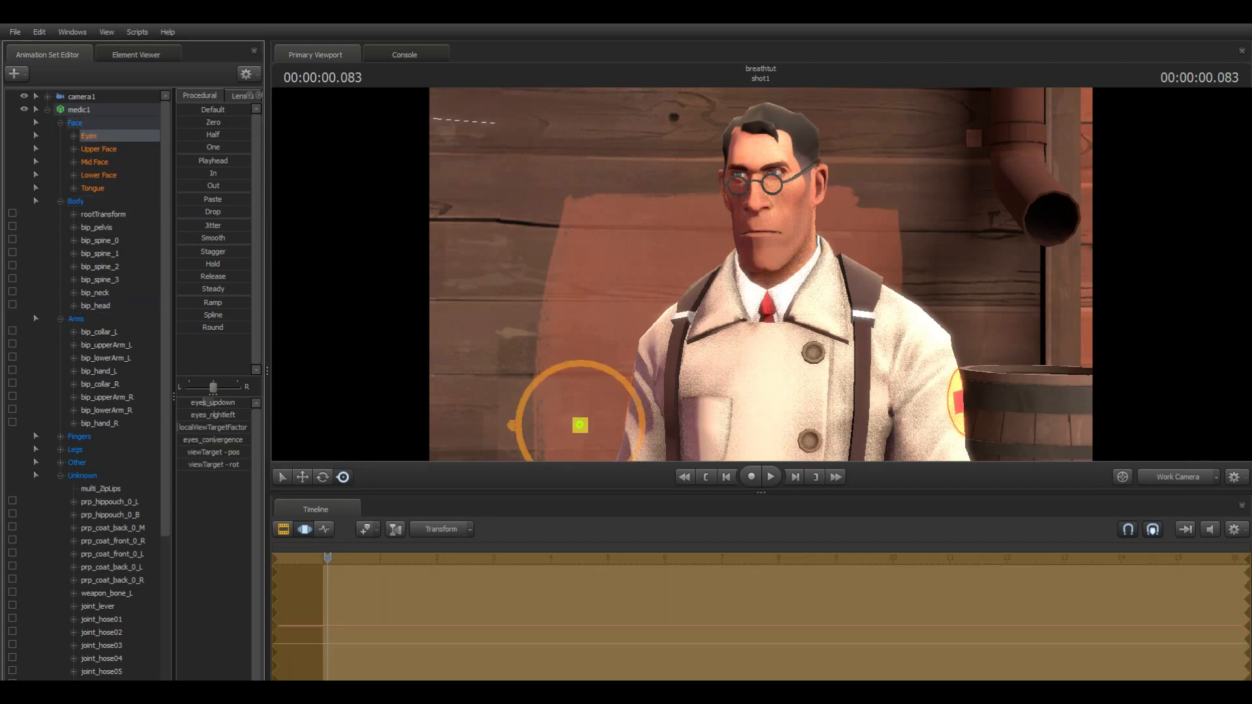
- Record the medic's viewTarget eye glances during playback, then view his face up close
click(769, 477)
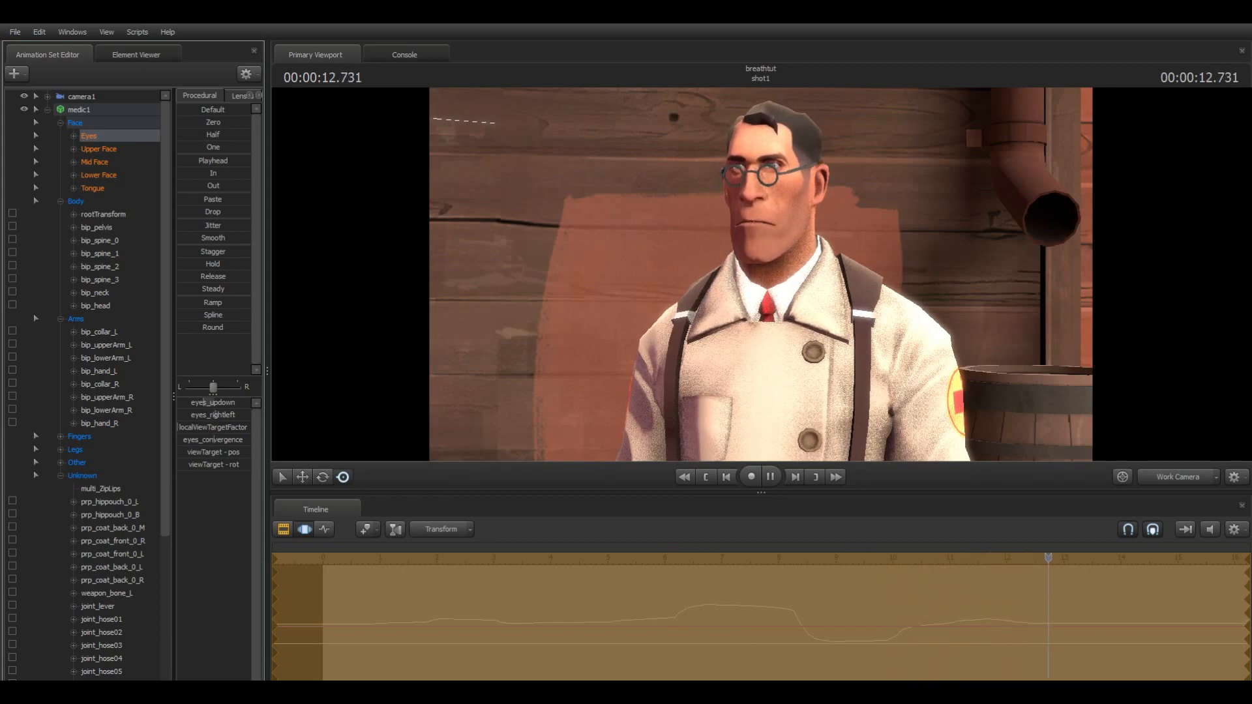
click(769, 476)
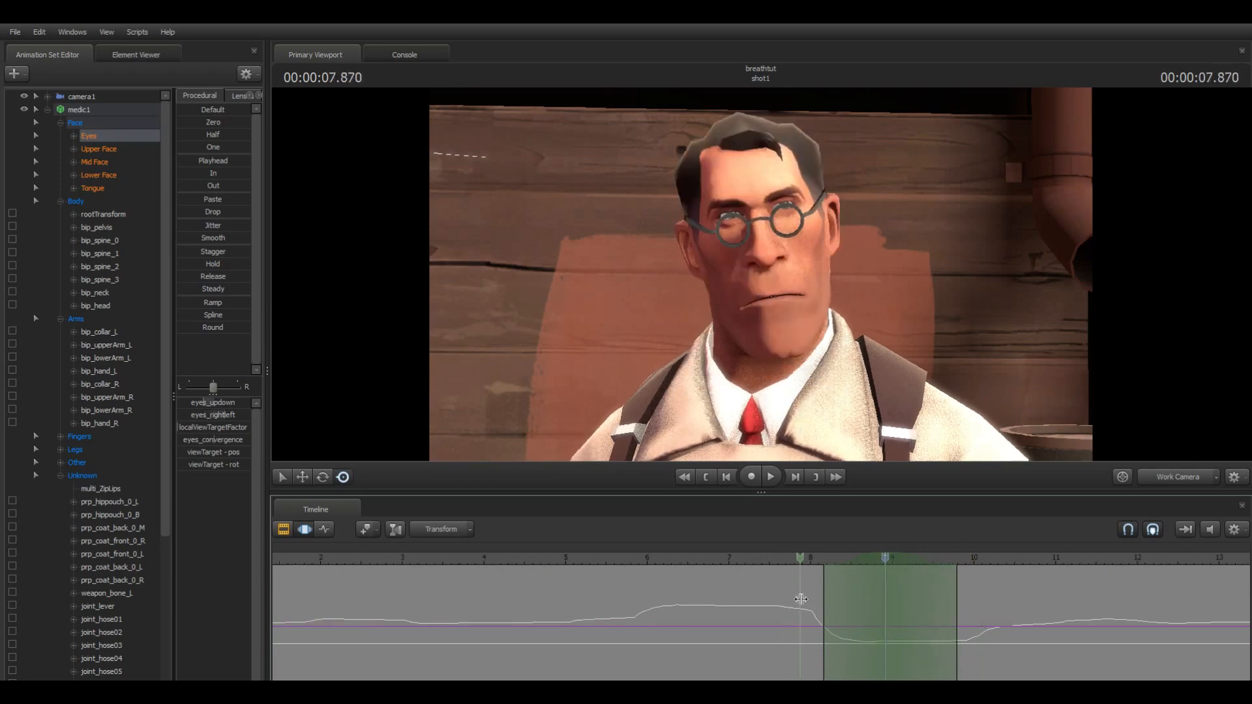
- Display the medic's Mid Face NoseV, NostrilFlare, CheekV and CheekH sliders
click(99, 149)
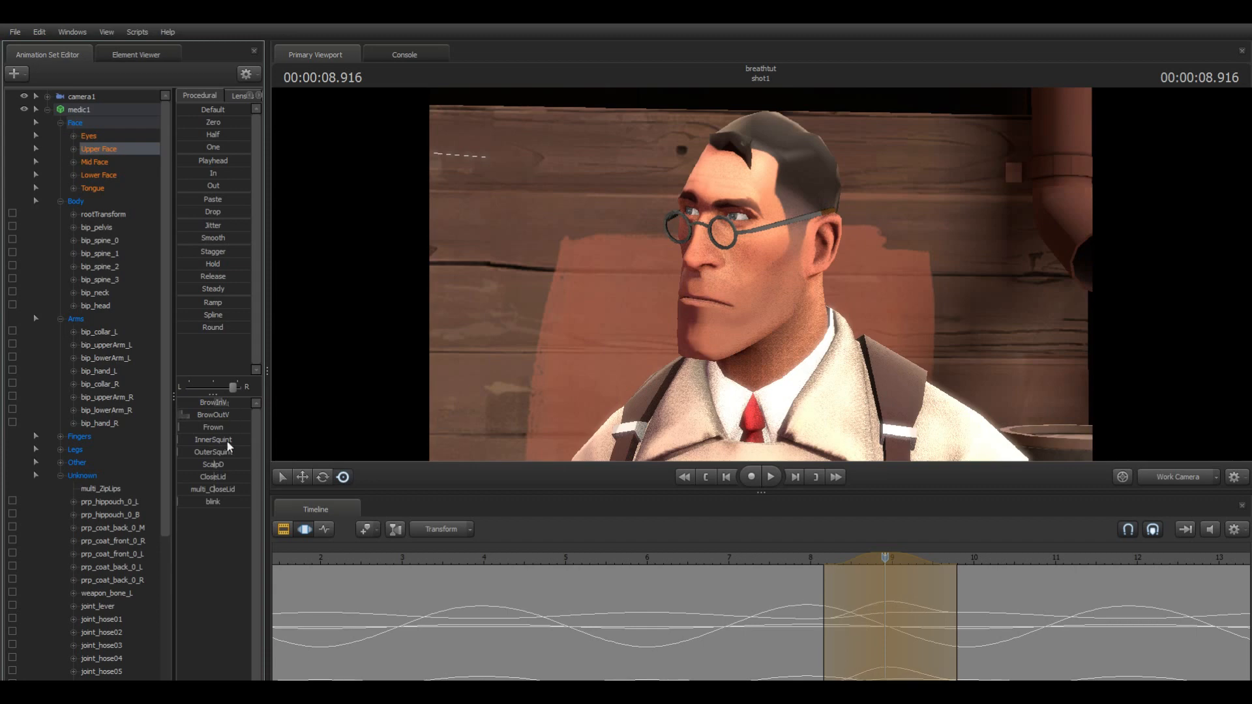
mouse_move(169, 239)
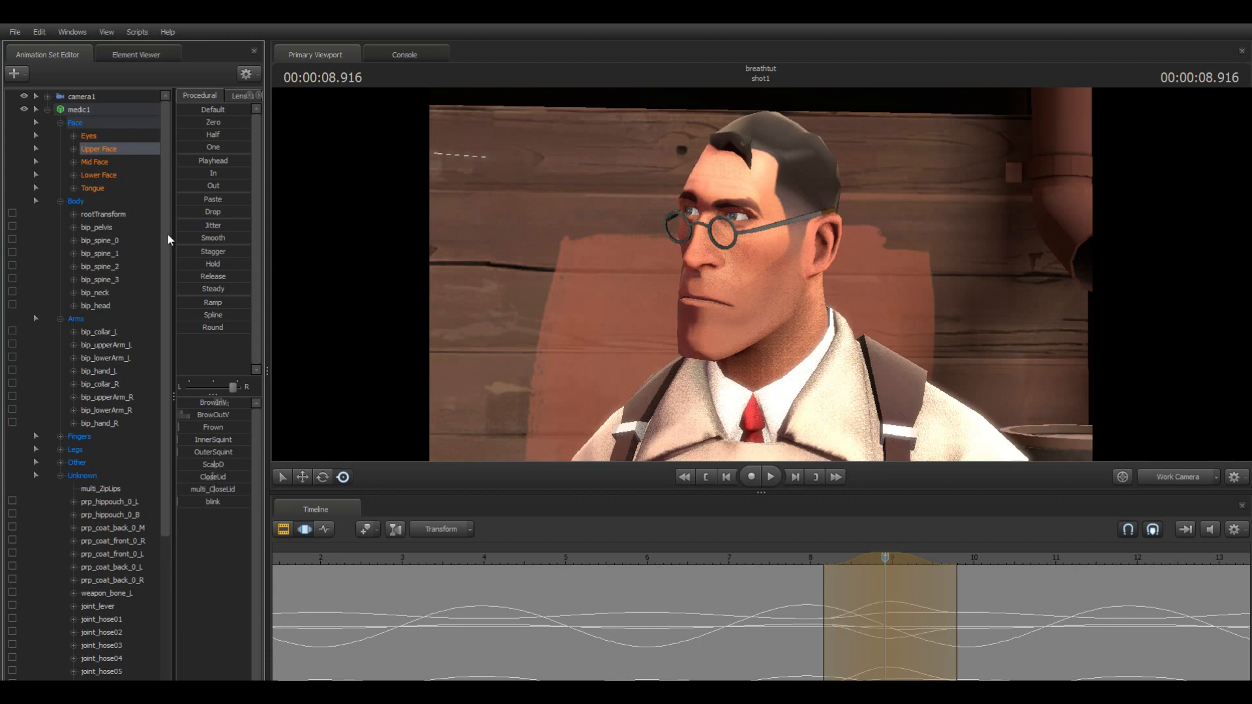
click(94, 161)
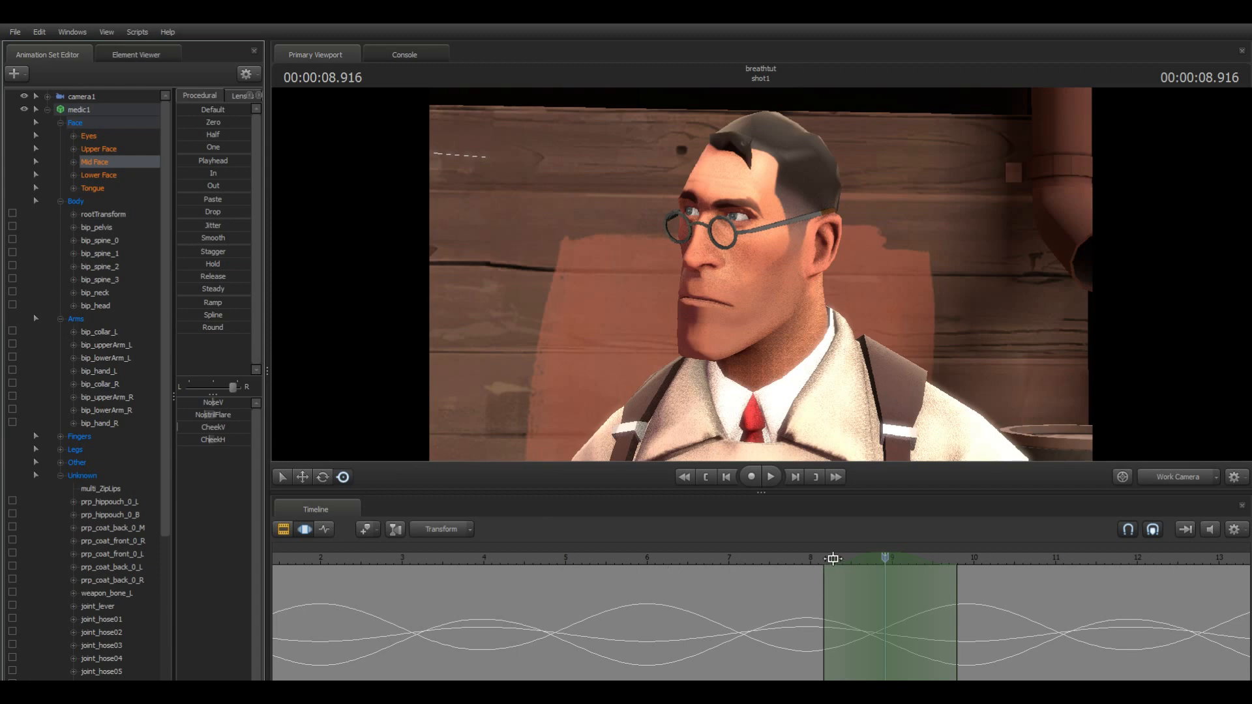
click(768, 477)
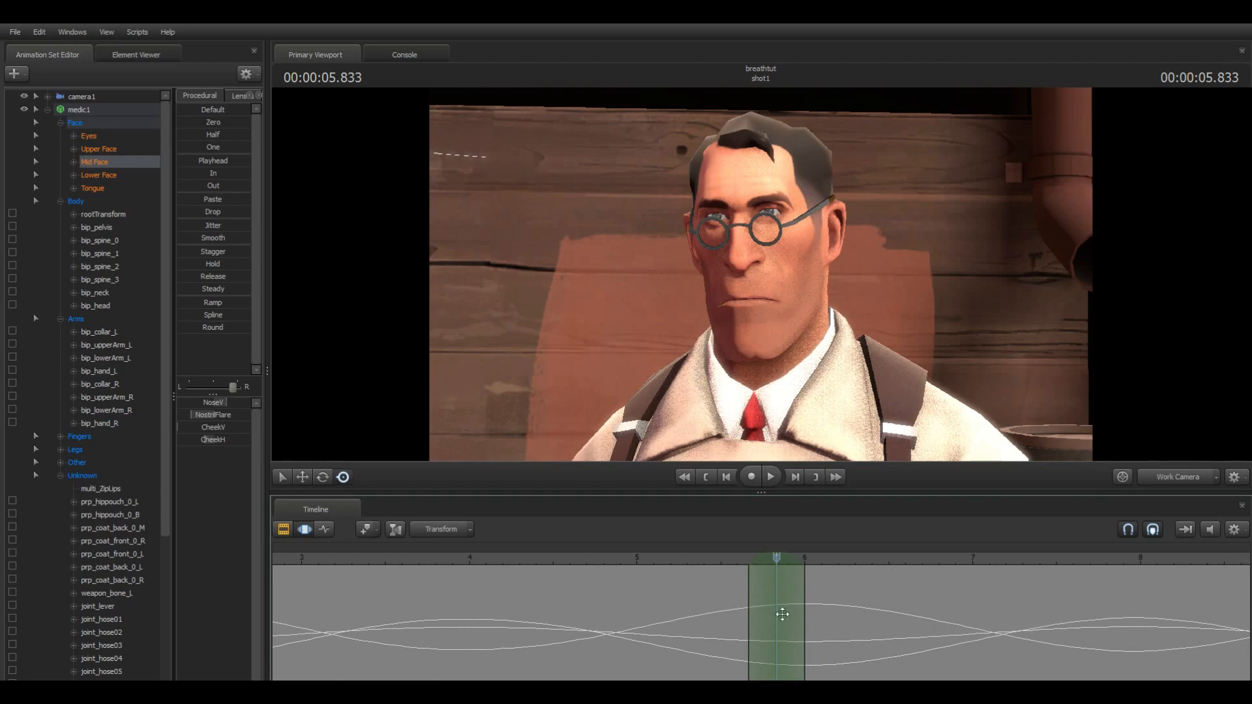
- Add a CloseLid blink near 5.8 seconds from Upper Face and play it back
click(99, 149)
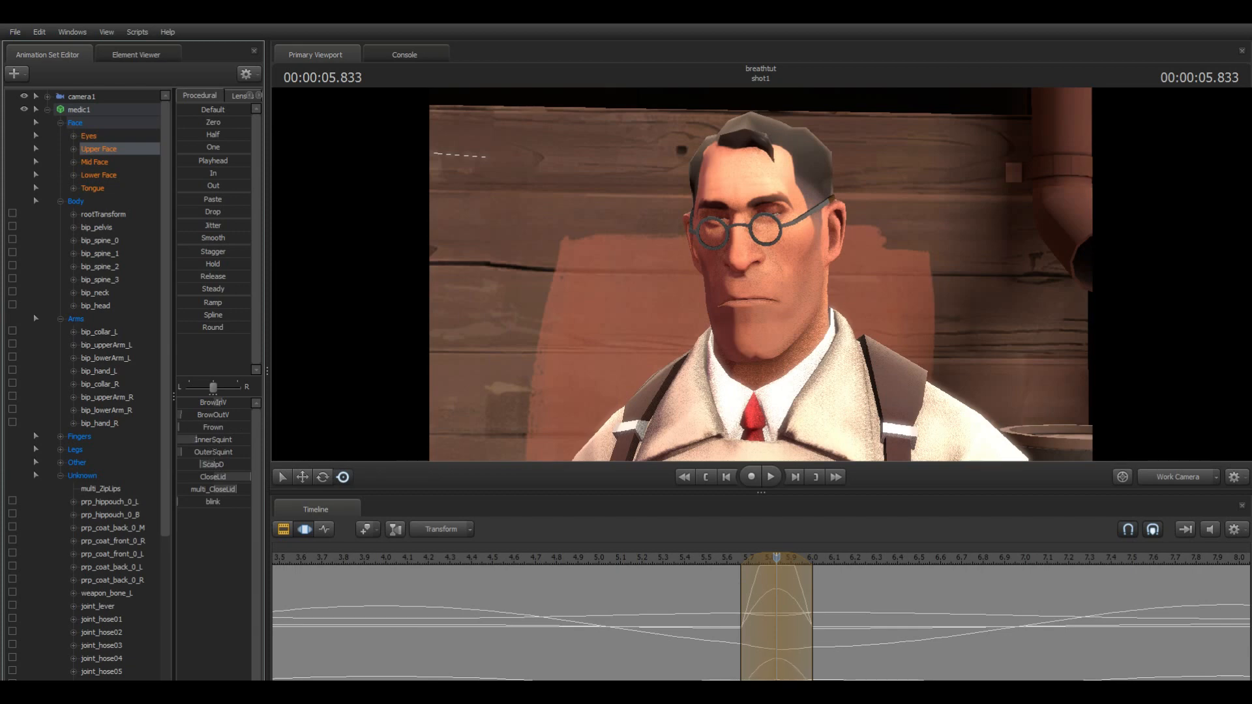
mouse_move(232, 494)
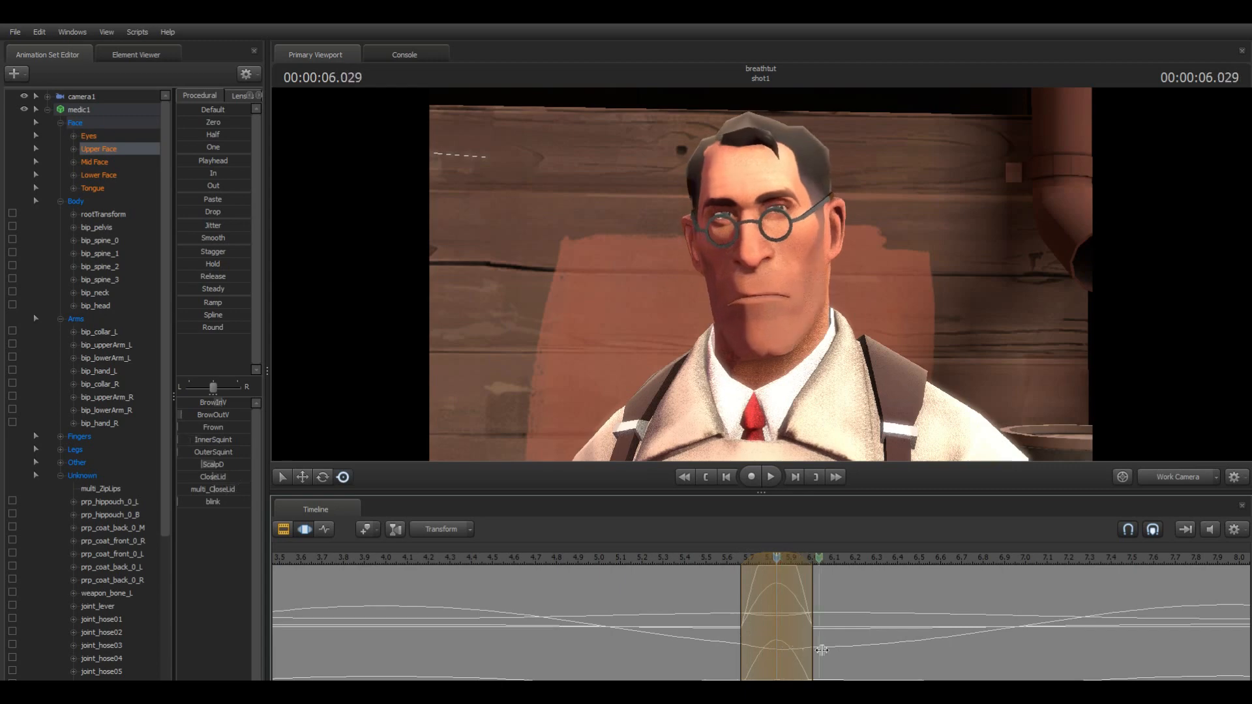
click(768, 477)
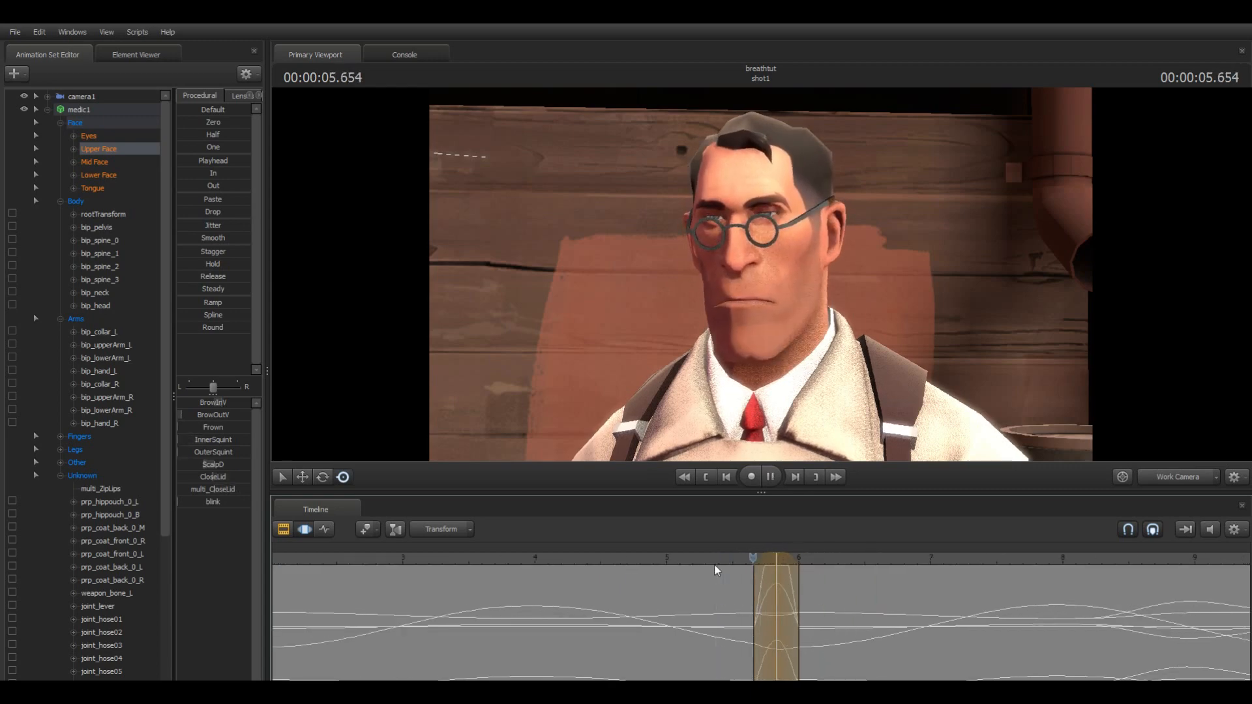
click(769, 476)
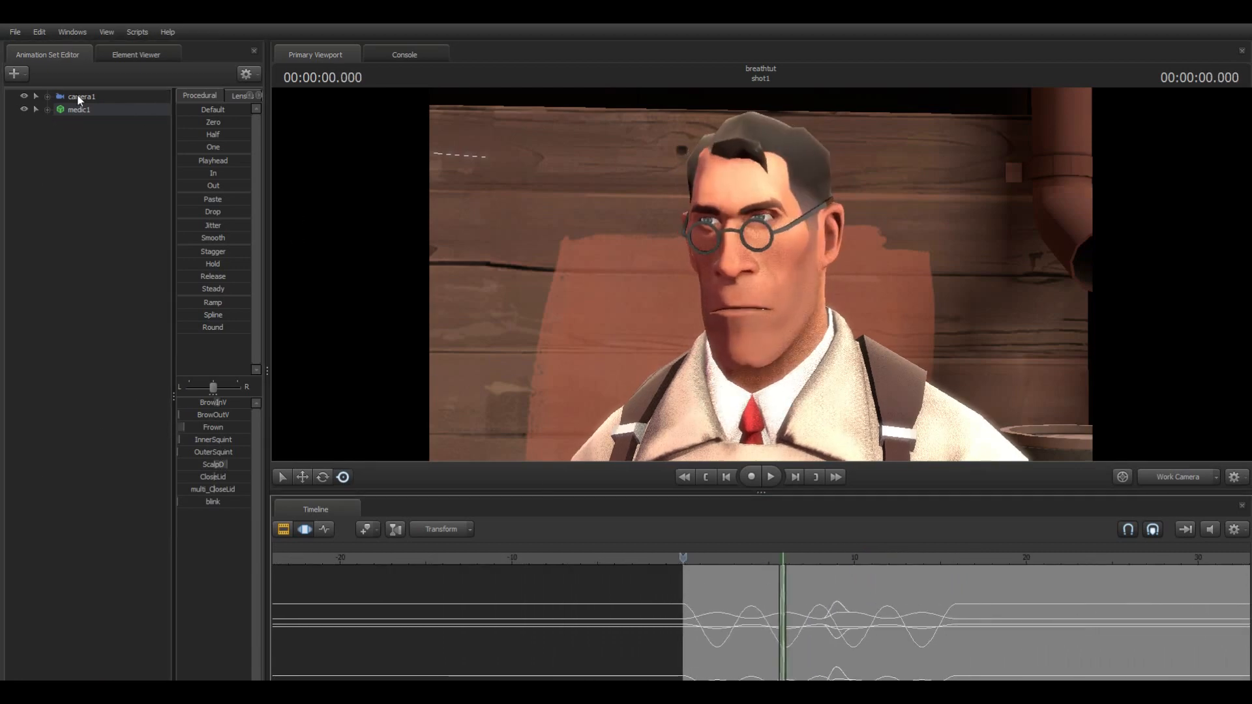
- Select camera1 and play back its current movement
click(81, 96)
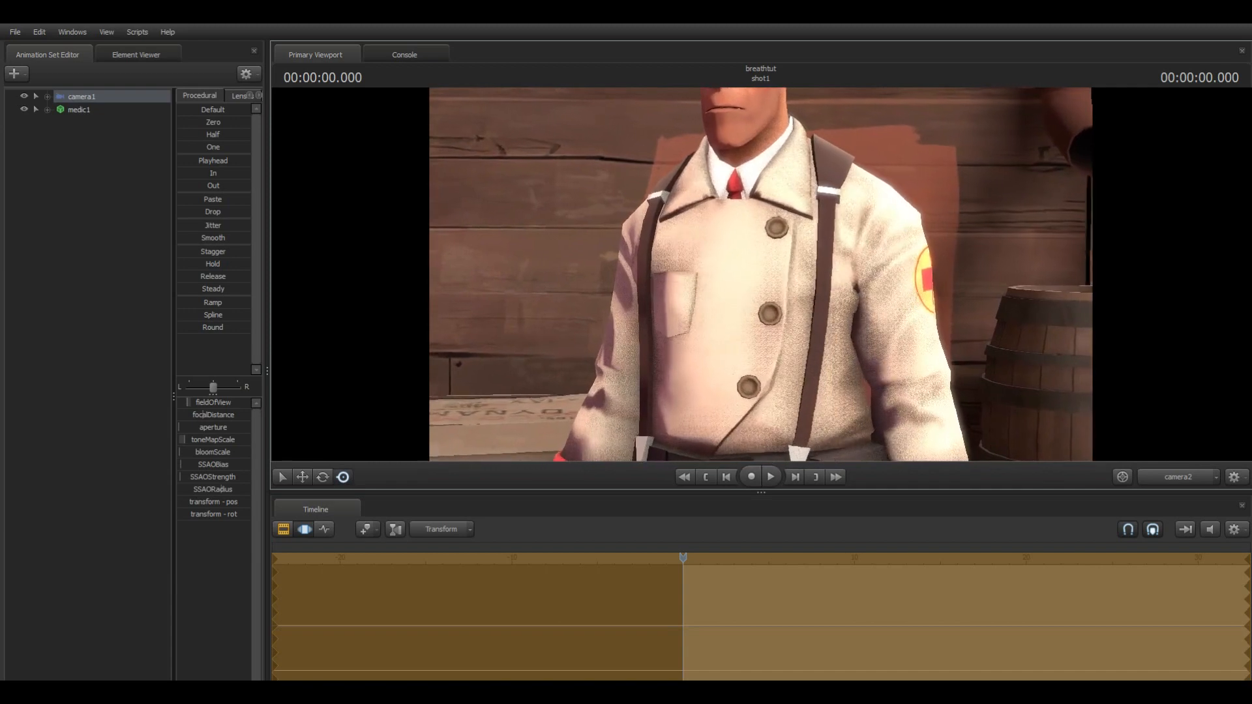
click(769, 476)
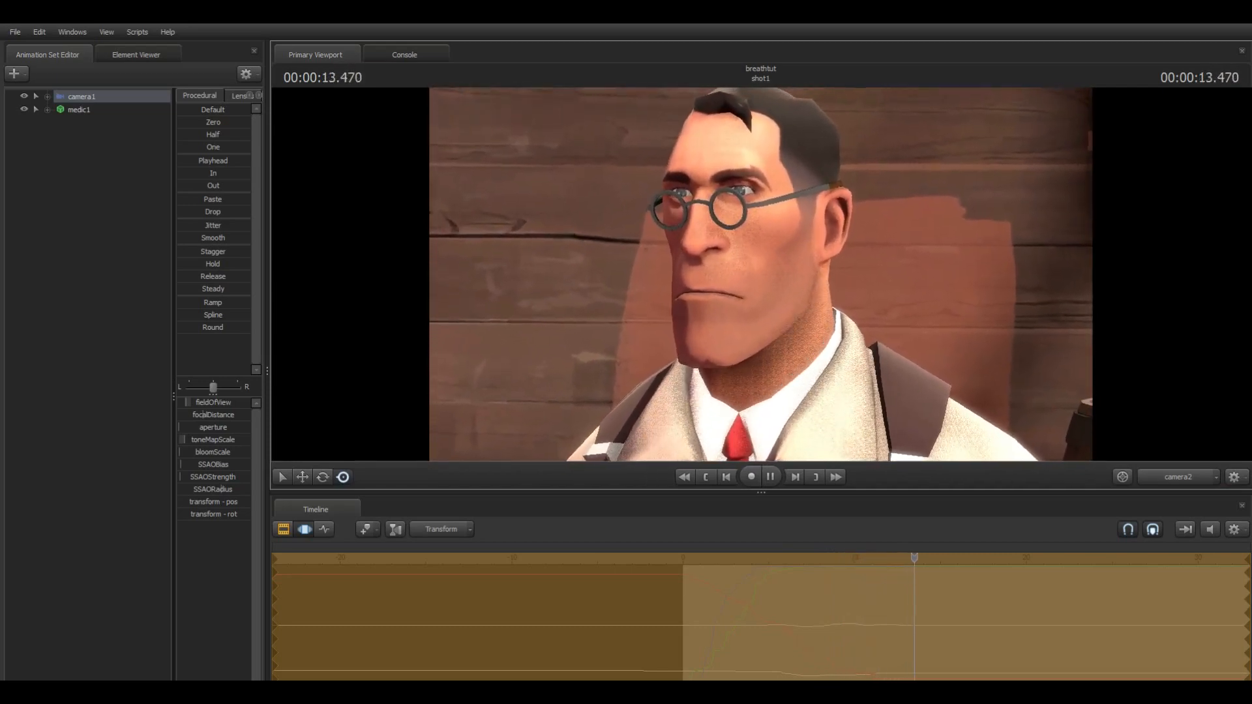
click(768, 476)
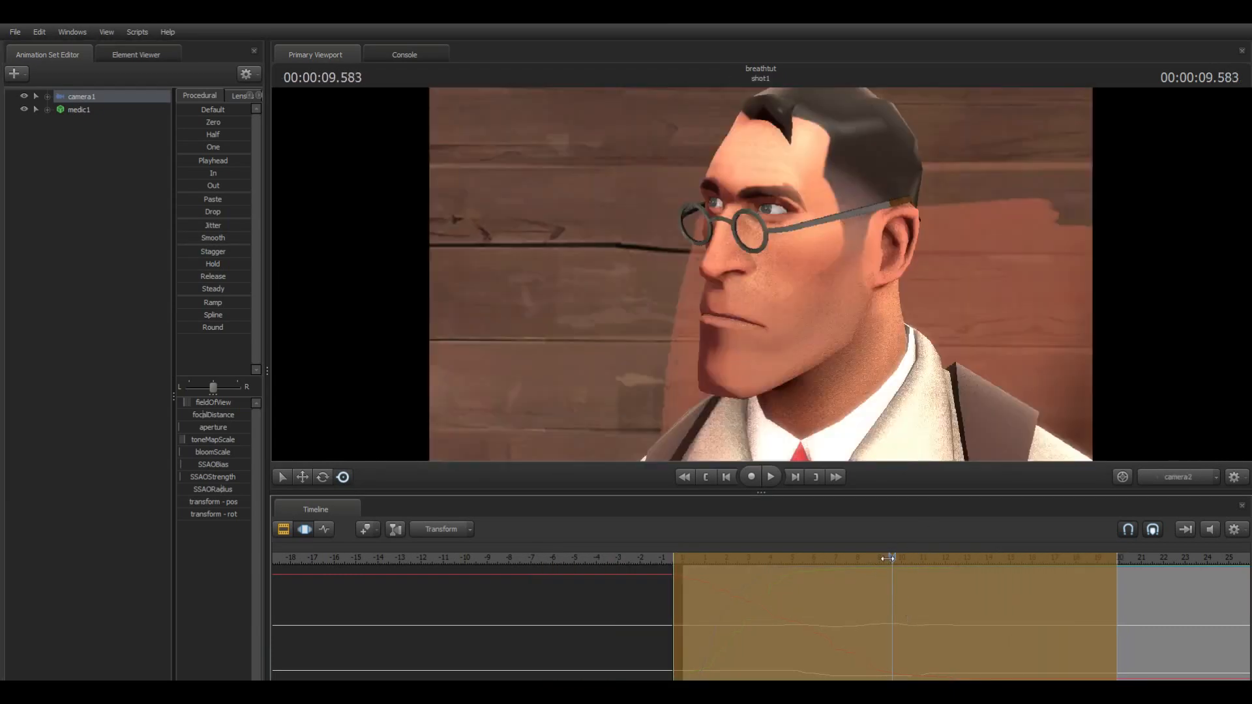
- Apply the Smooth preset to camera1 over the whole shot and replay it
click(769, 477)
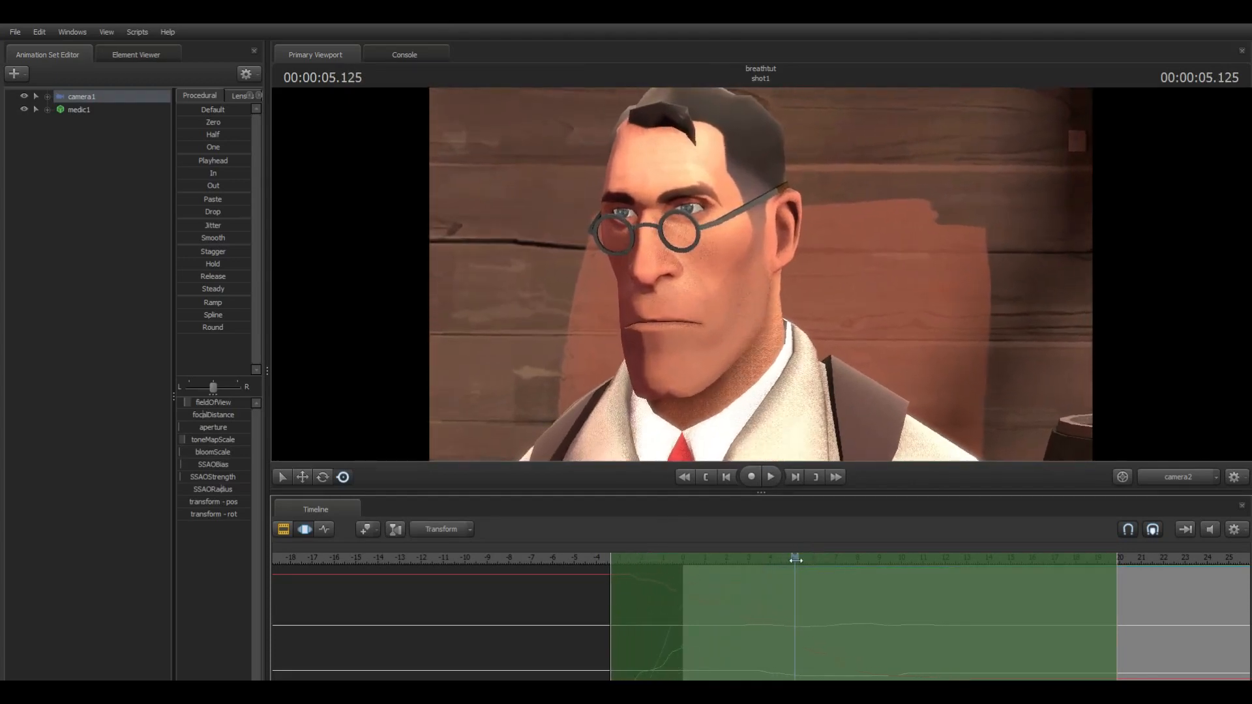
click(769, 477)
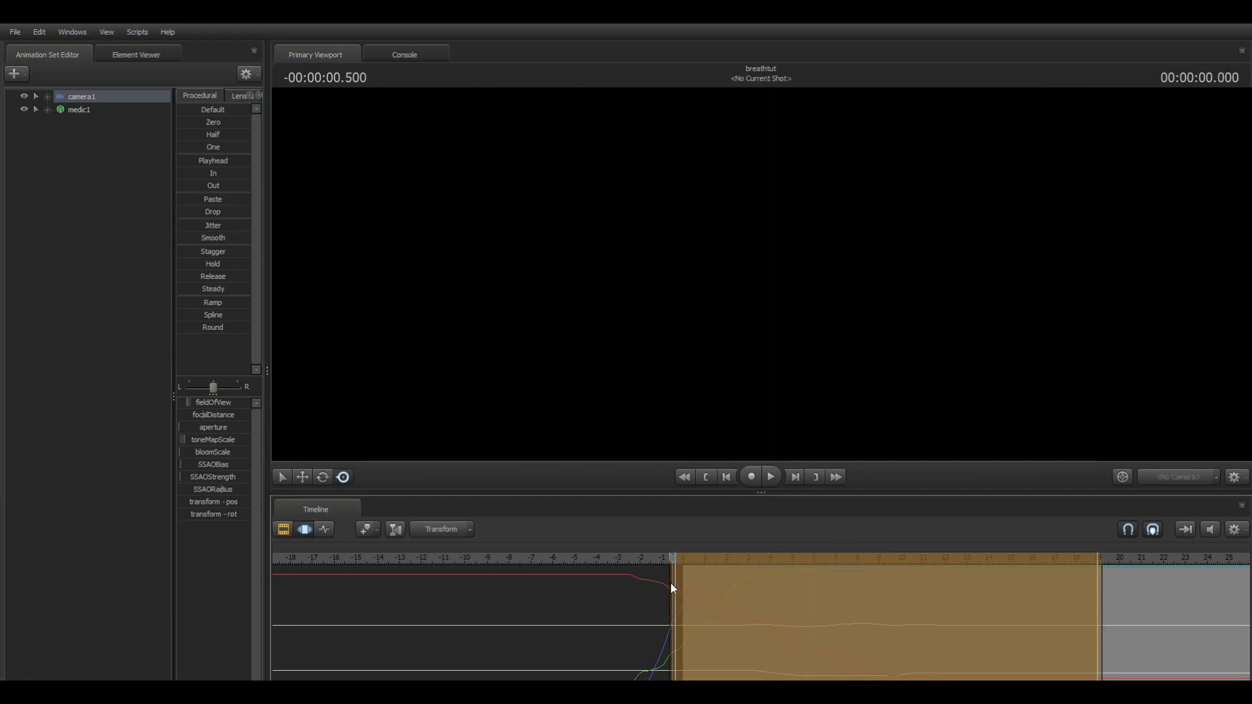
click(769, 477)
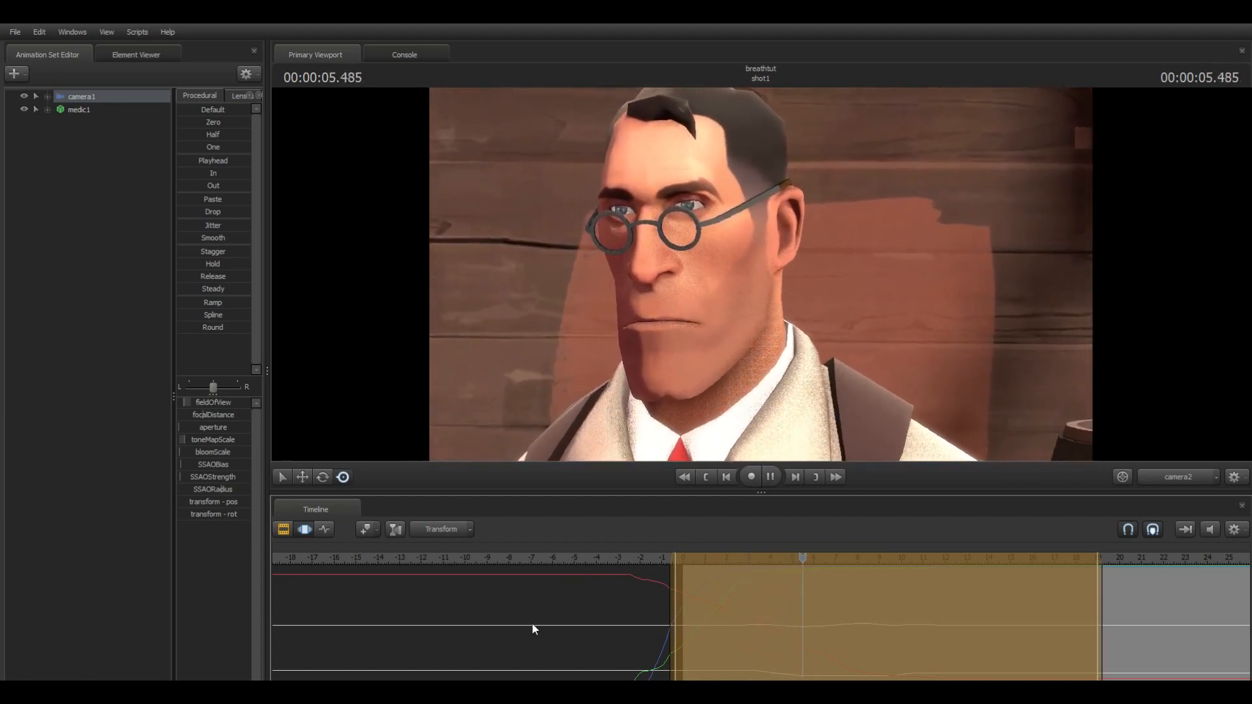
click(770, 476)
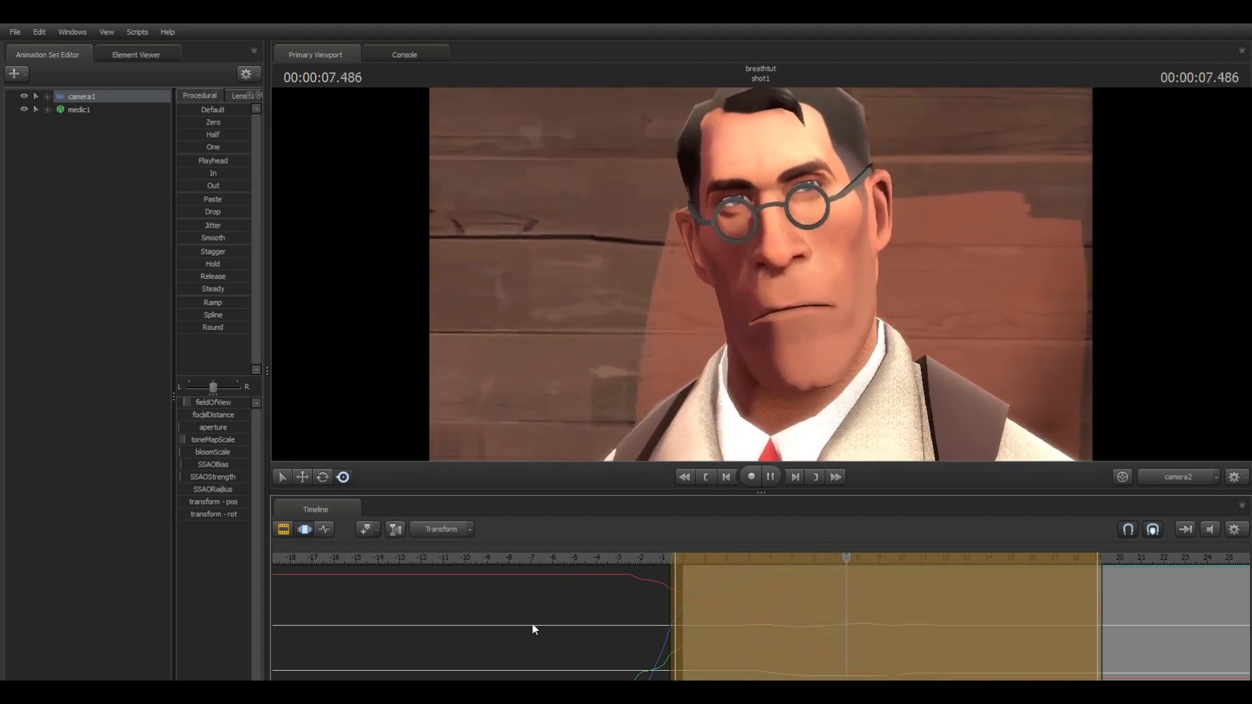
click(769, 476)
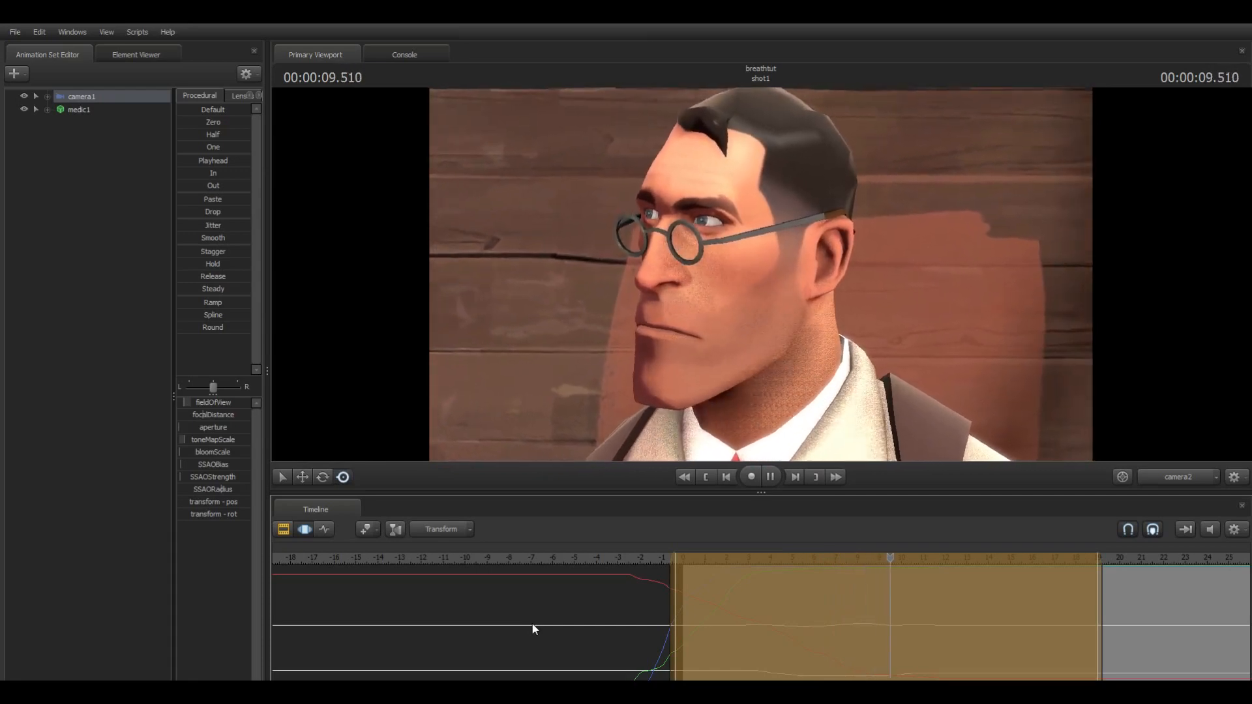
click(769, 477)
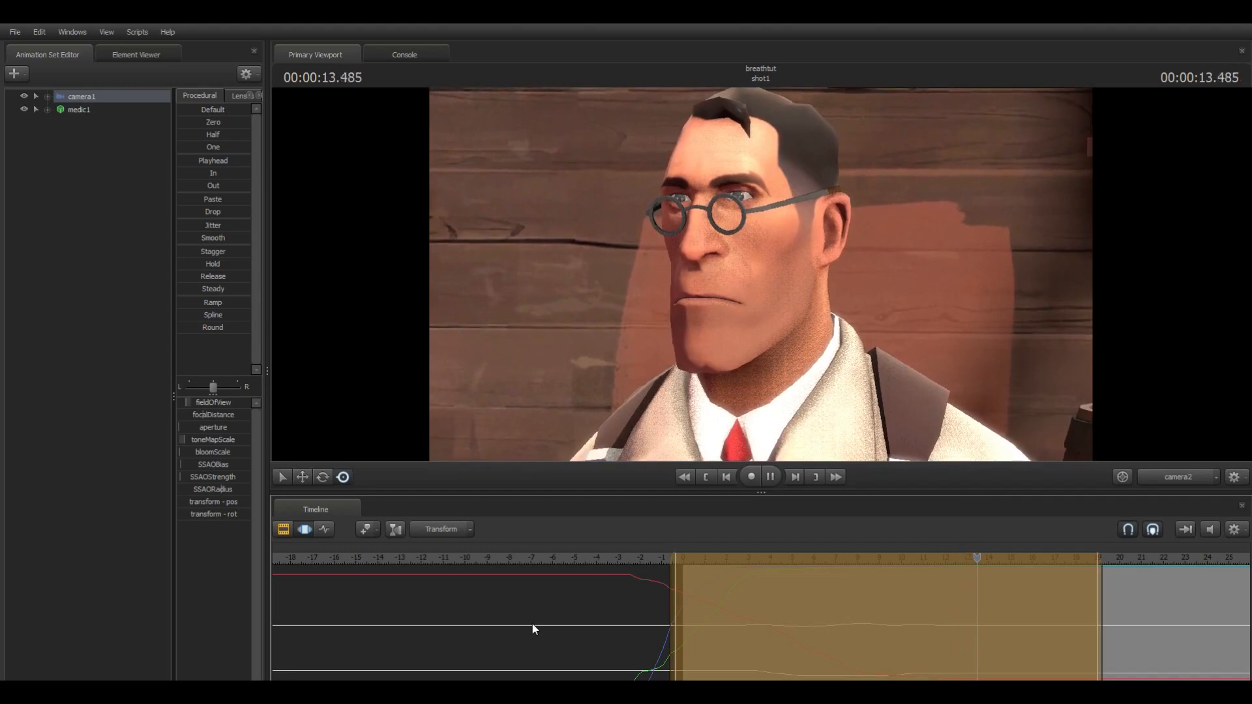
click(769, 477)
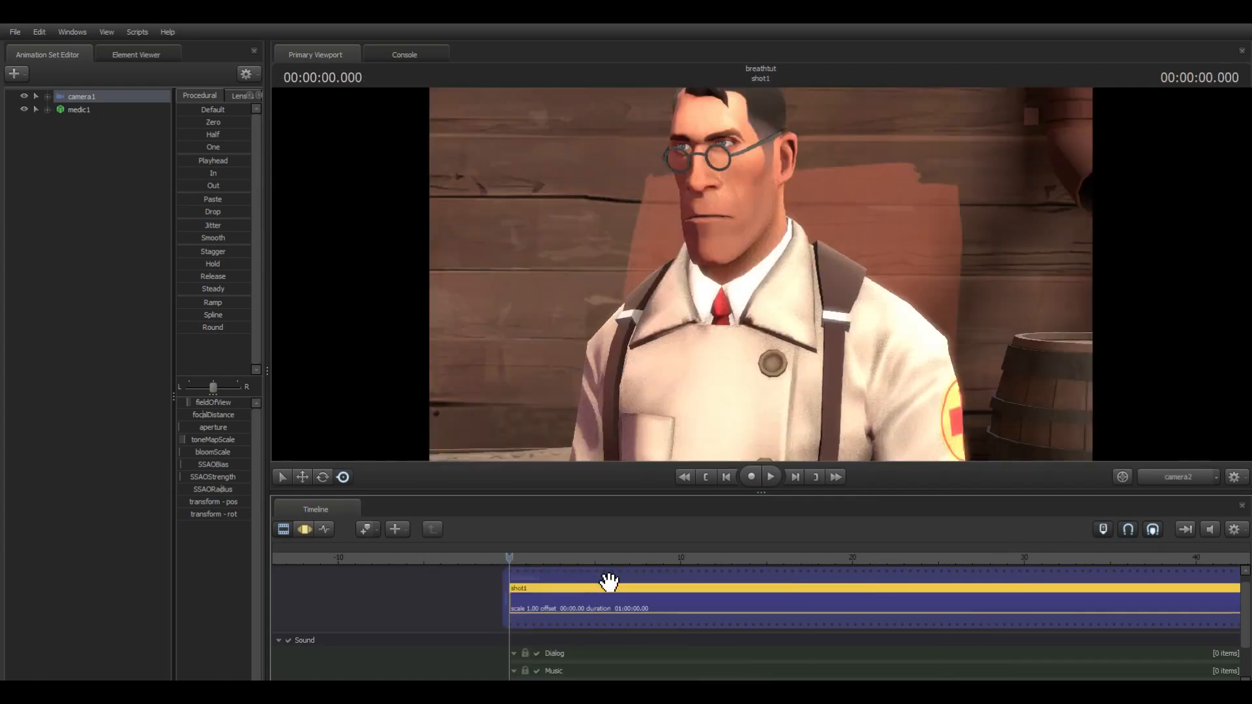
mouse_move(963, 445)
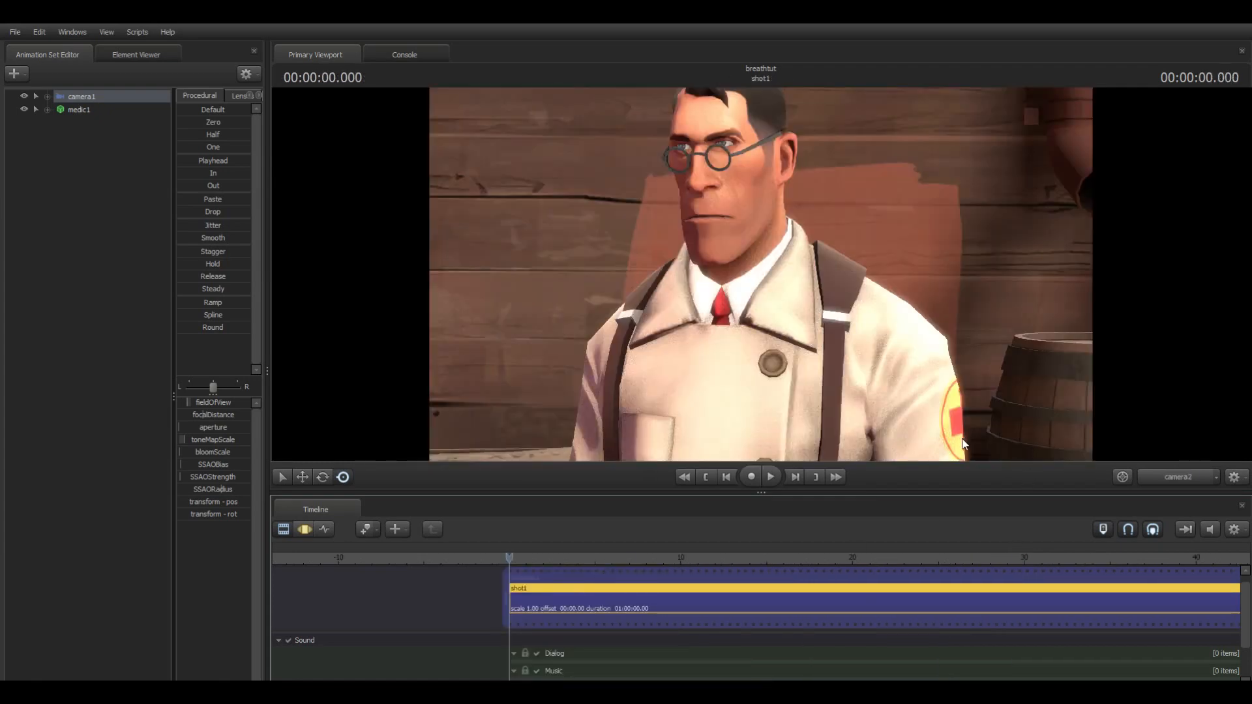
mouse_move(944, 587)
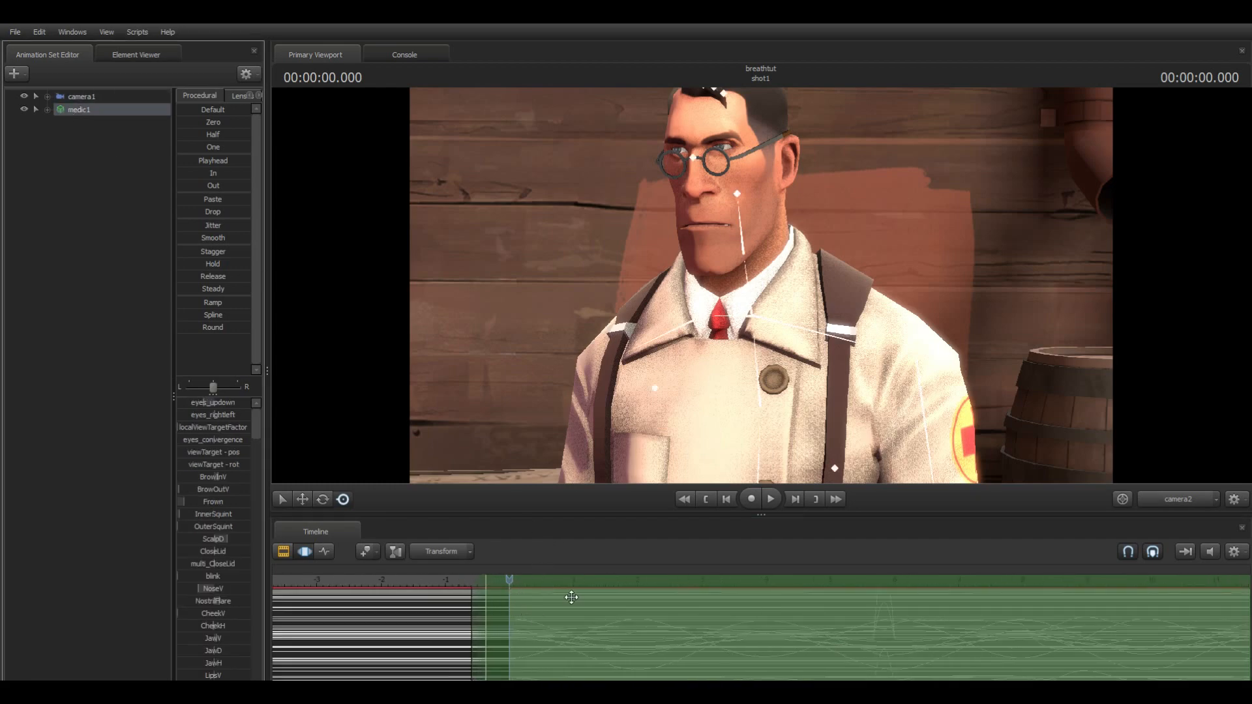
mouse_move(840, 630)
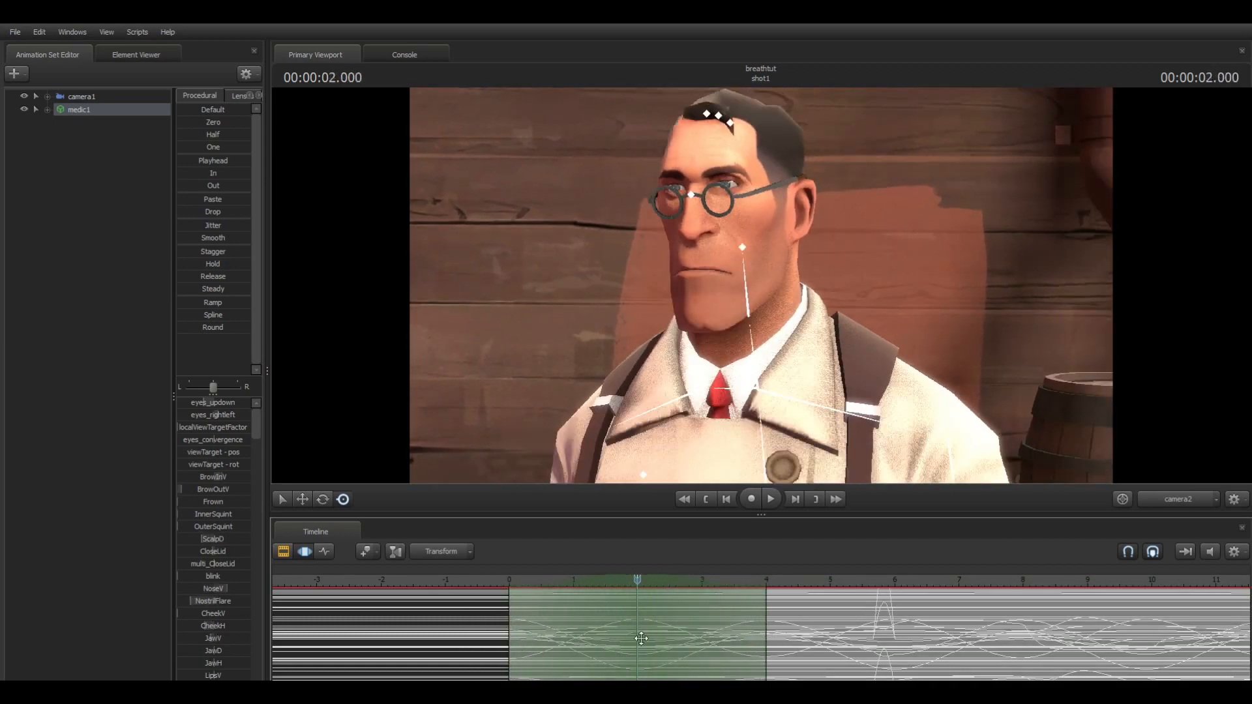
mouse_move(680, 634)
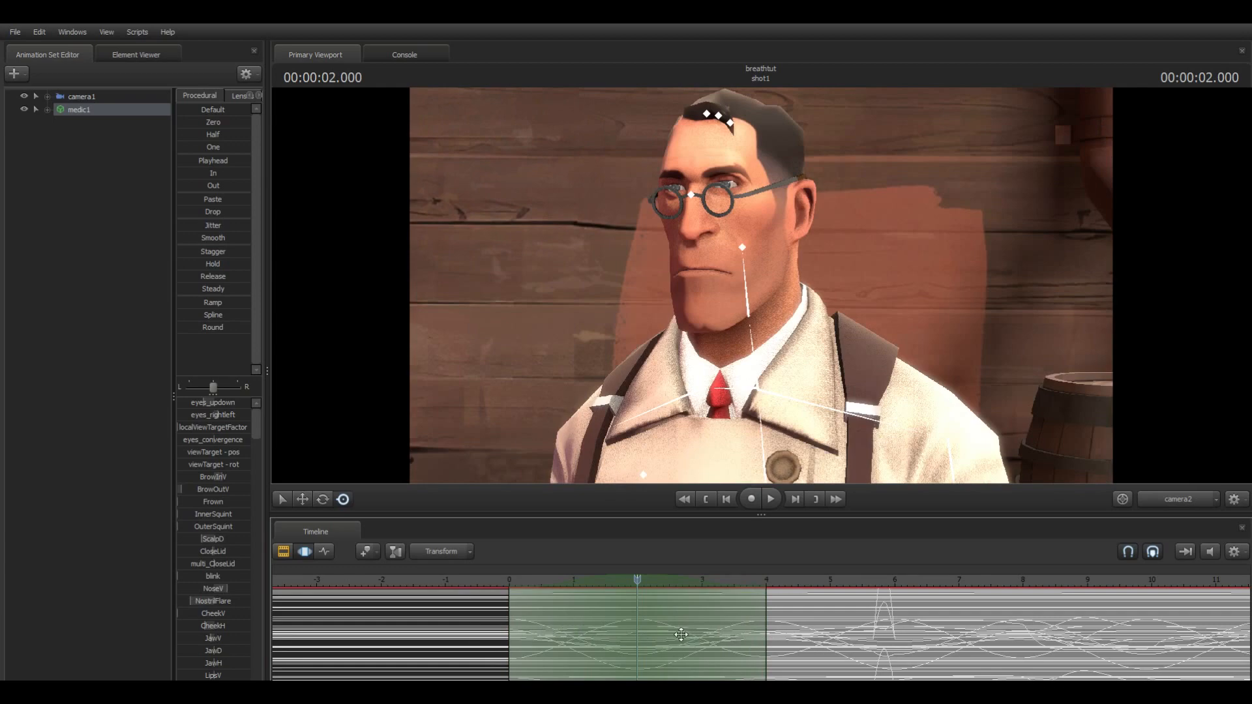
- Select medic1 in the Graph Editor with a 0–4 second time selection
click(509, 580)
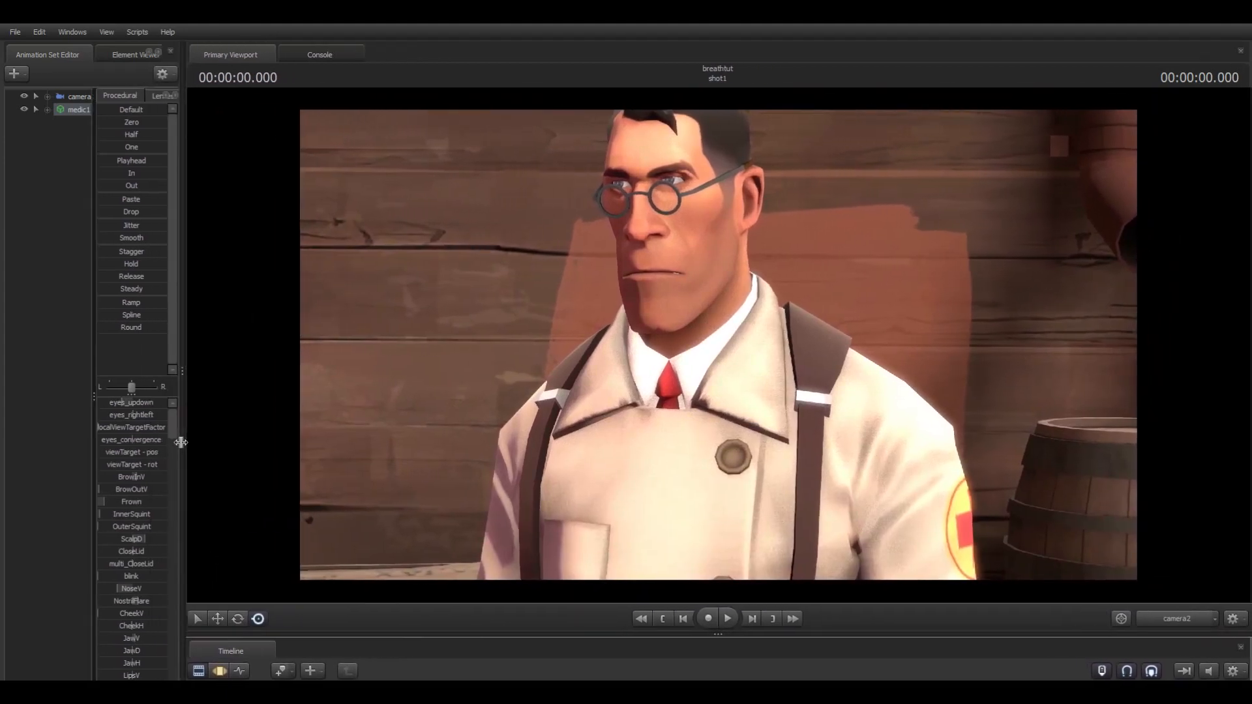
- Widen the Primary Viewport and play the medic shot through to about 28.4 seconds
click(728, 618)
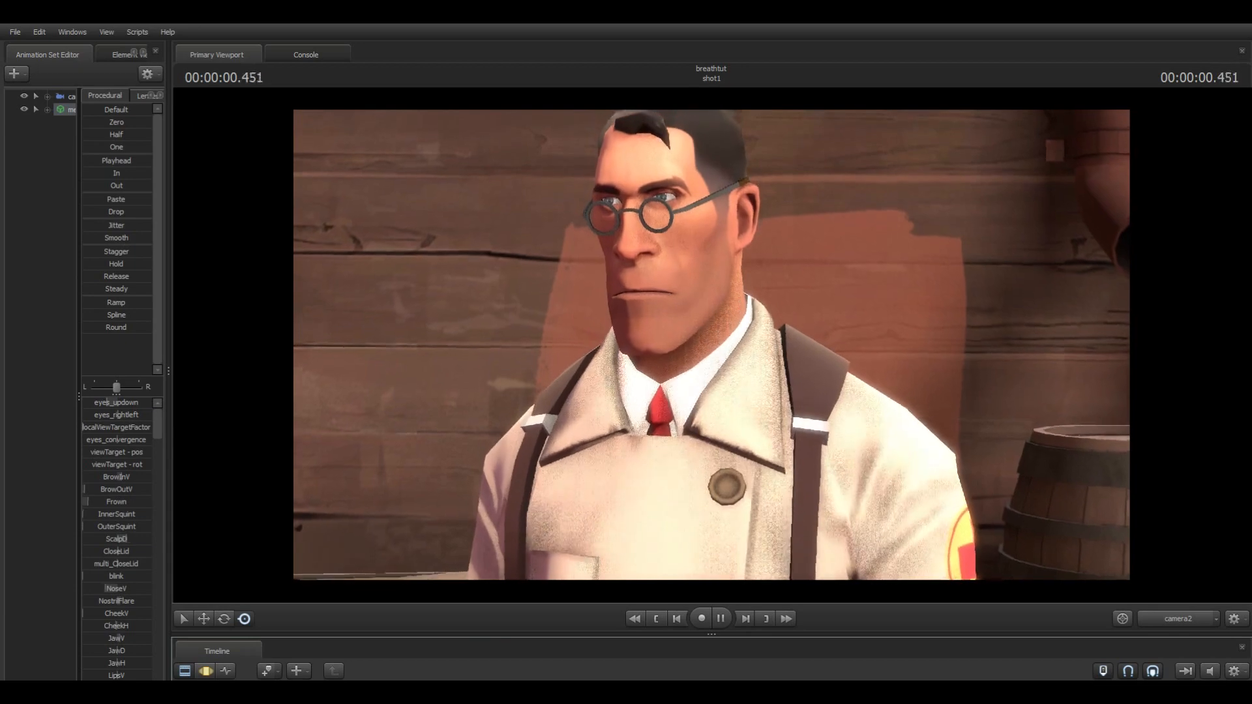
click(700, 618)
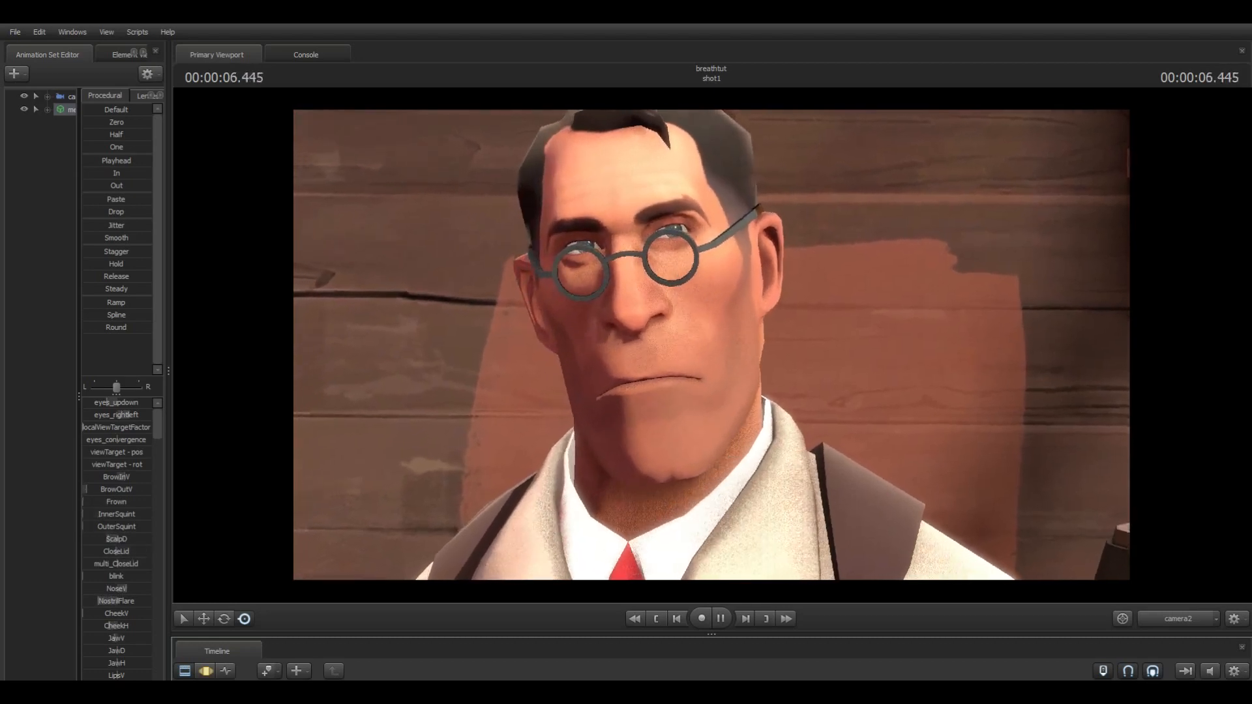
click(719, 618)
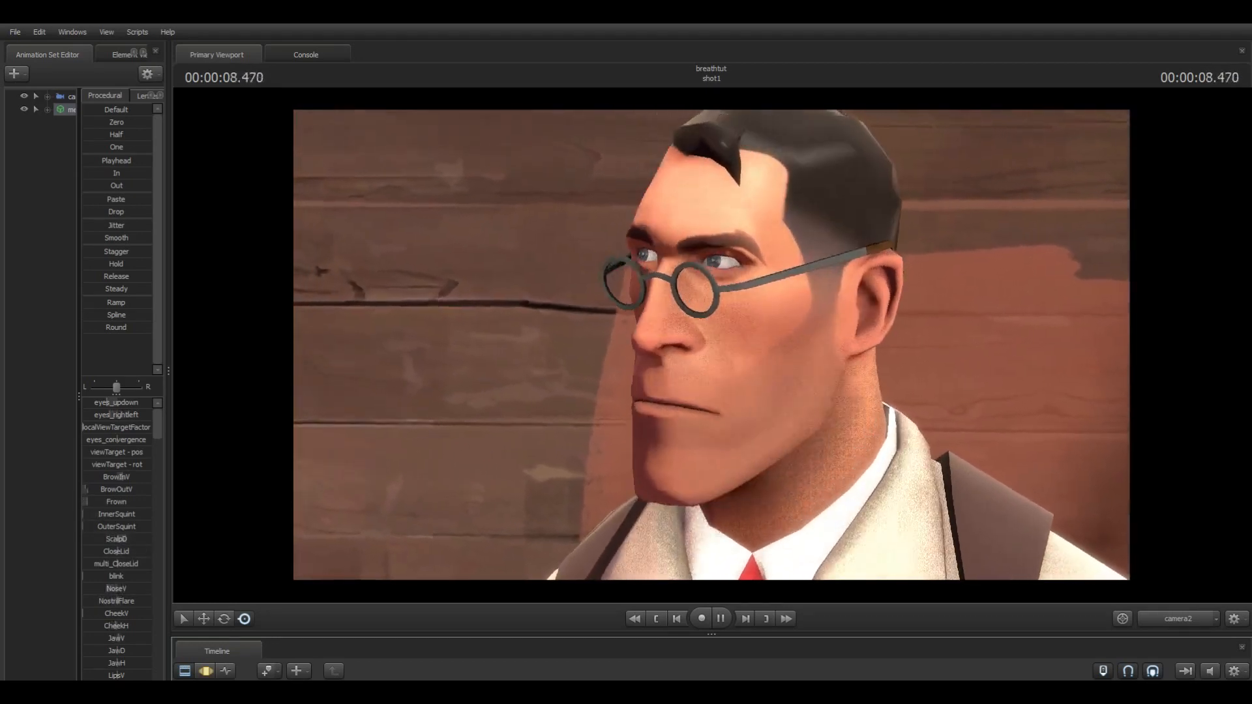
click(719, 618)
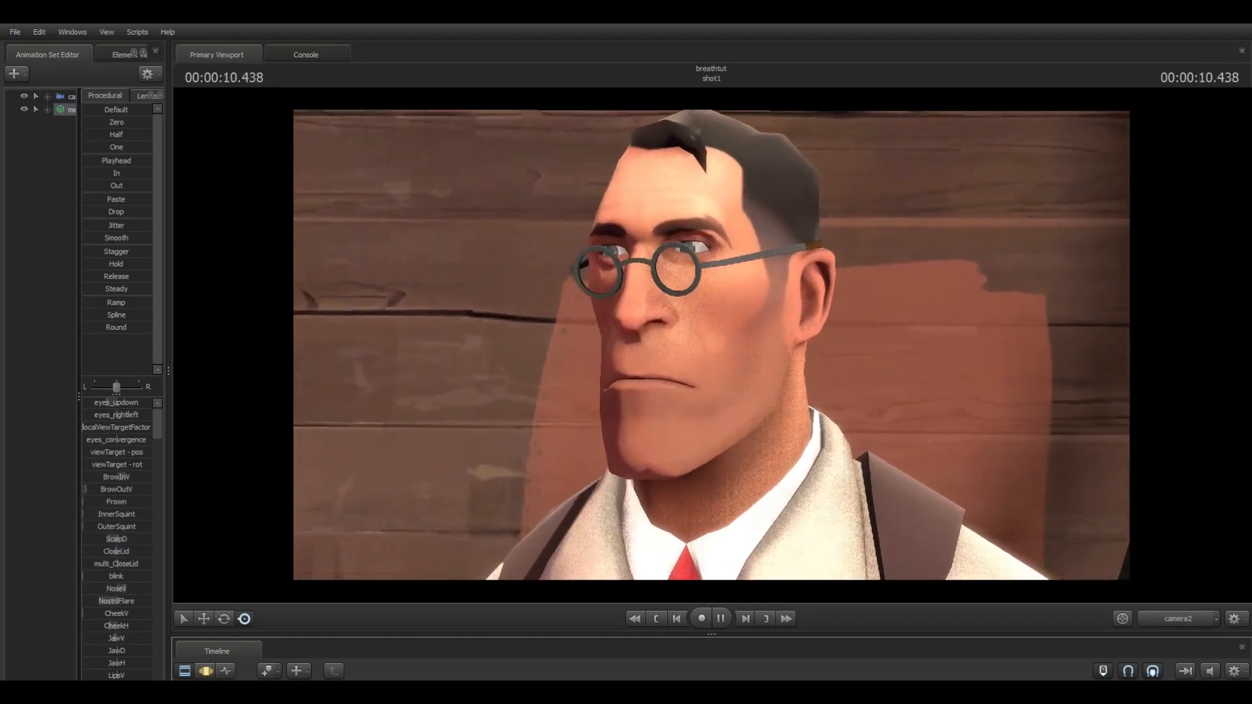
click(718, 617)
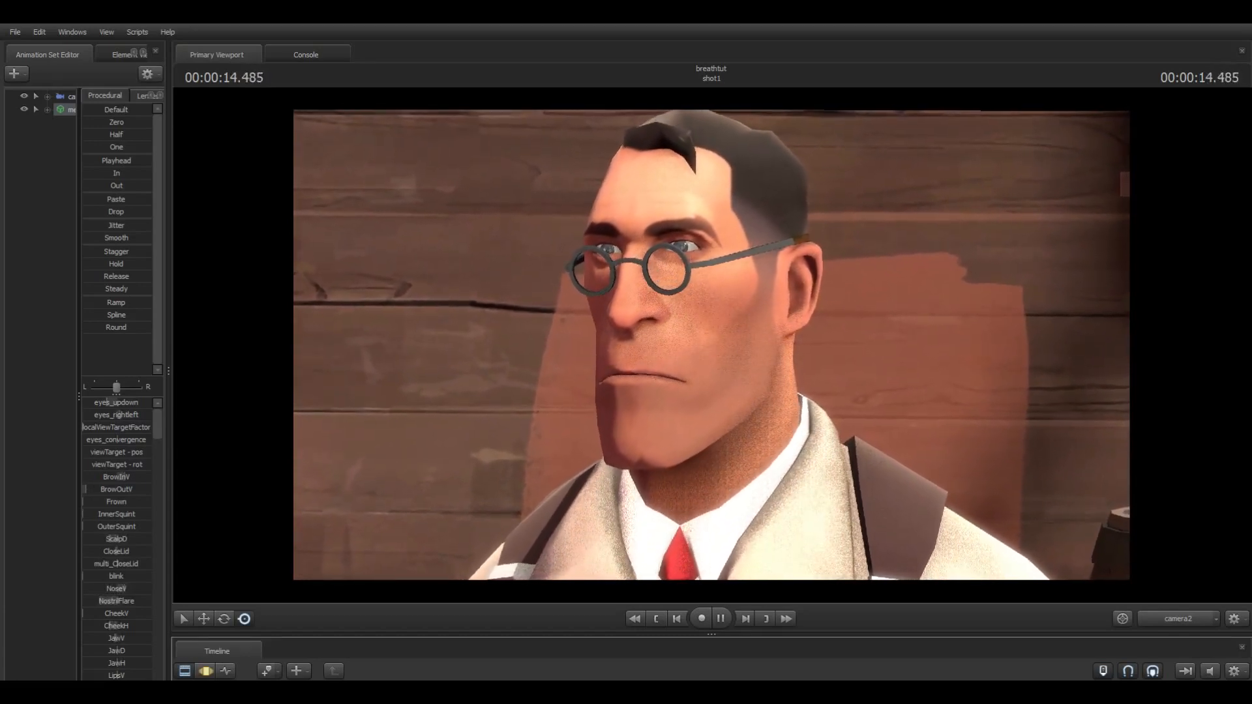
click(719, 618)
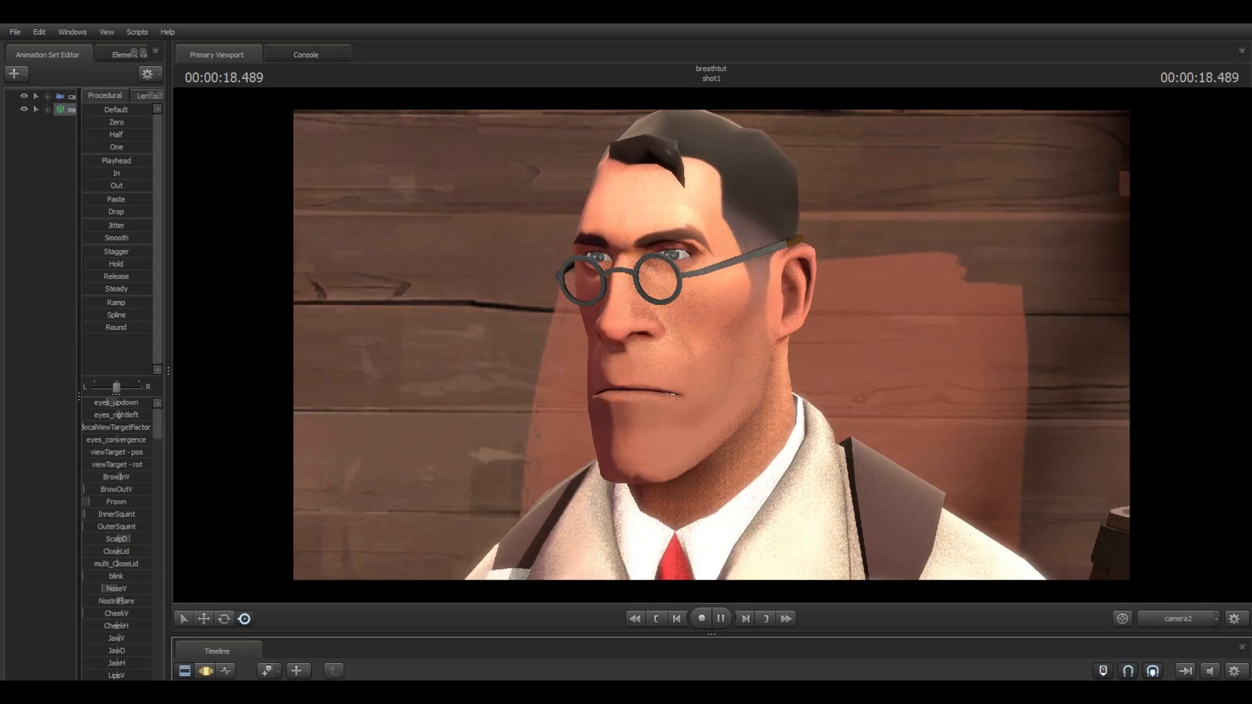
click(701, 623)
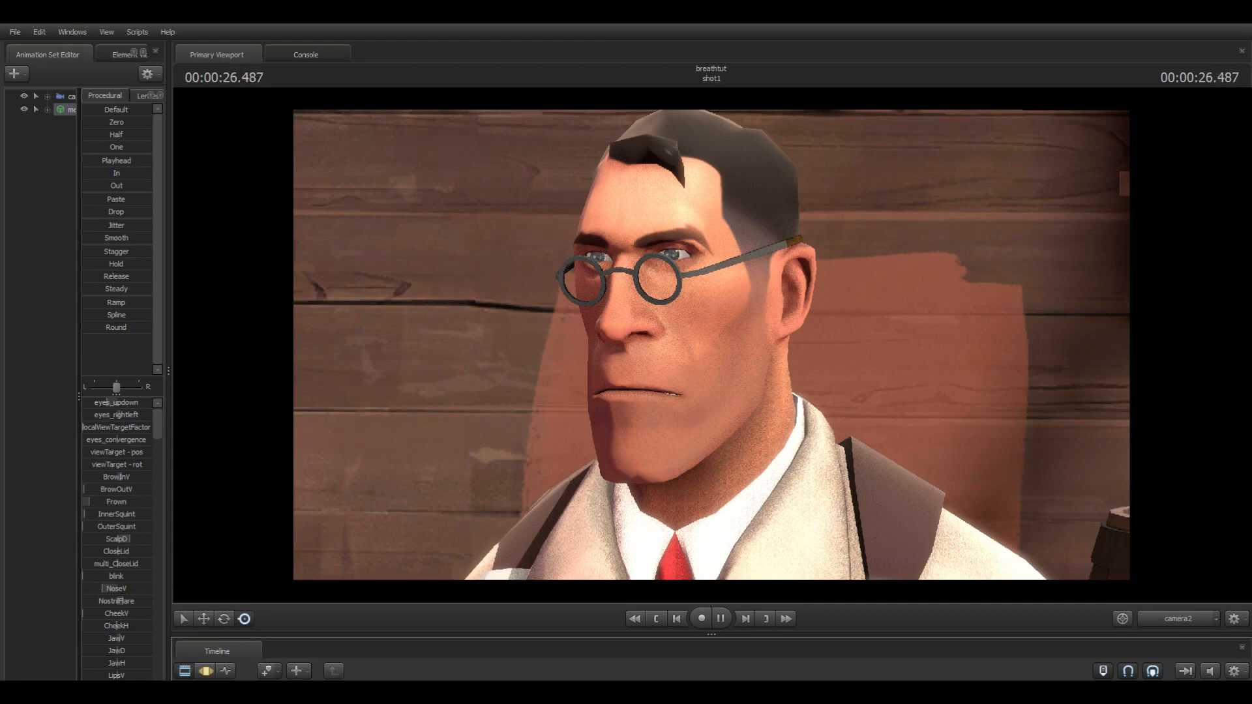
click(720, 618)
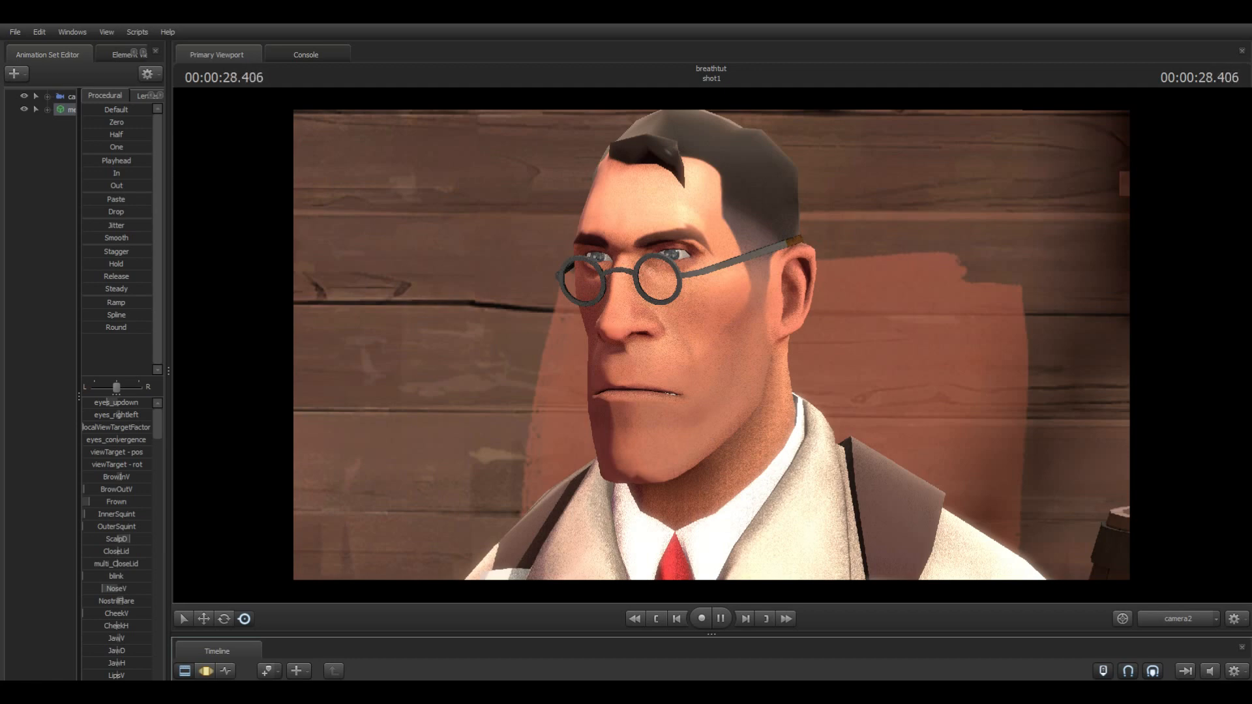